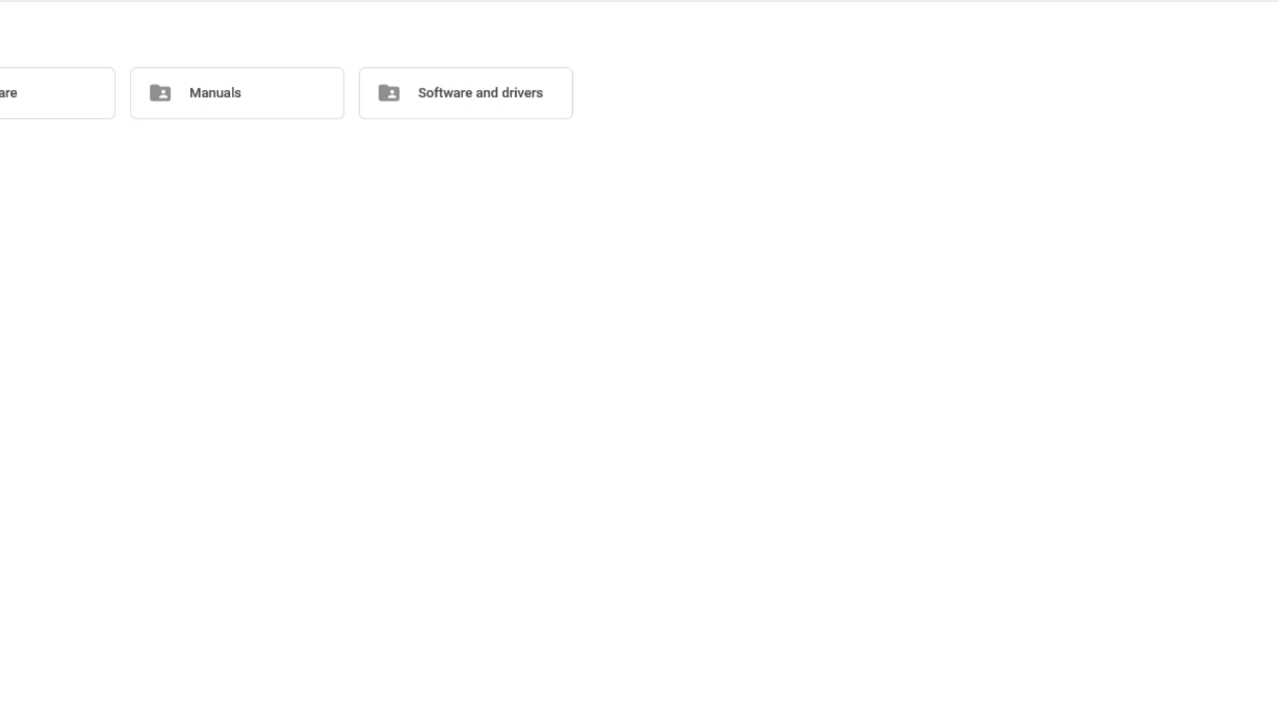
mouse_move(893, 596)
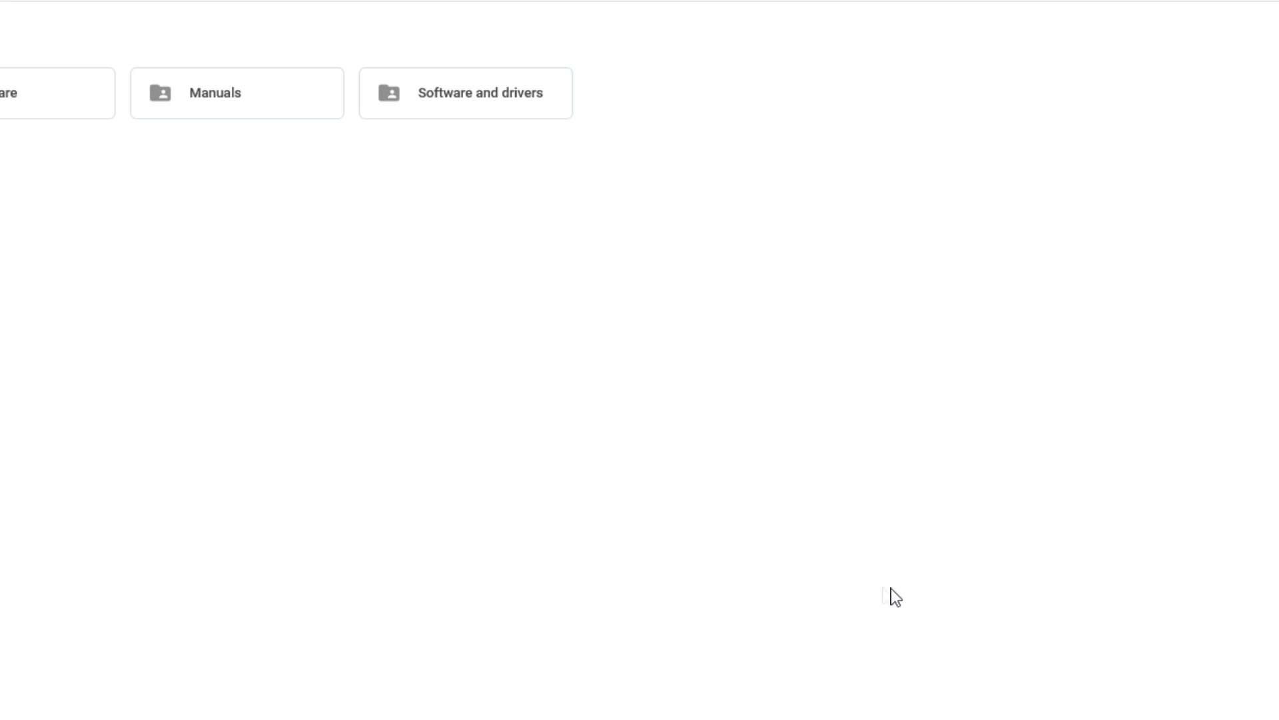
mouse_move(853, 592)
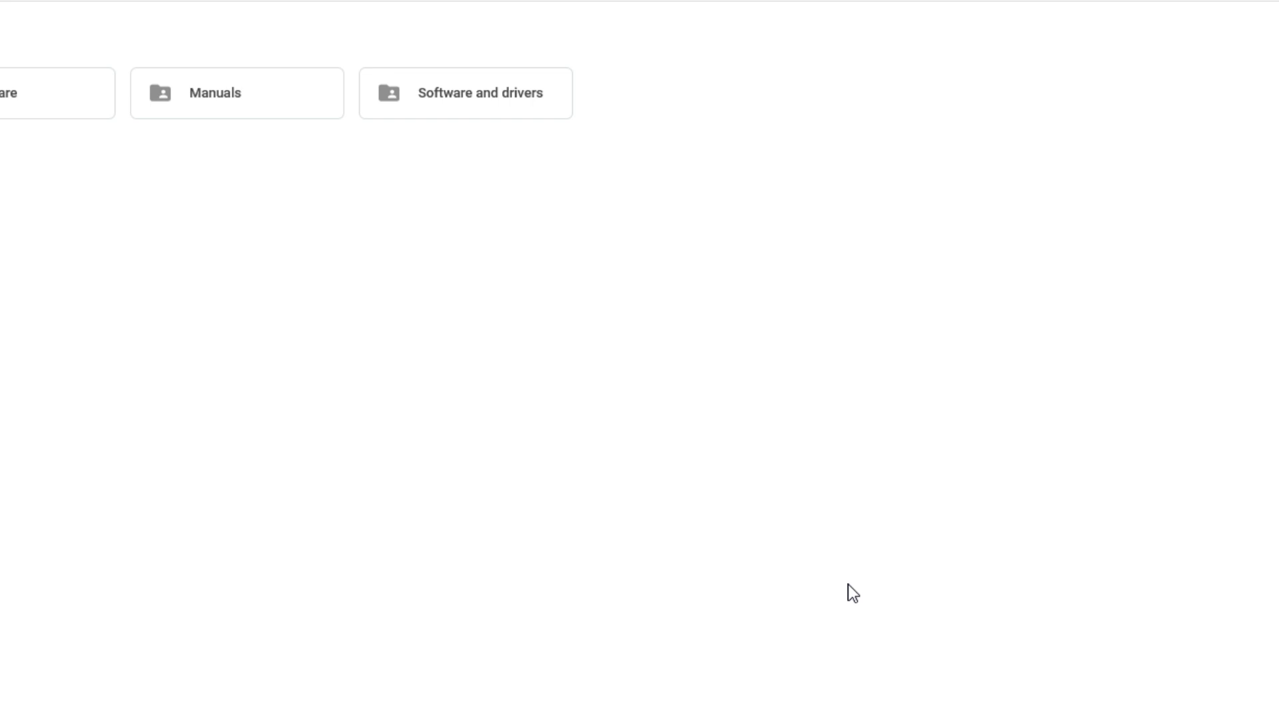
mouse_move(561, 384)
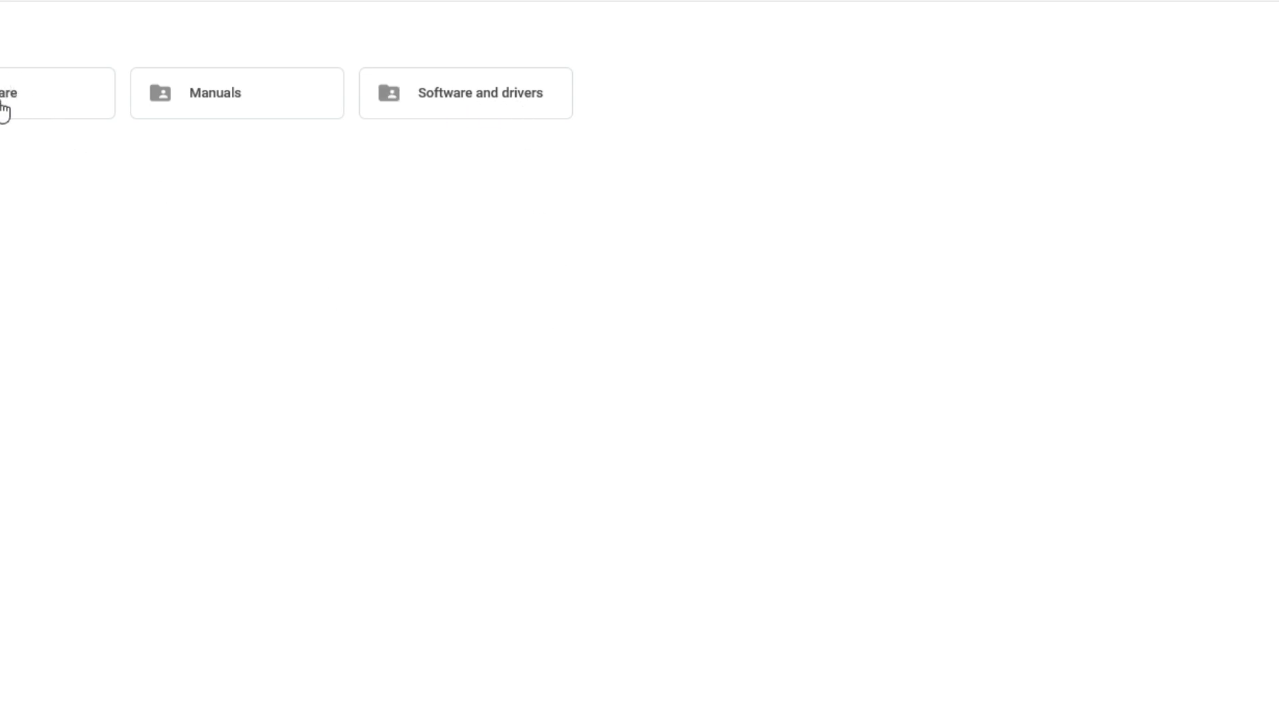
mouse_move(406, 305)
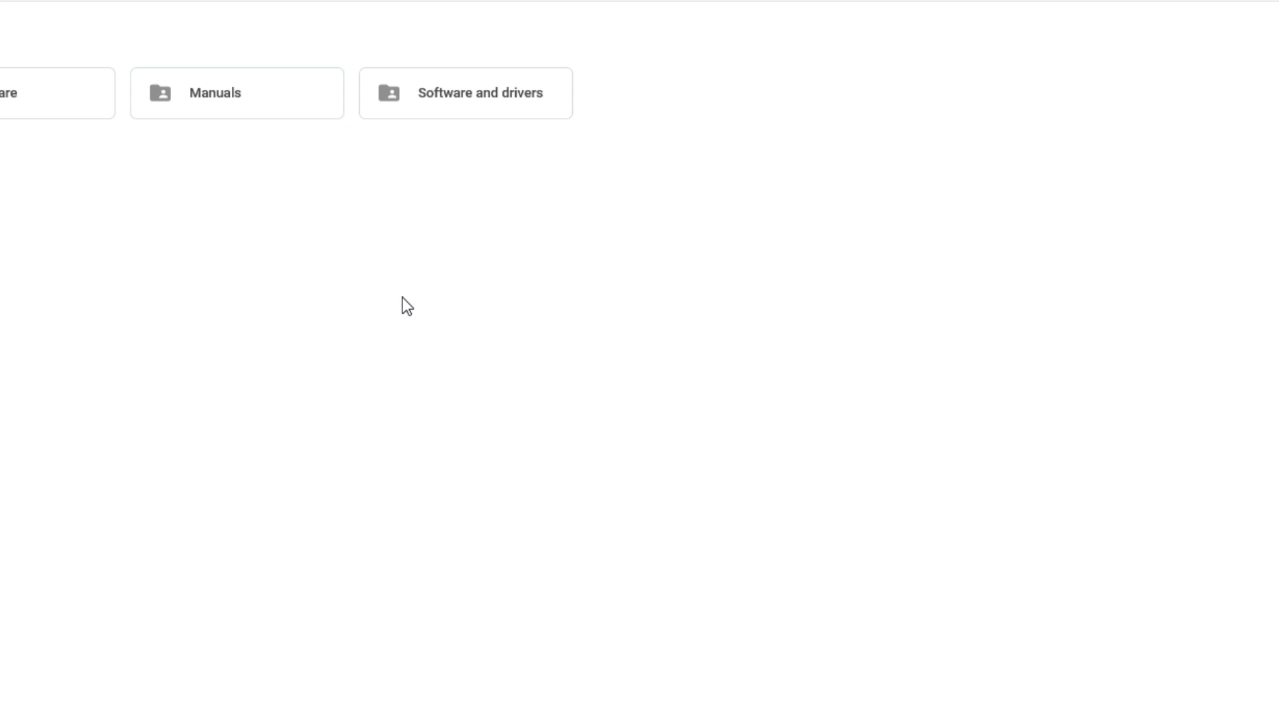
mouse_move(454, 104)
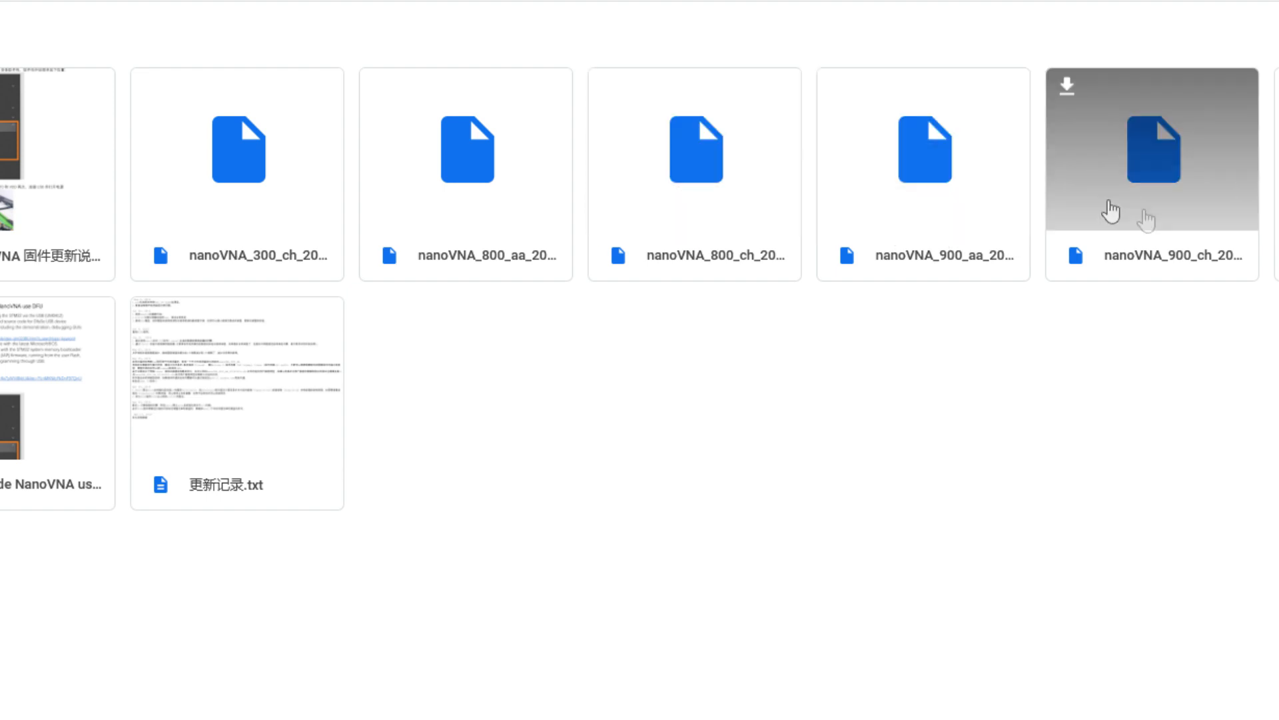
mouse_move(1159, 218)
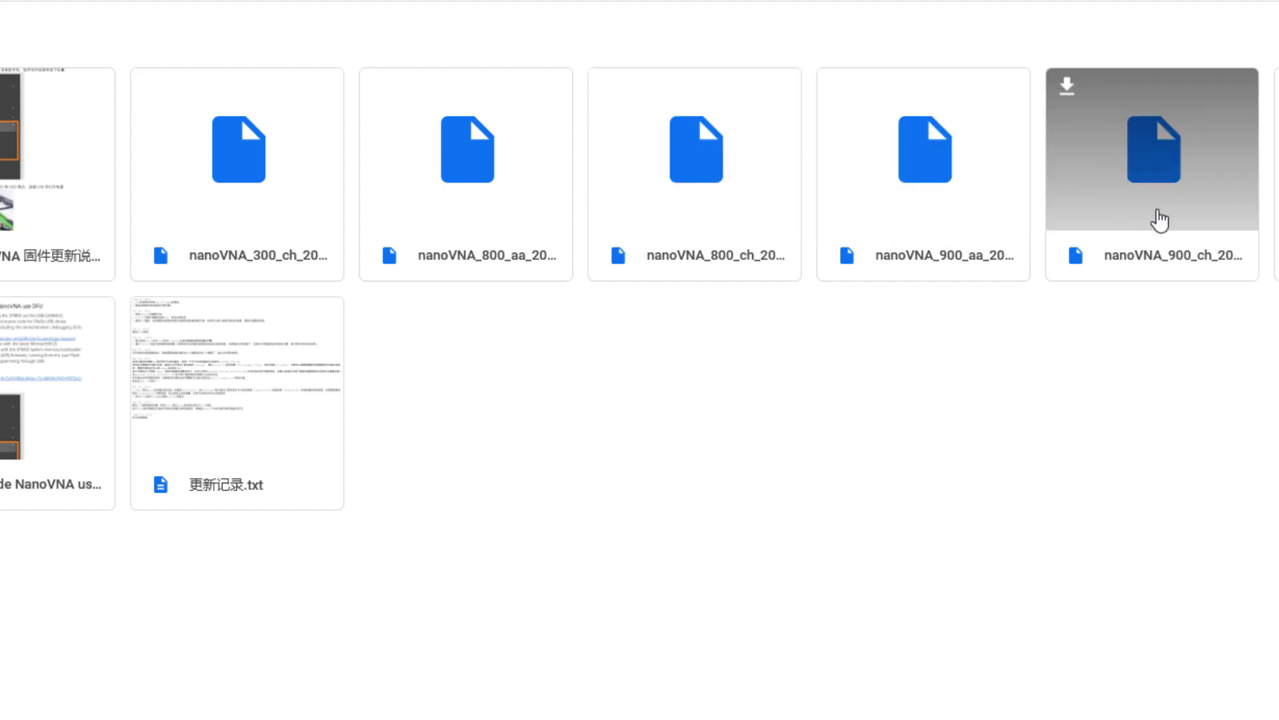
mouse_move(784, 473)
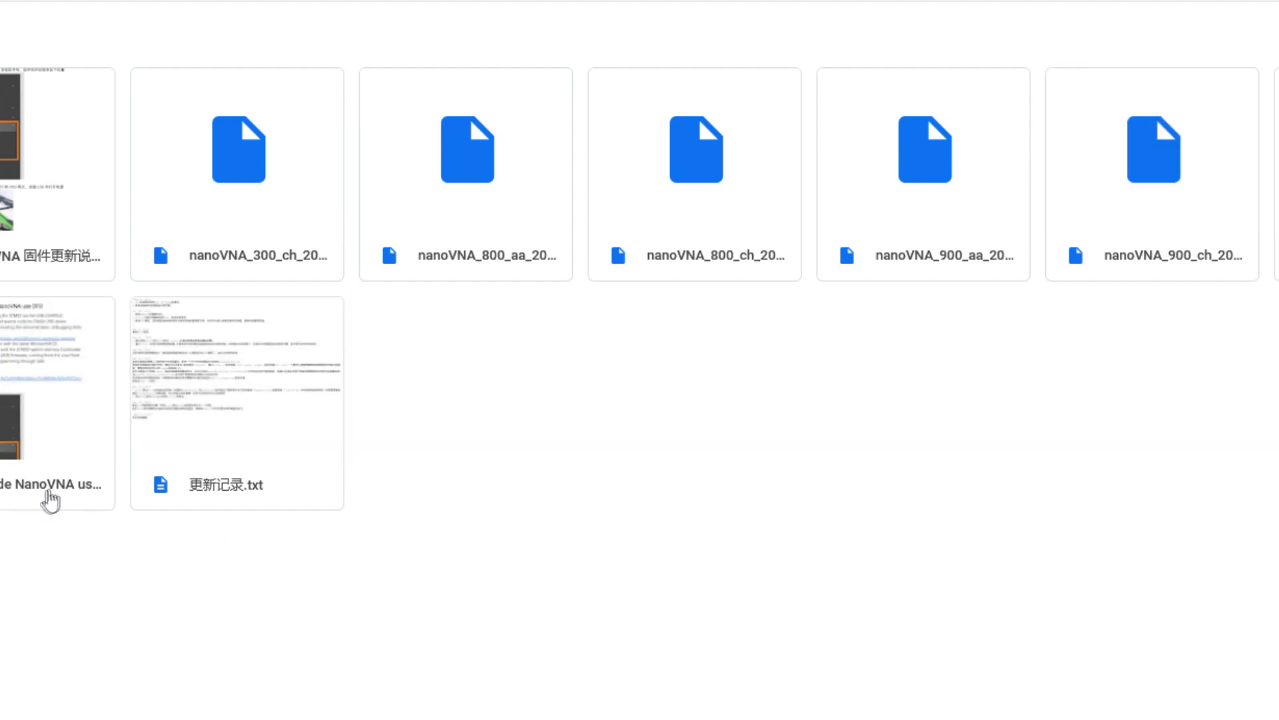
mouse_move(863, 464)
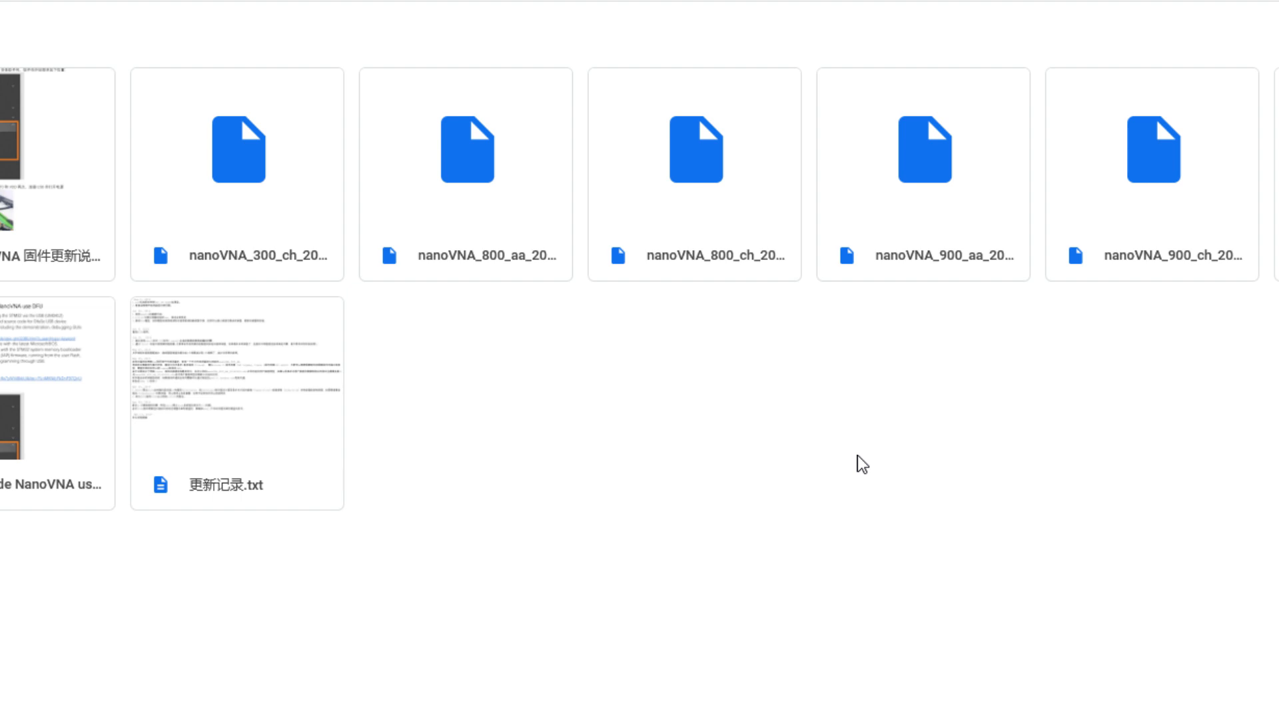
mouse_move(542, 392)
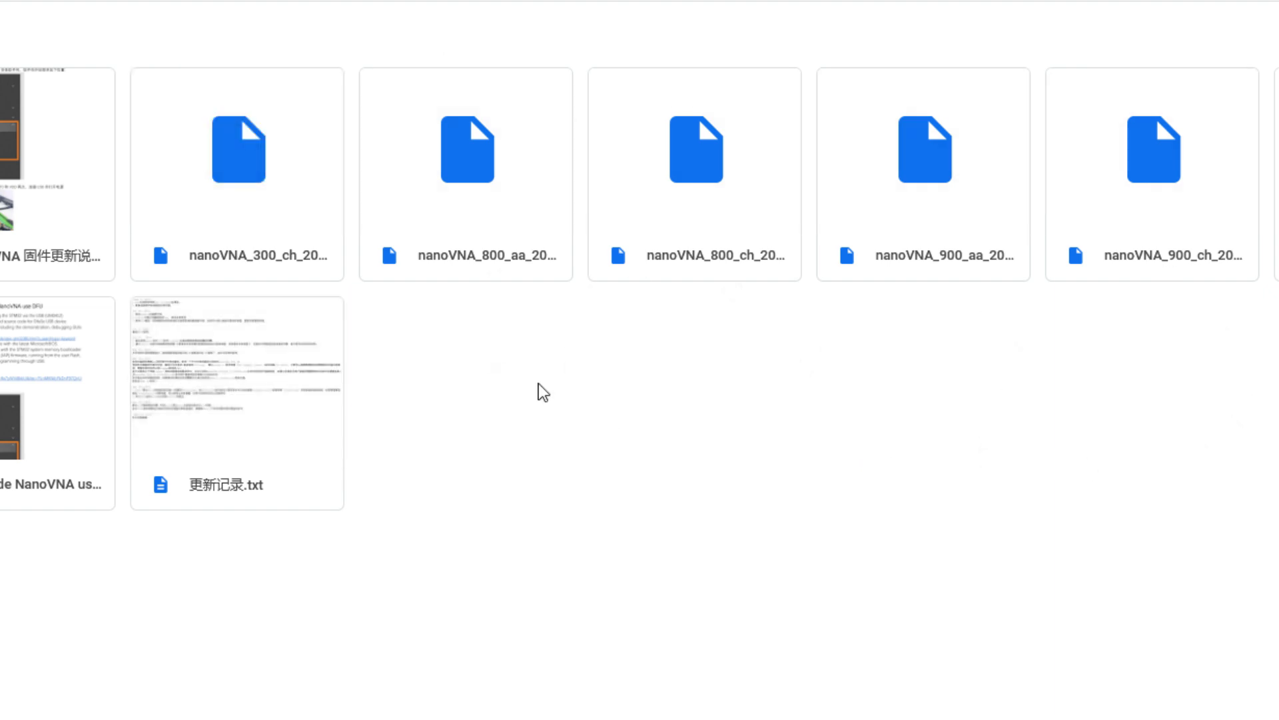
mouse_move(672, 527)
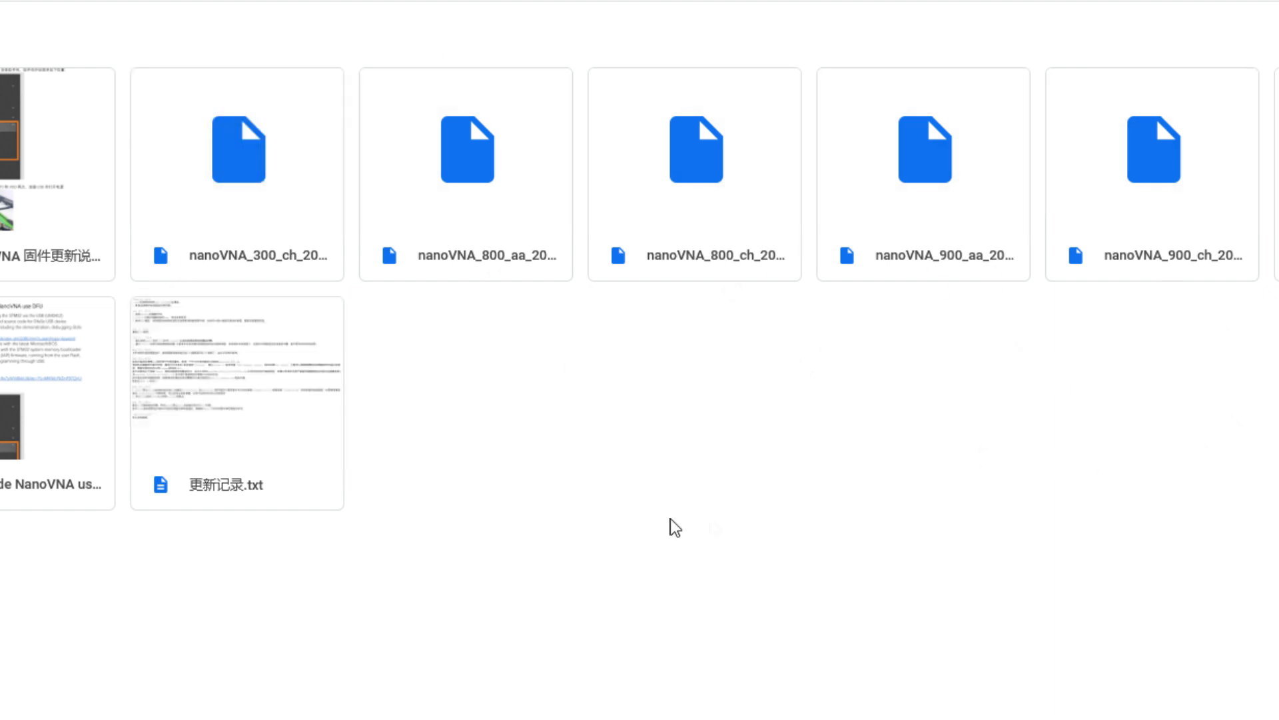
mouse_move(233, 203)
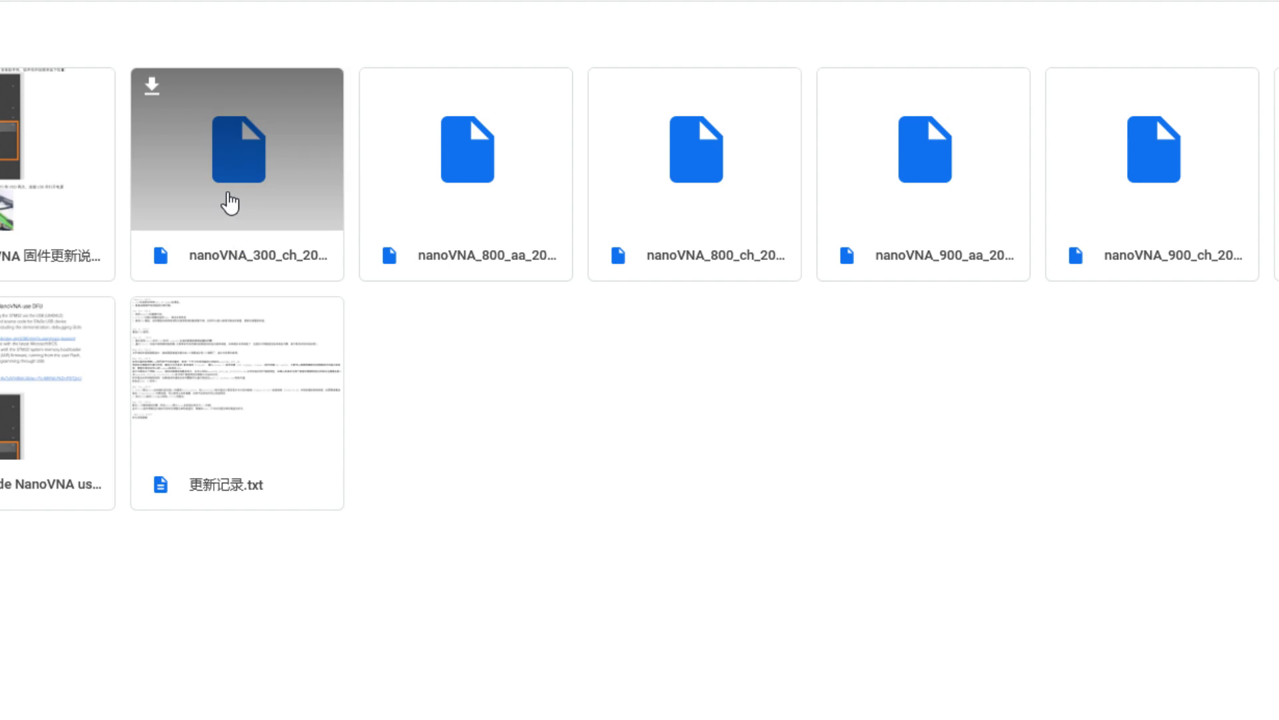
mouse_move(883, 206)
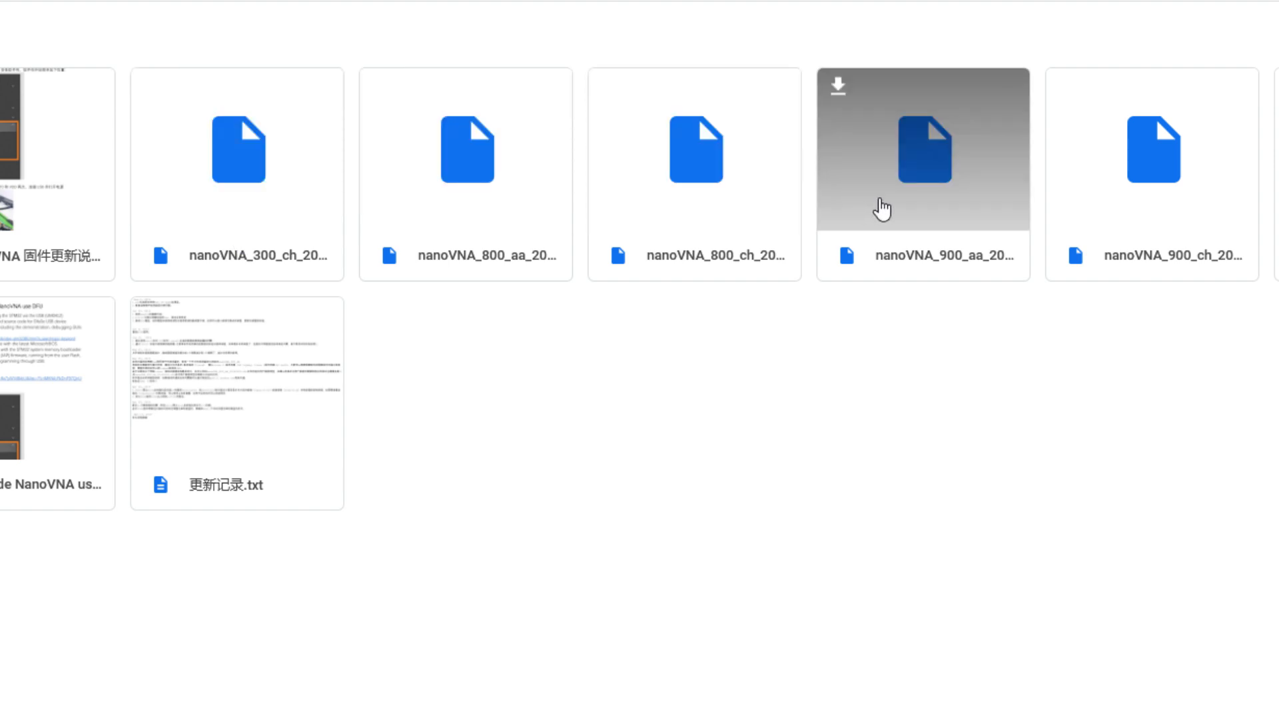
mouse_move(979, 277)
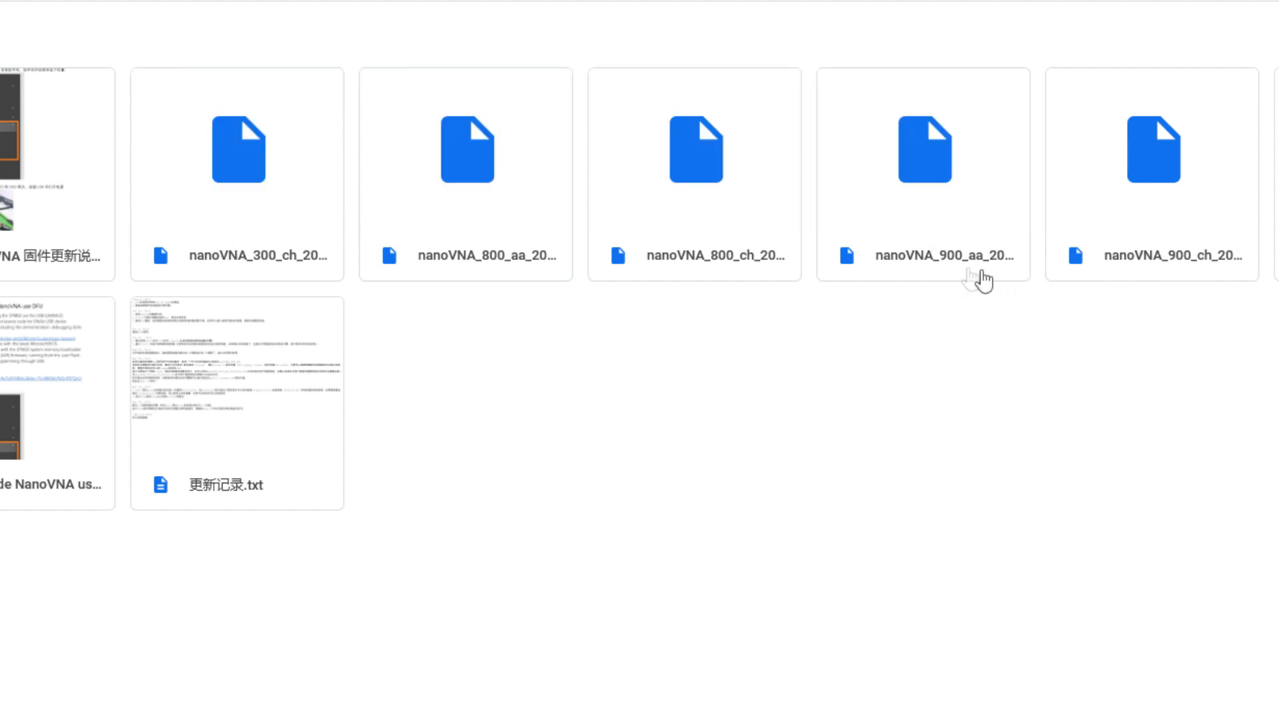
mouse_move(926, 383)
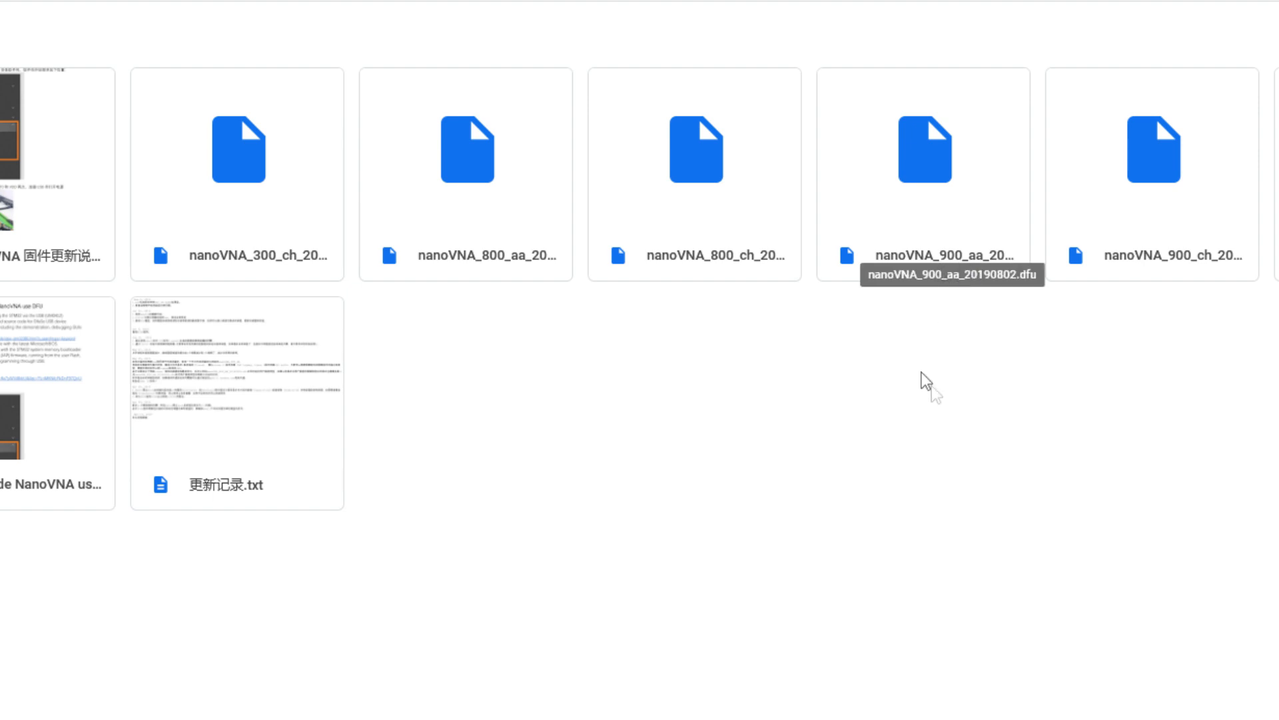
mouse_move(982, 429)
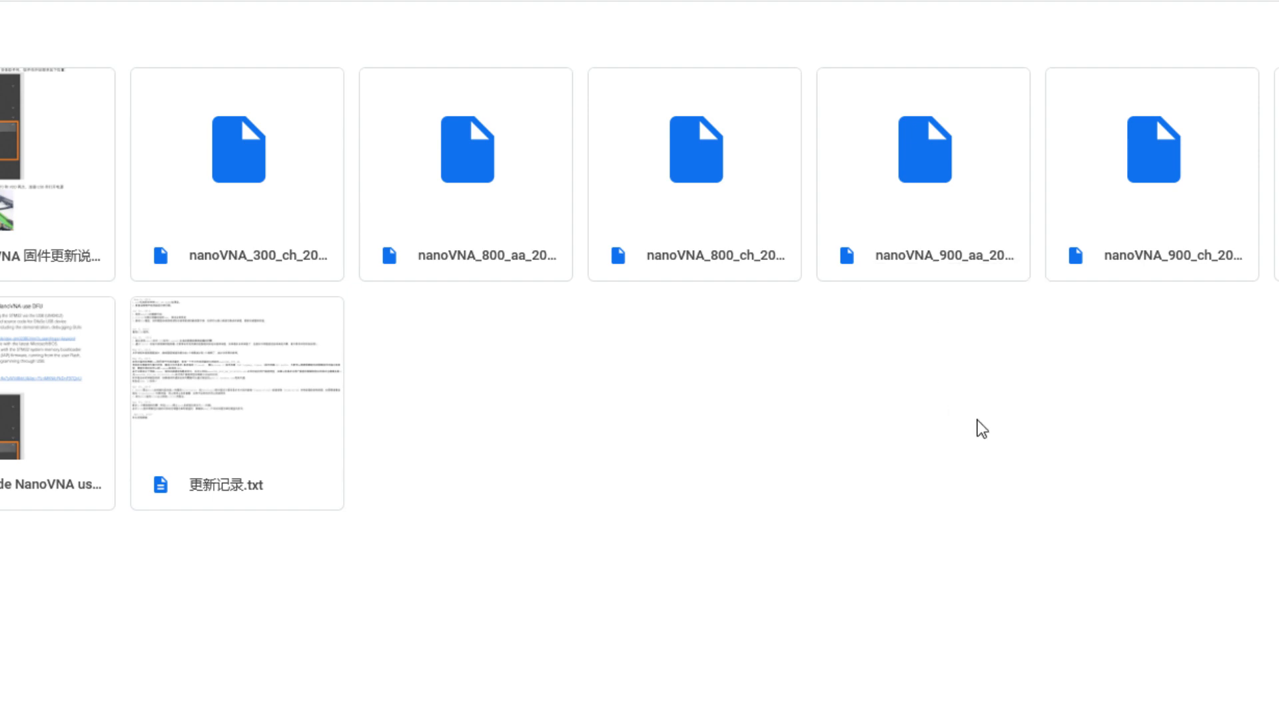
mouse_move(951, 345)
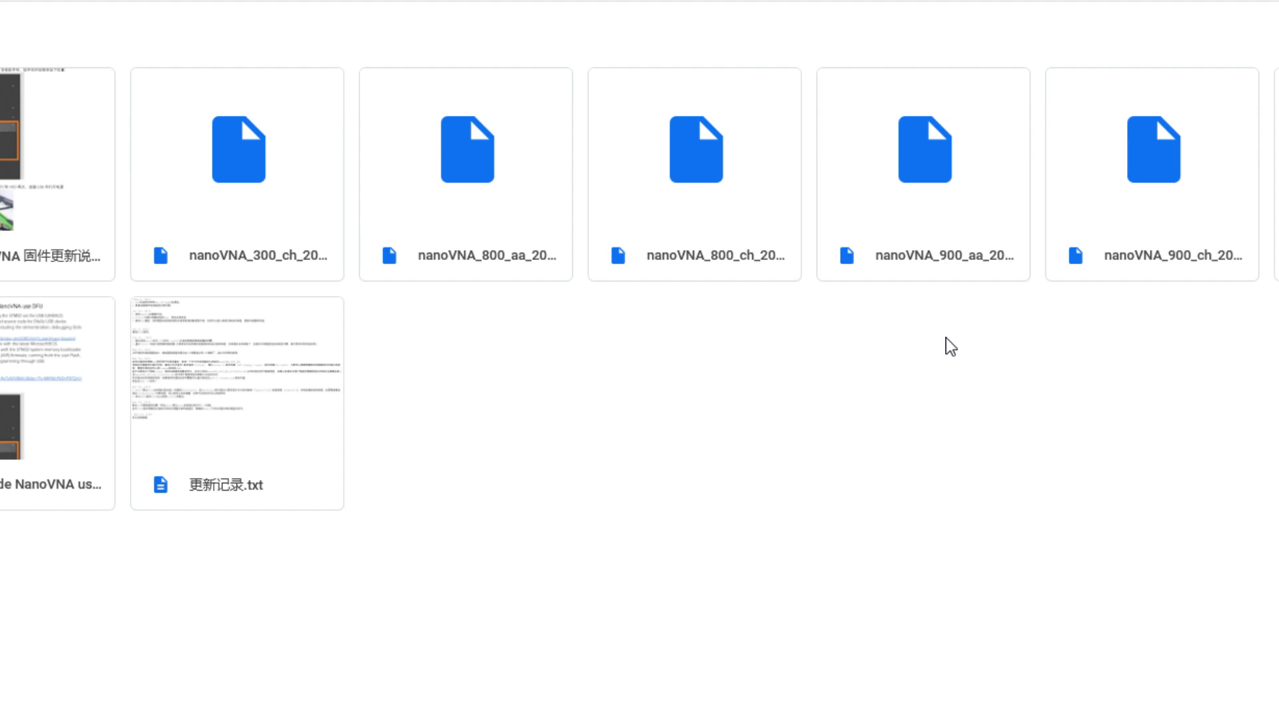
mouse_move(914, 317)
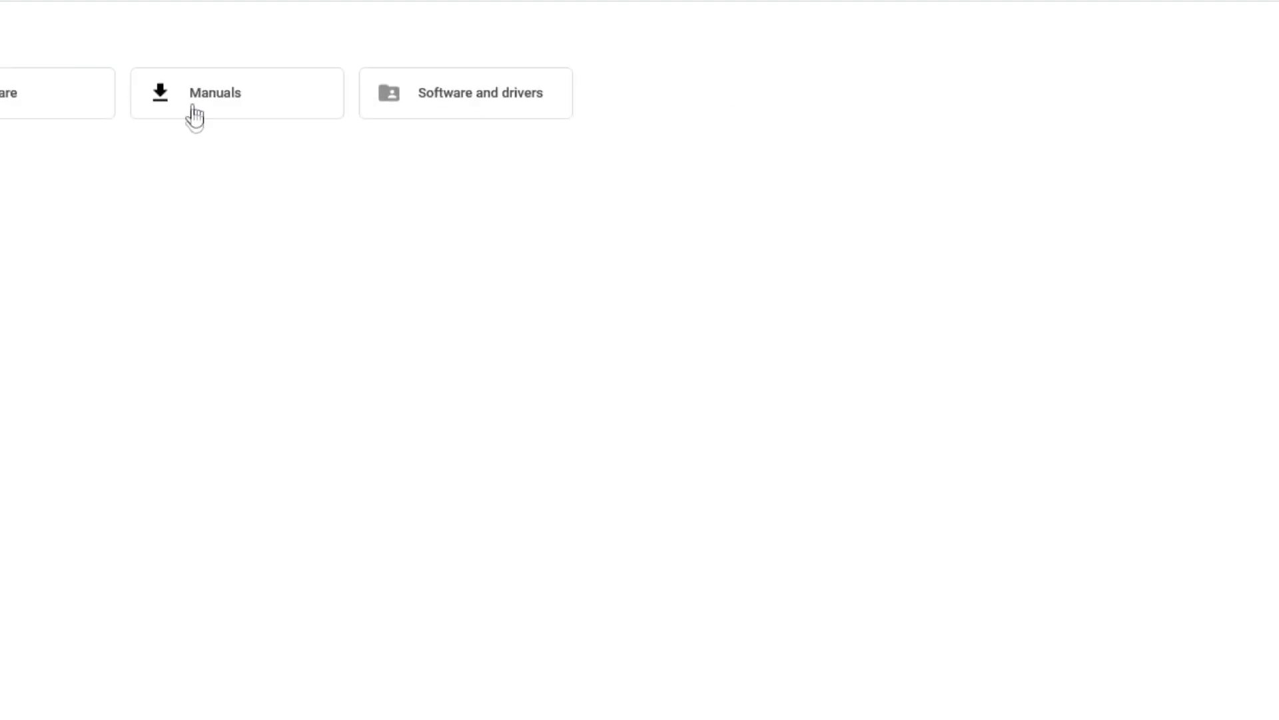
Open the Manuals folder to view the NanoVNA user guides and network analysis PDFs
click(236, 92)
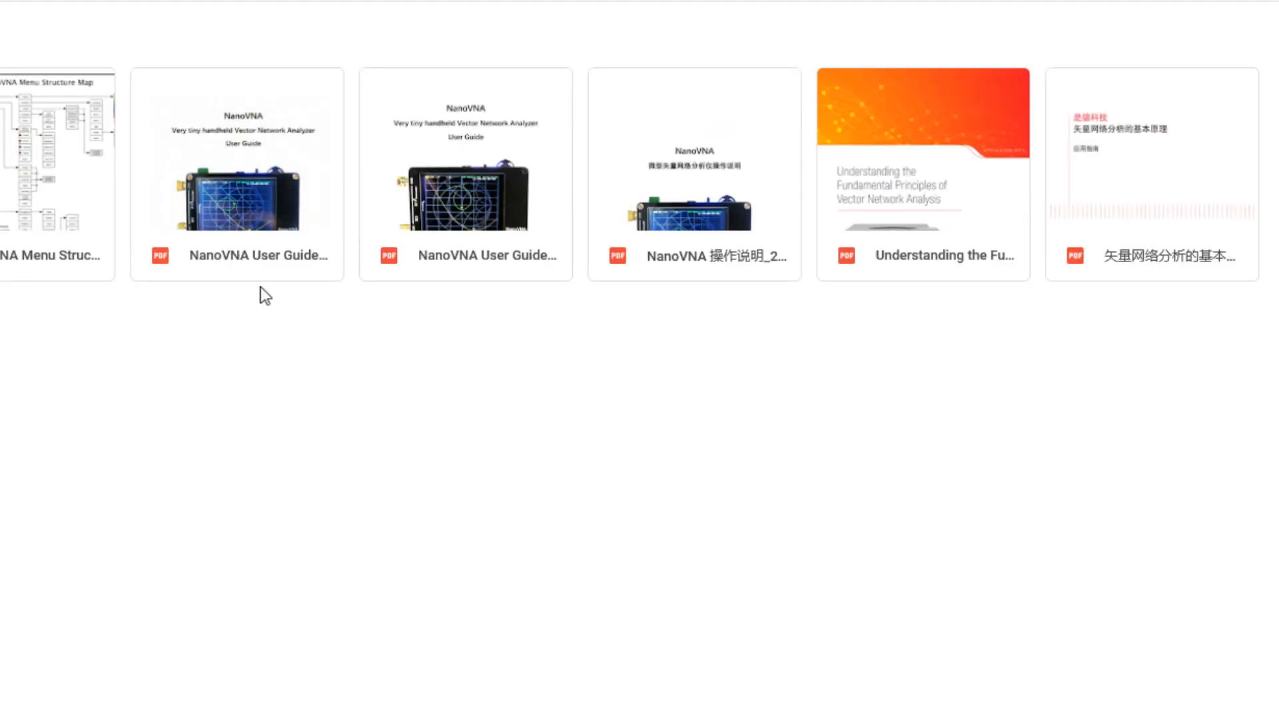
mouse_move(514, 229)
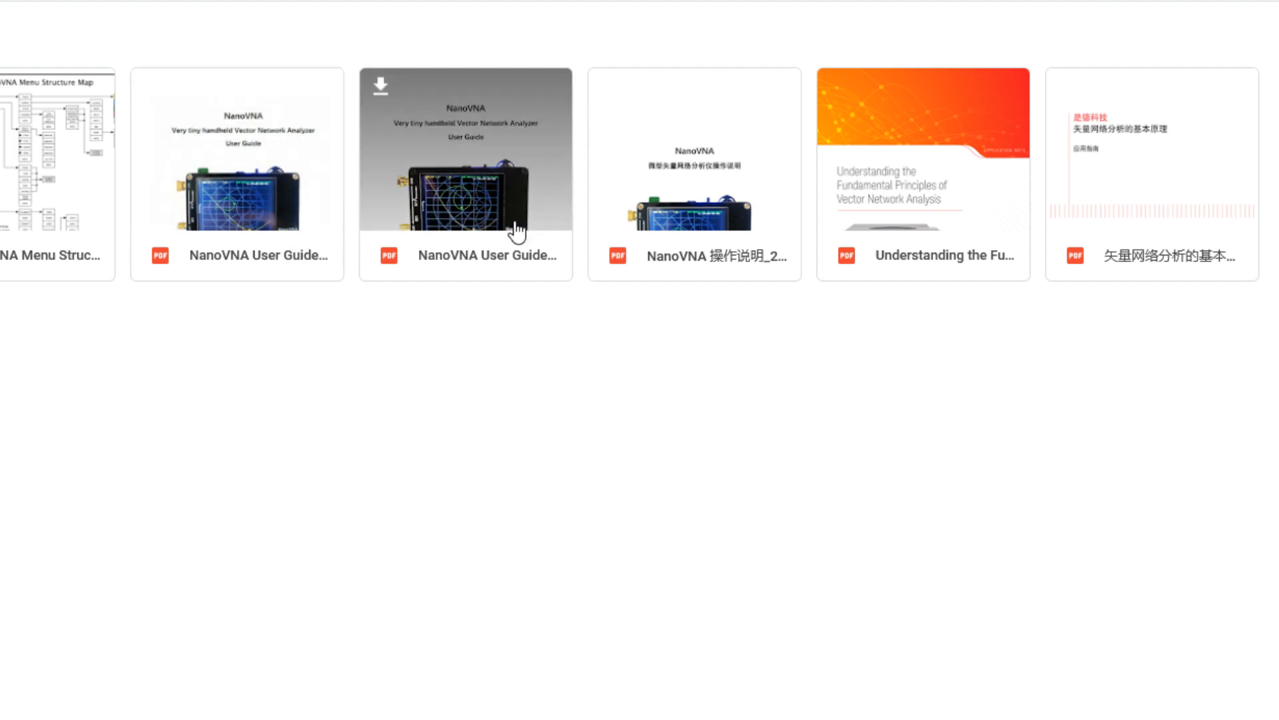
mouse_move(702, 216)
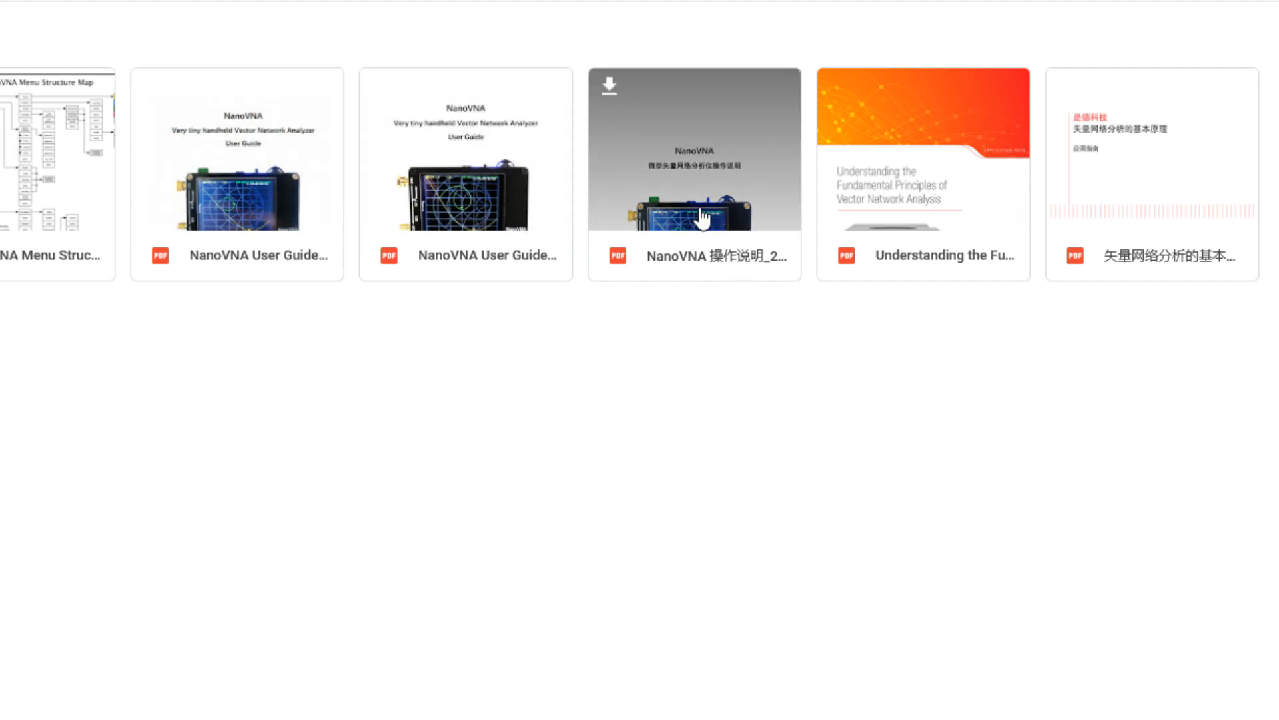
mouse_move(535, 192)
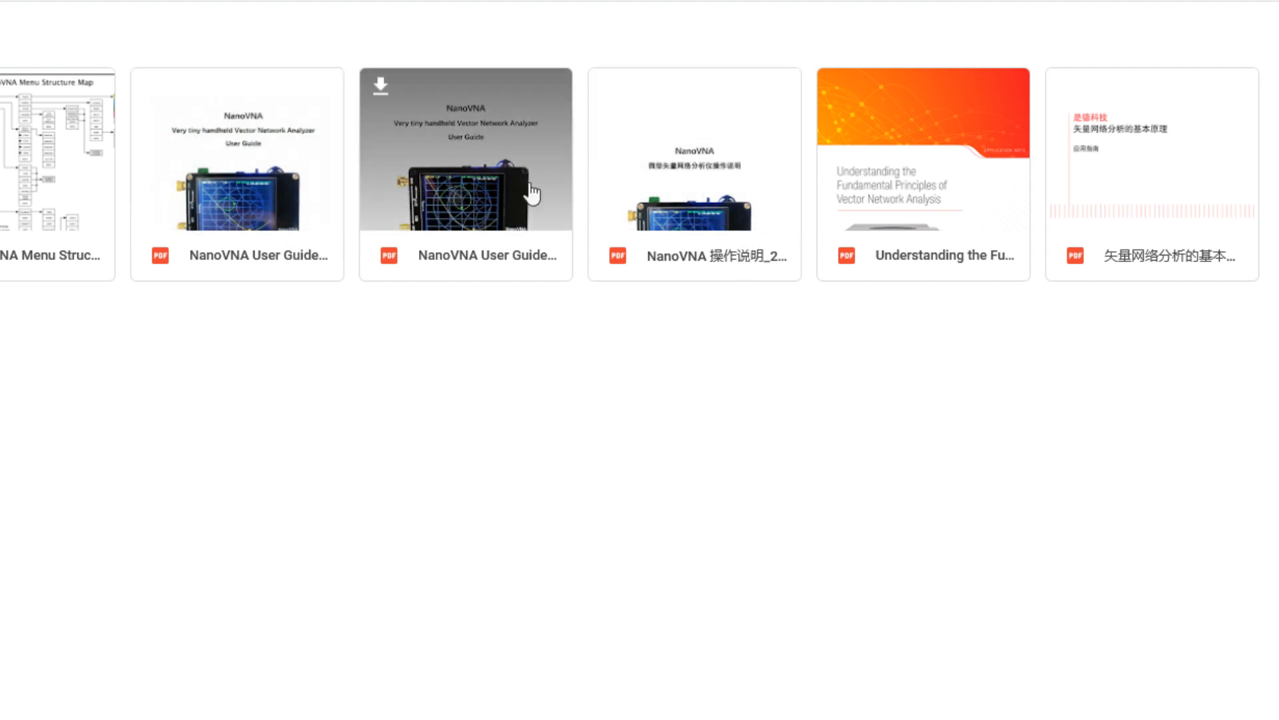
mouse_move(909, 257)
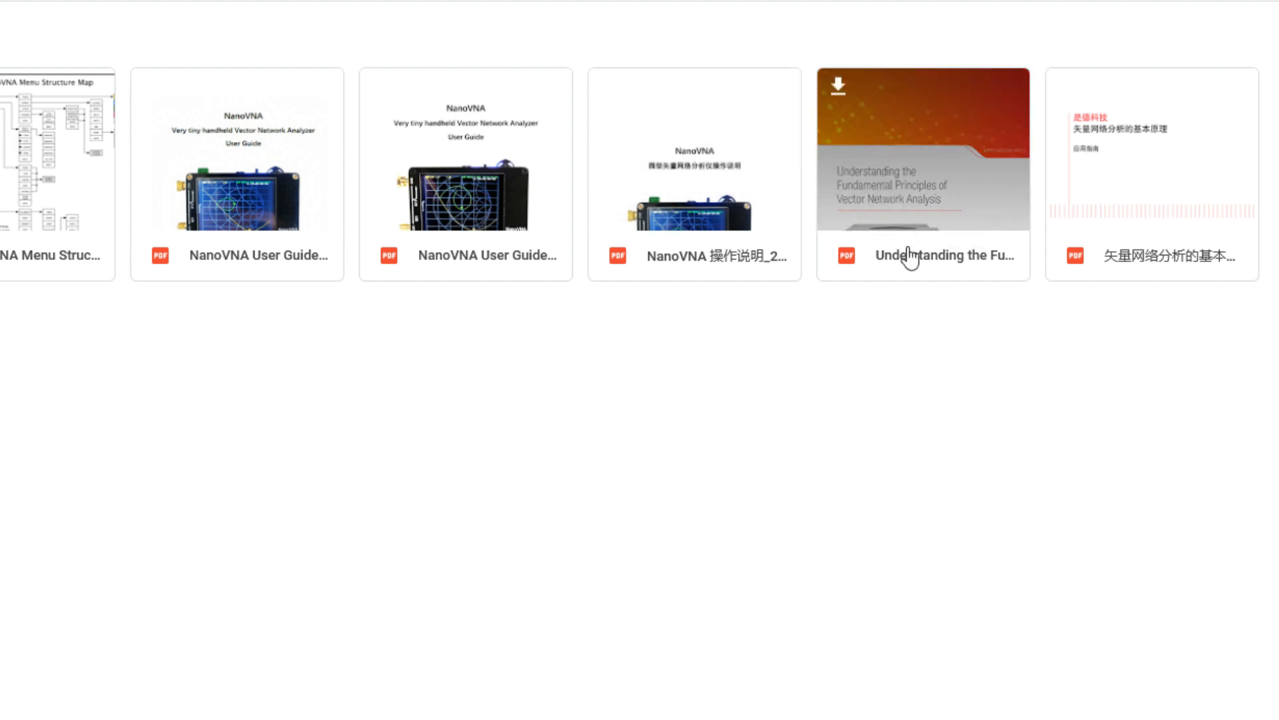
mouse_move(884, 153)
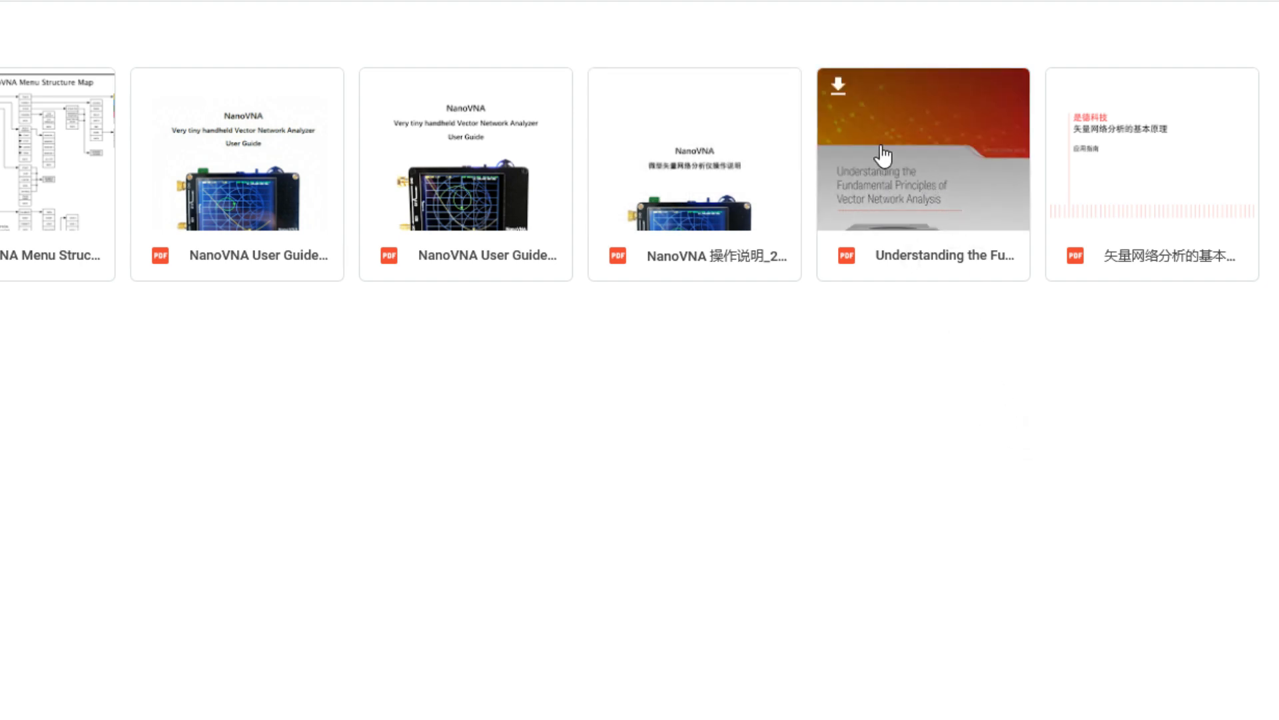
mouse_move(896, 135)
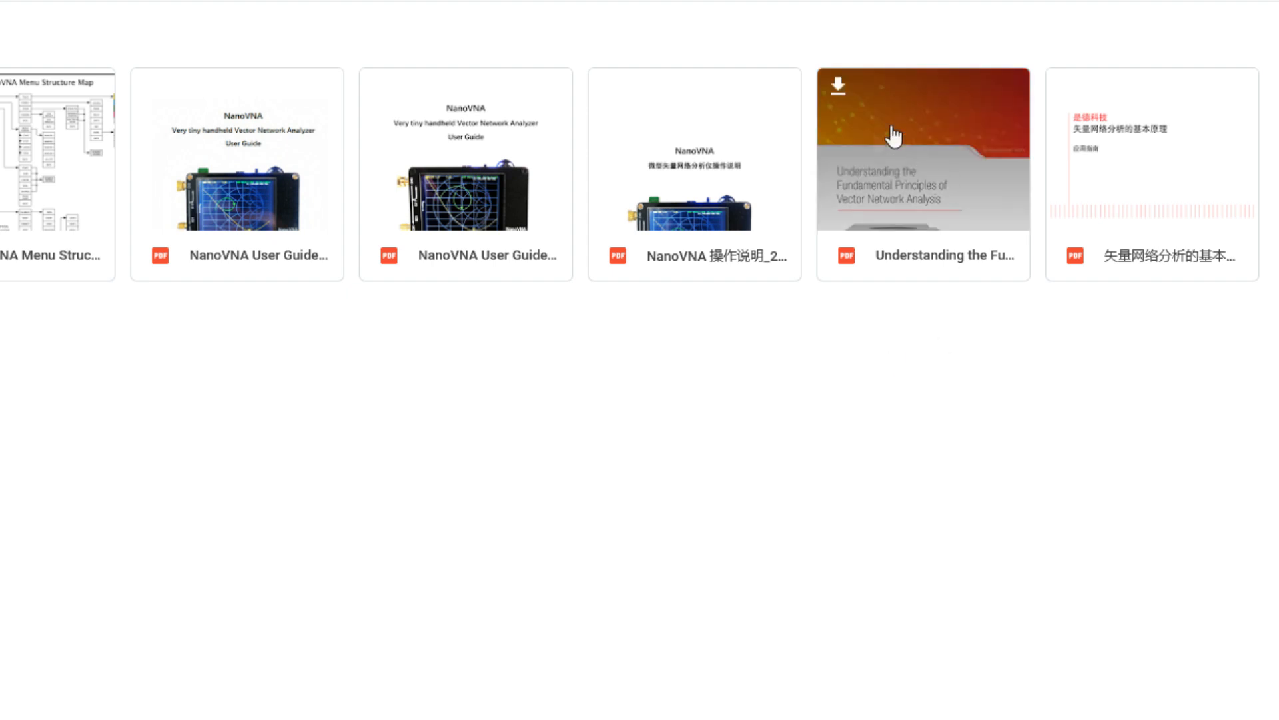
mouse_move(168, 319)
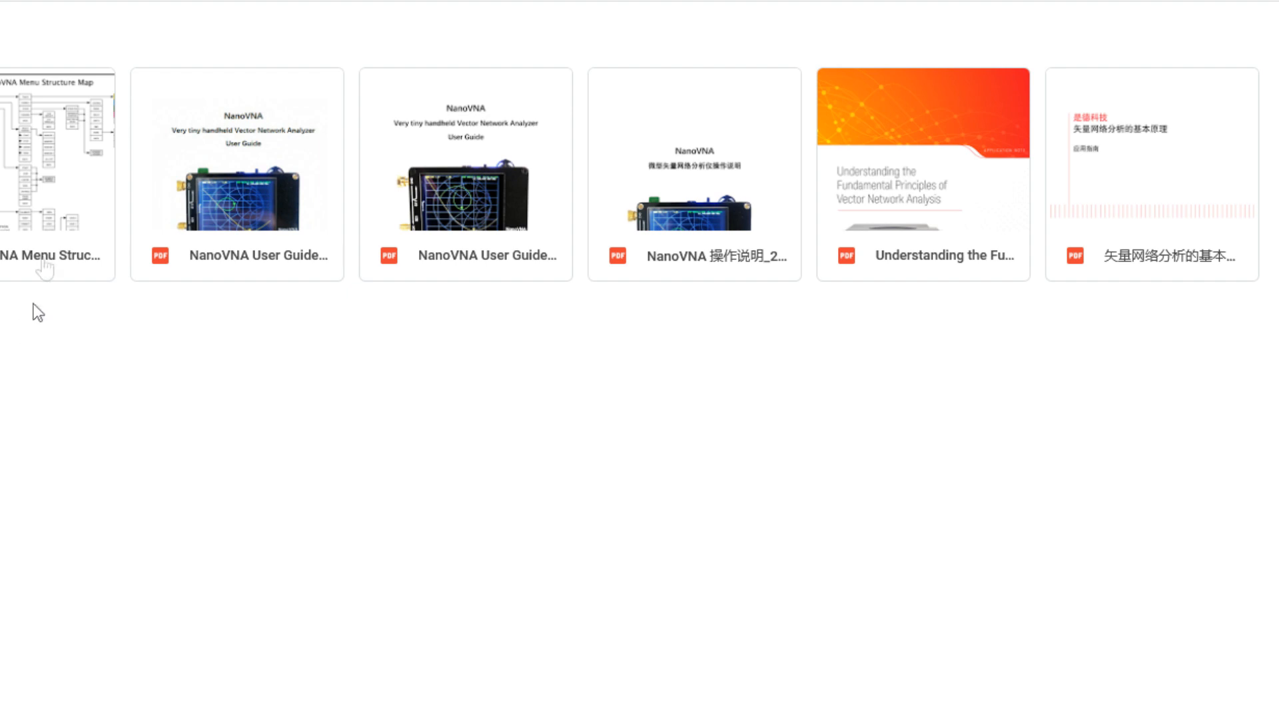
mouse_move(139, 445)
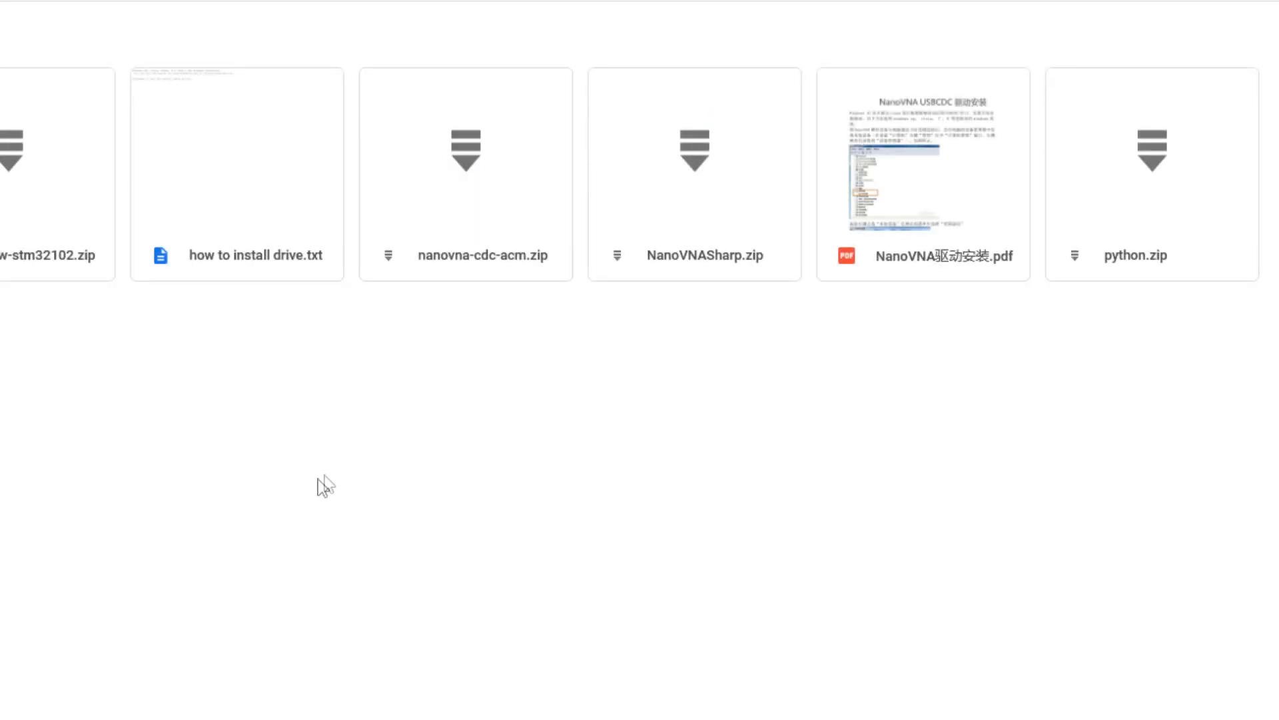
mouse_move(120, 433)
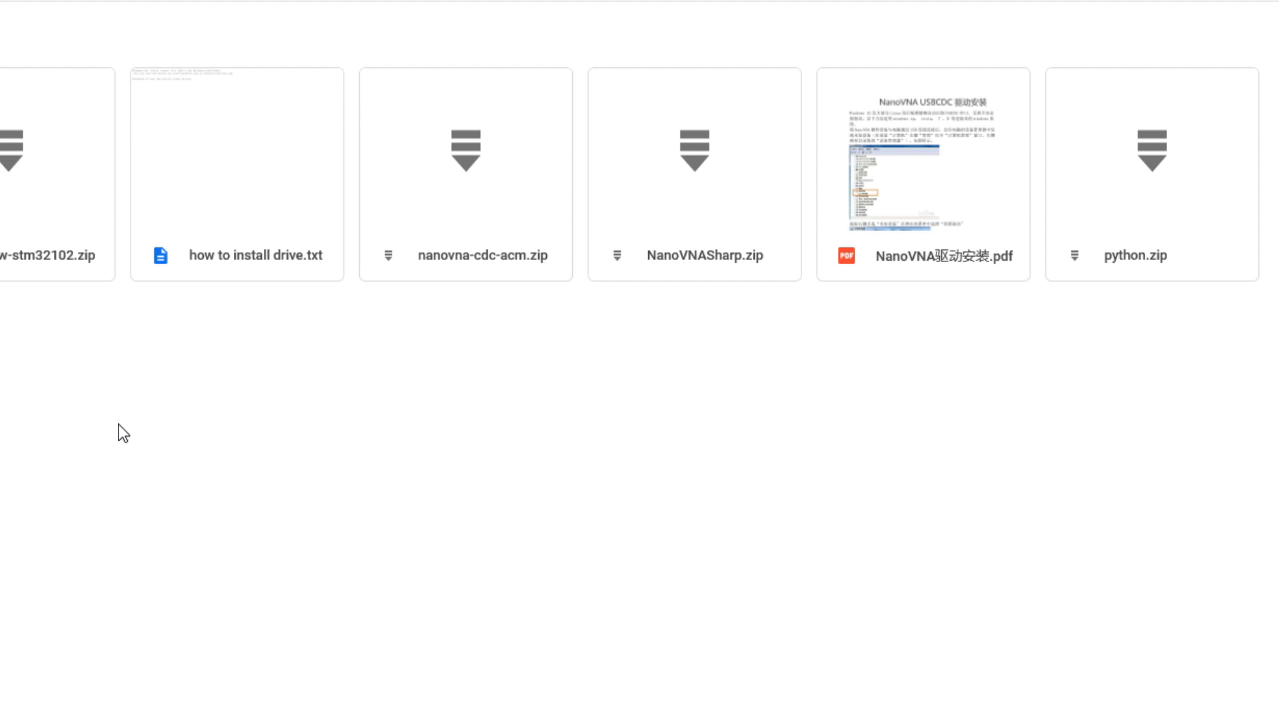
mouse_move(683, 284)
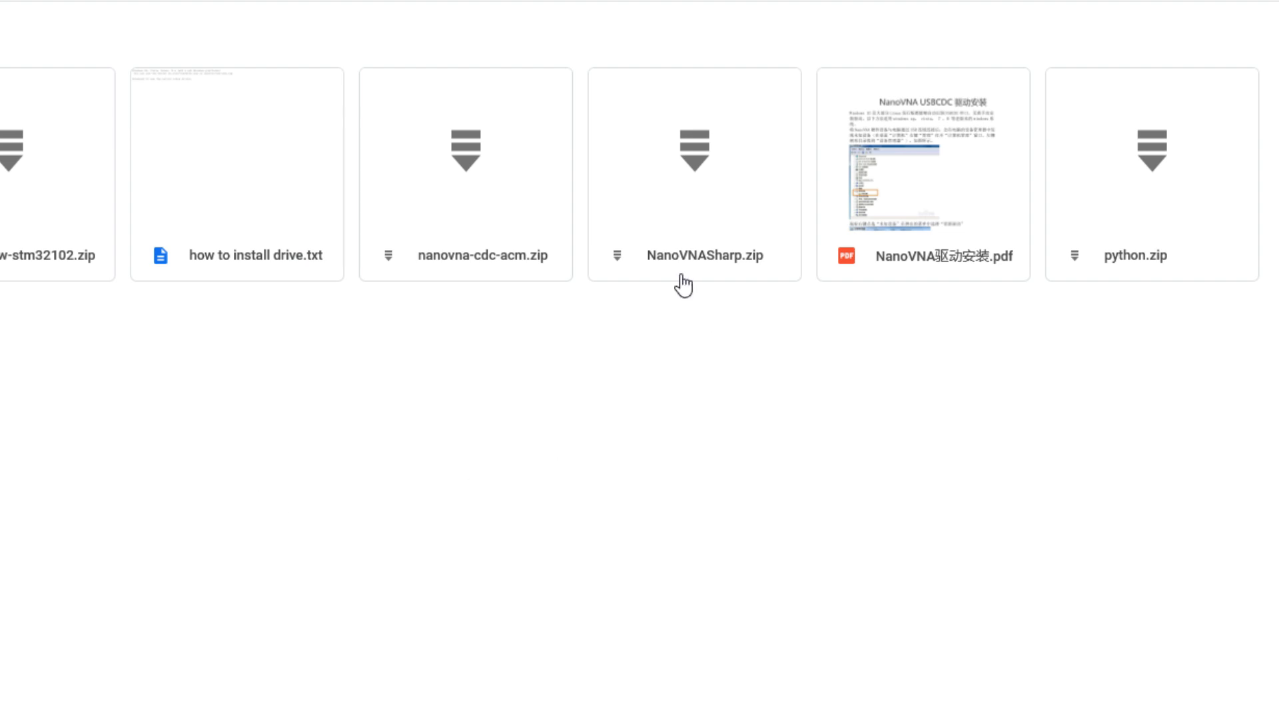
mouse_move(768, 263)
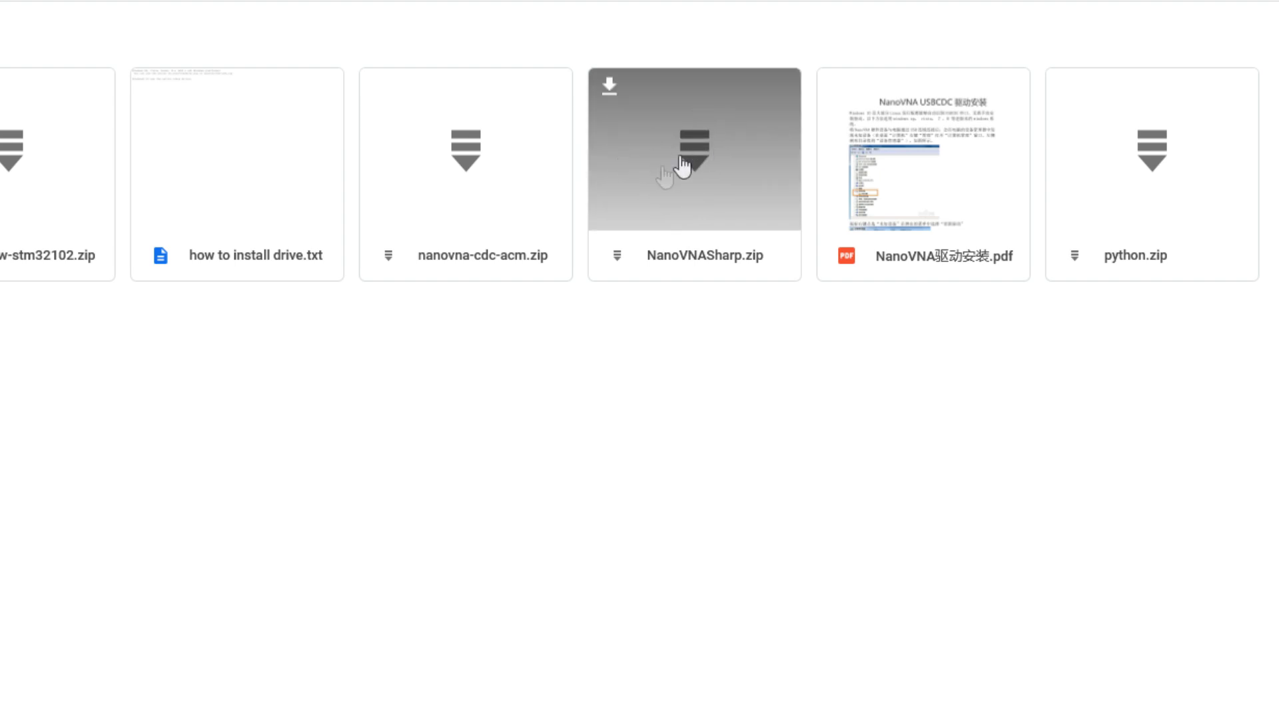
mouse_move(683, 192)
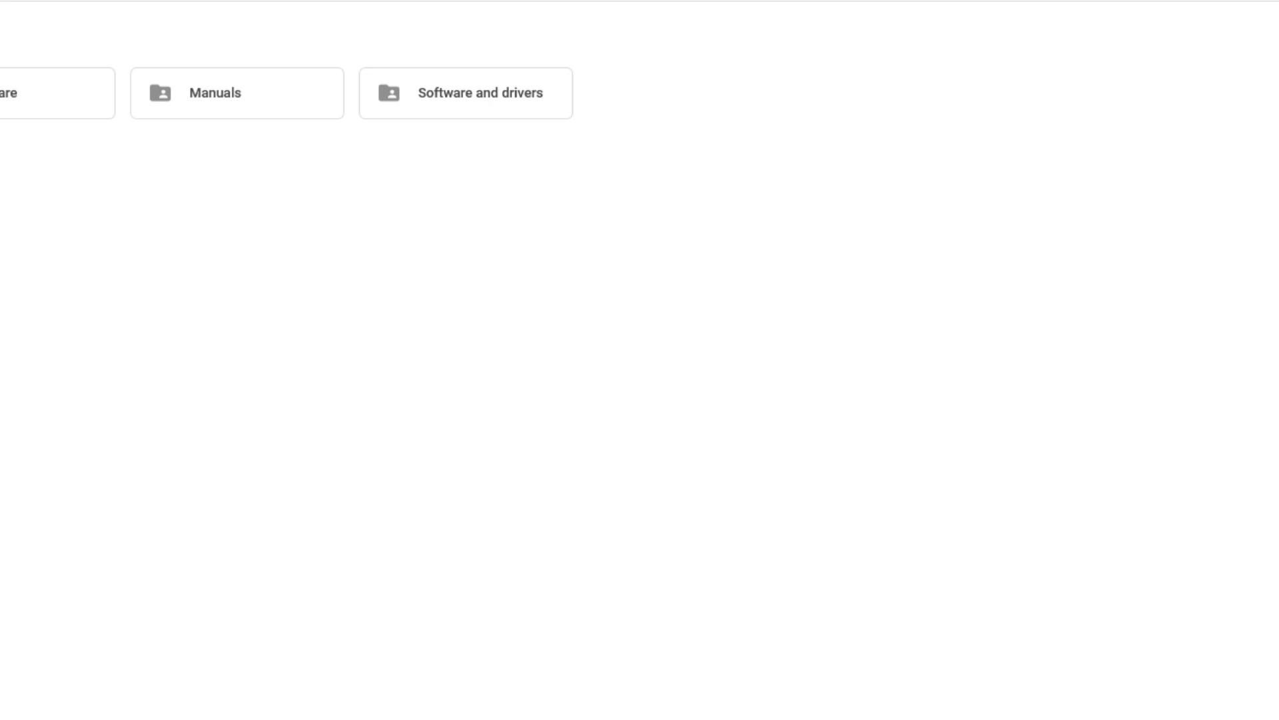
mouse_move(146, 181)
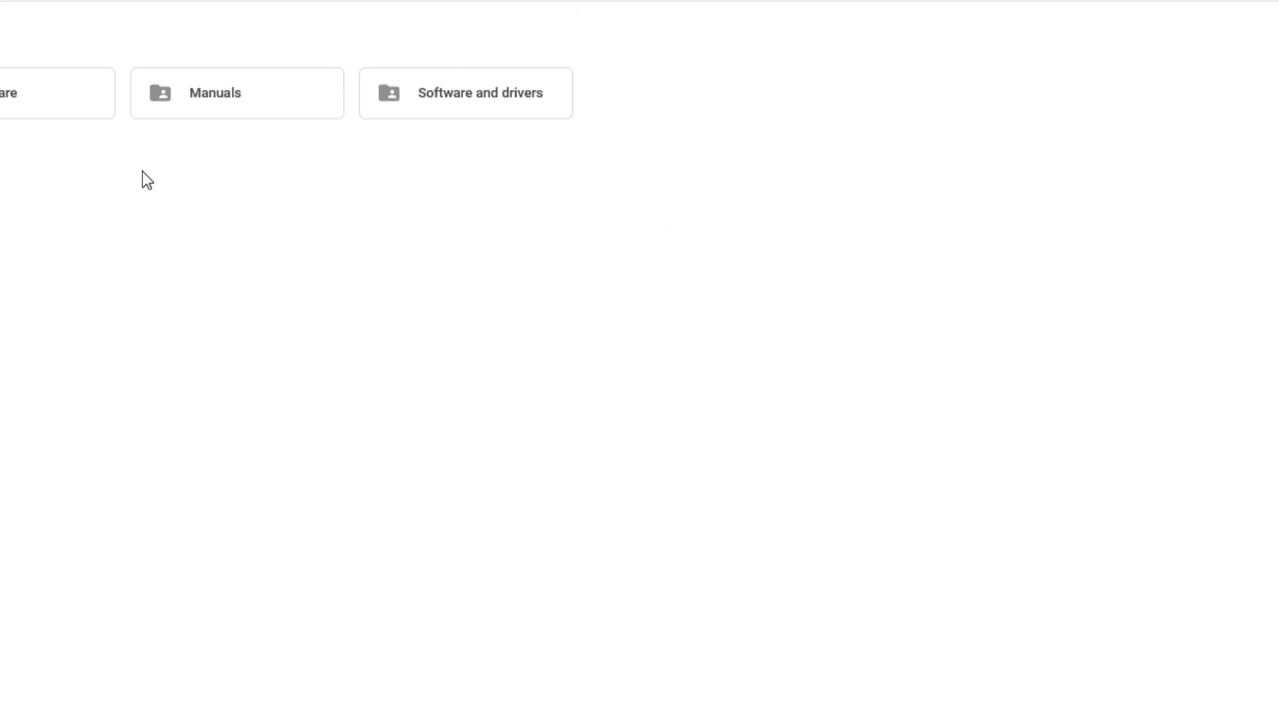
mouse_move(778, 499)
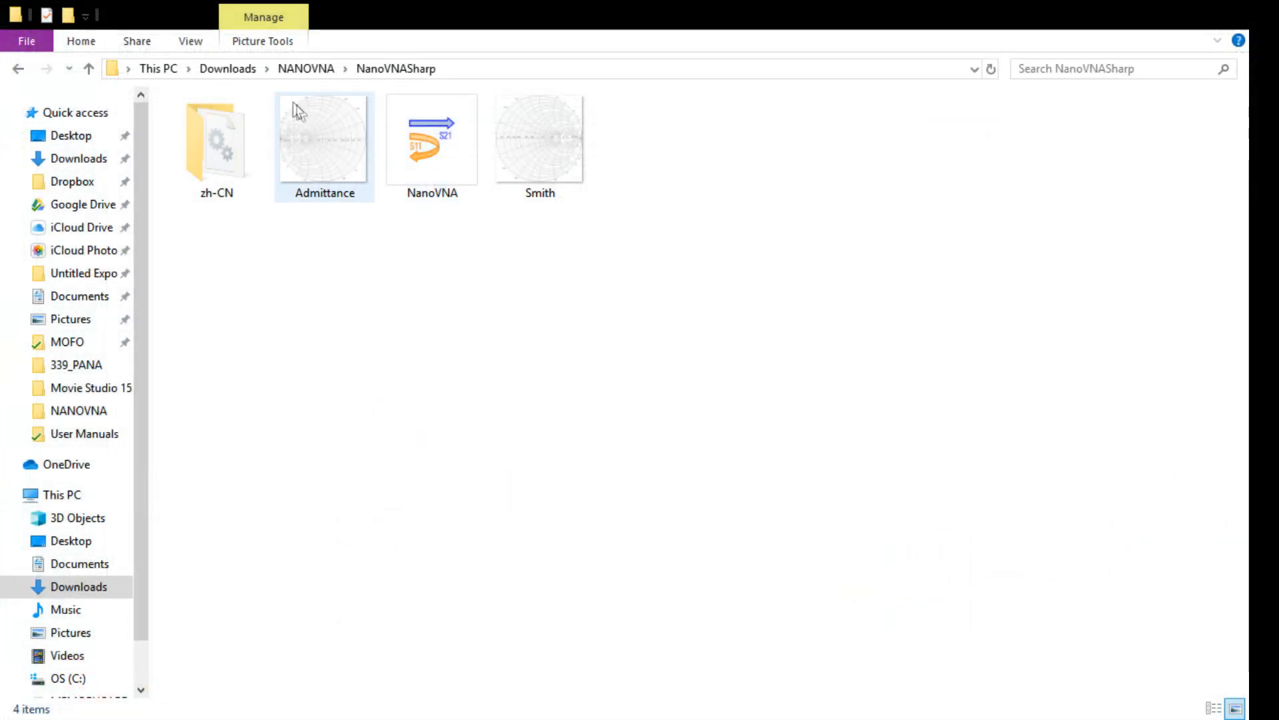
mouse_move(333, 175)
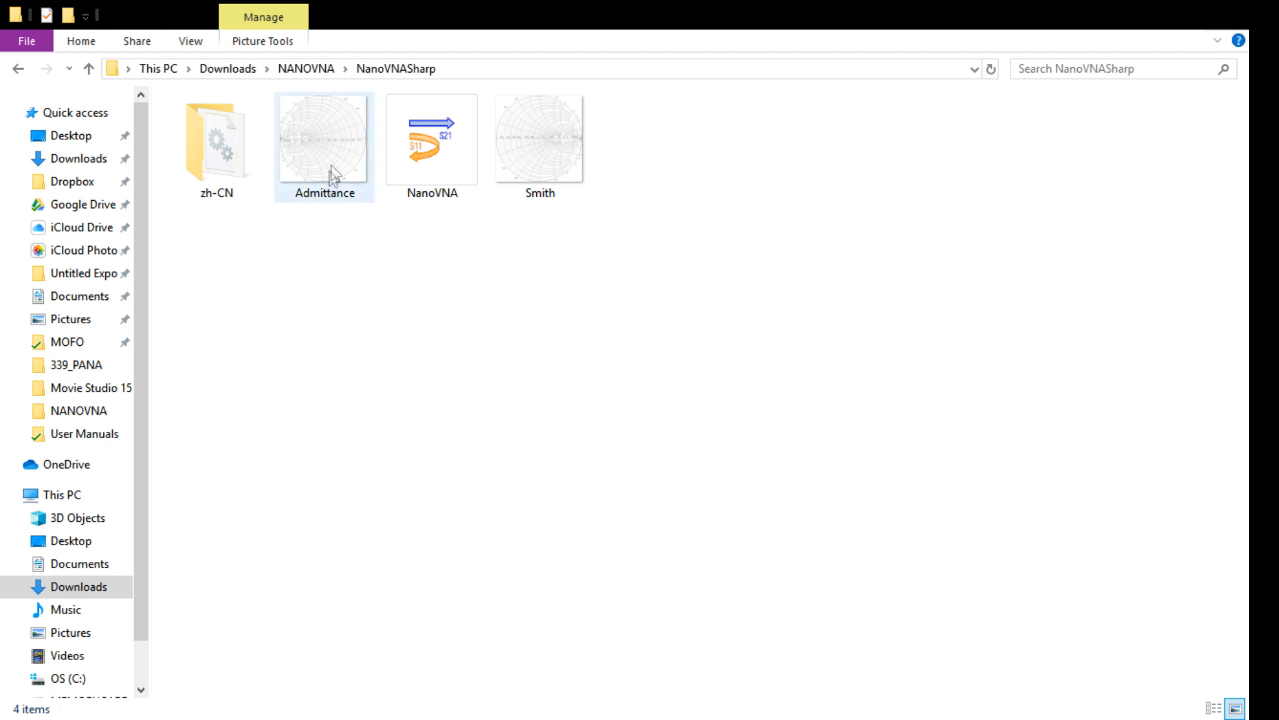
Select and run NanoVNA.exe from Downloads > NANOVNA > NanoVNASharp
click(432, 138)
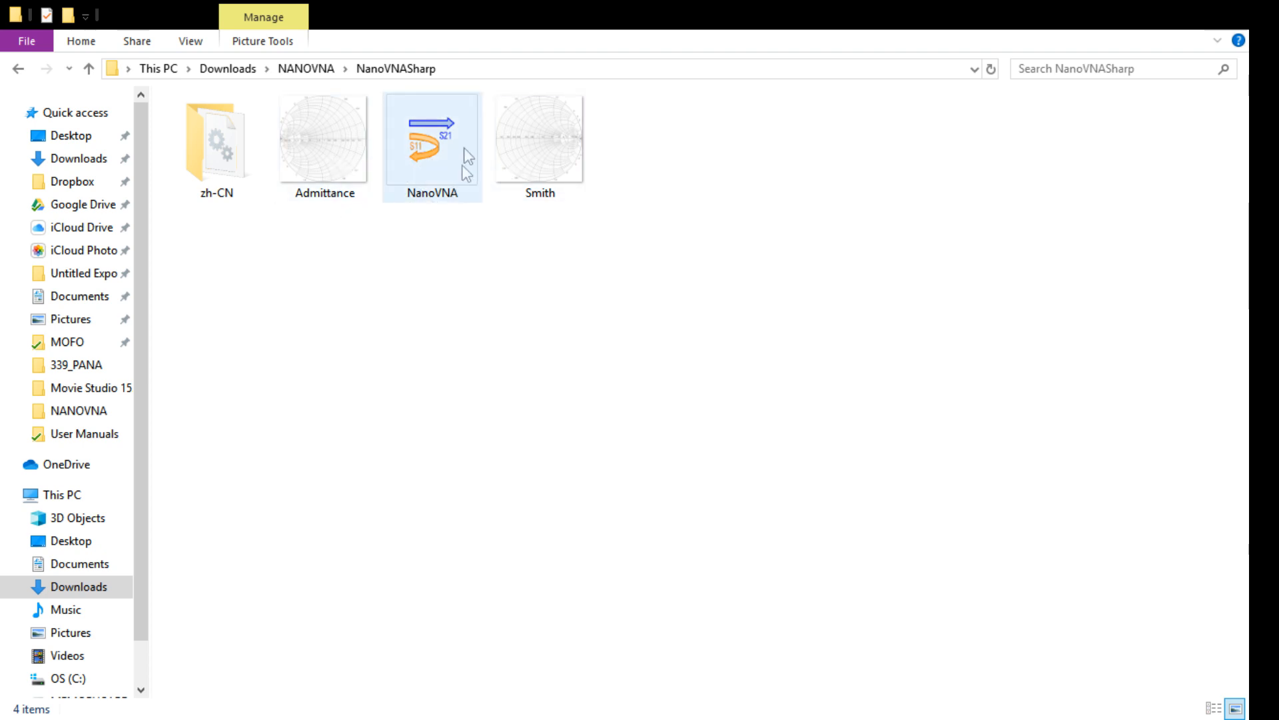
mouse_move(441, 204)
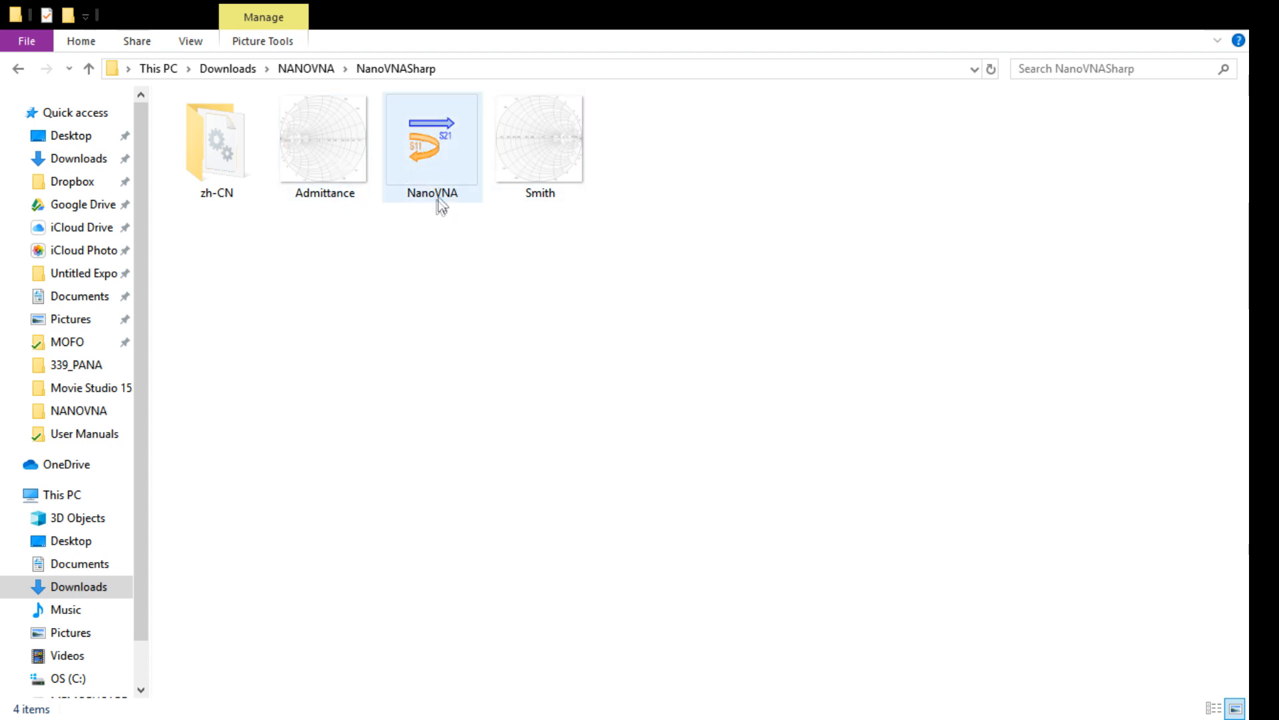
click(431, 145)
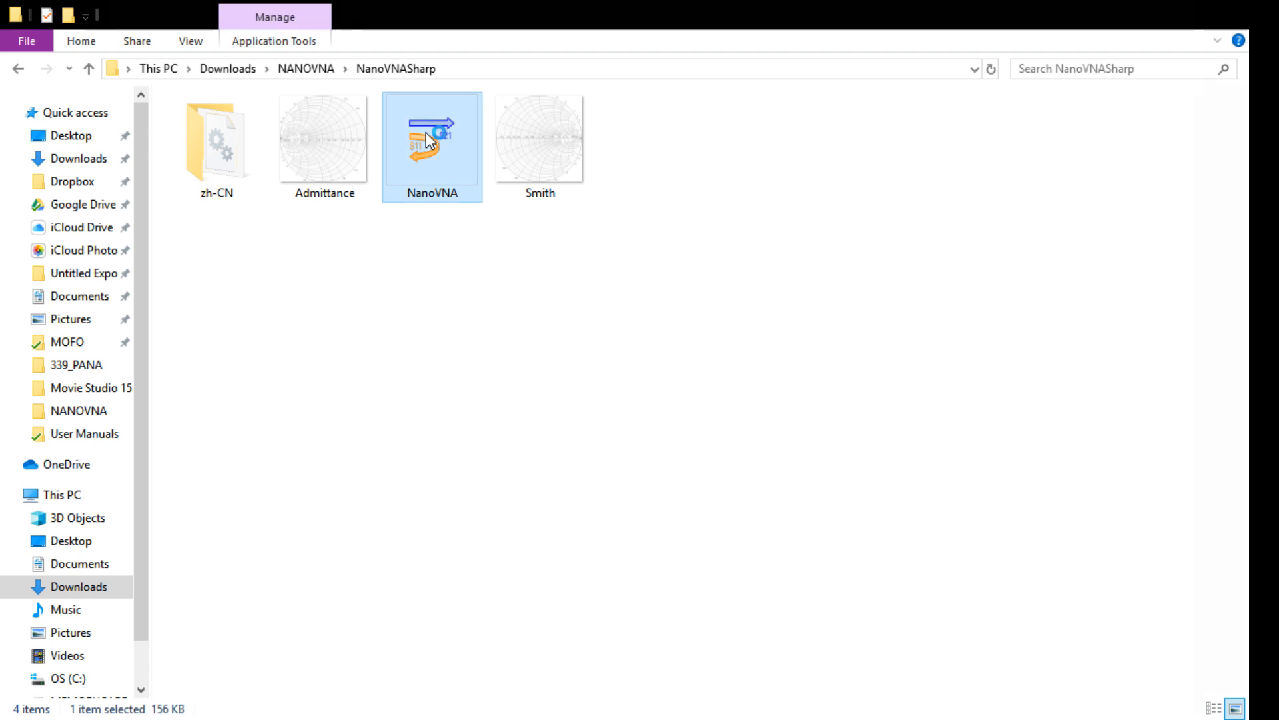
double_click(431, 143)
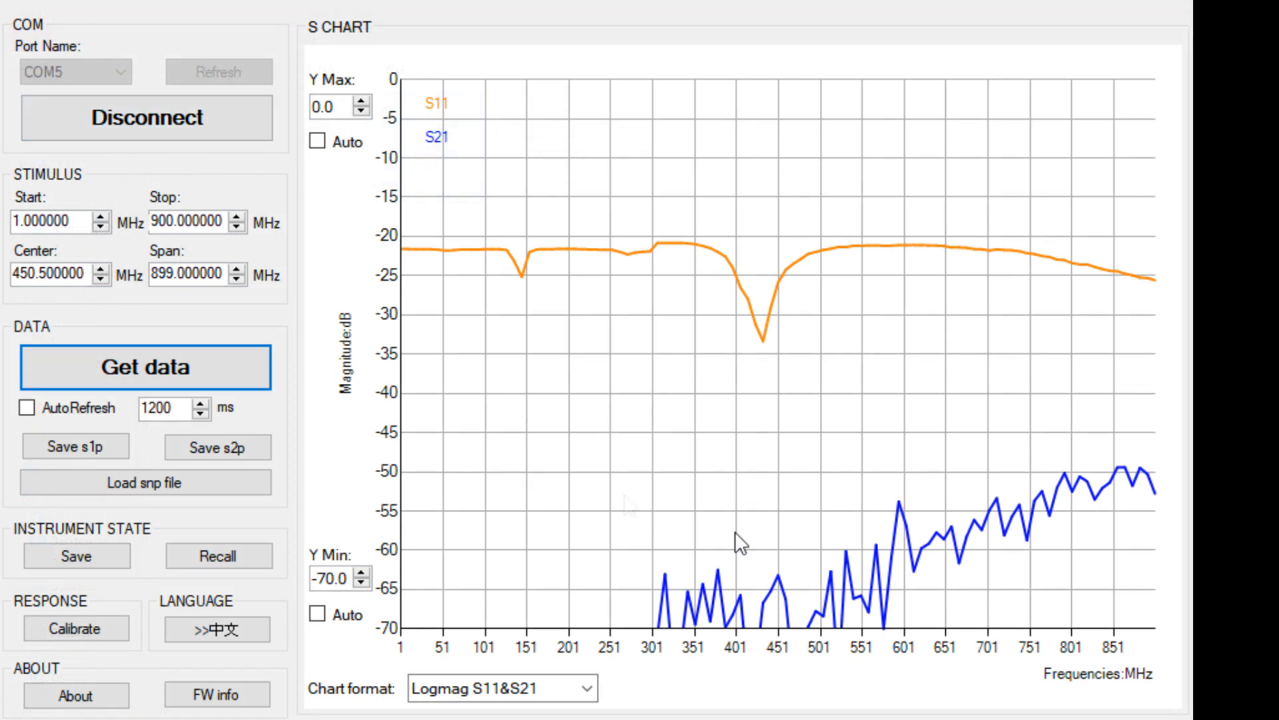
mouse_move(534, 482)
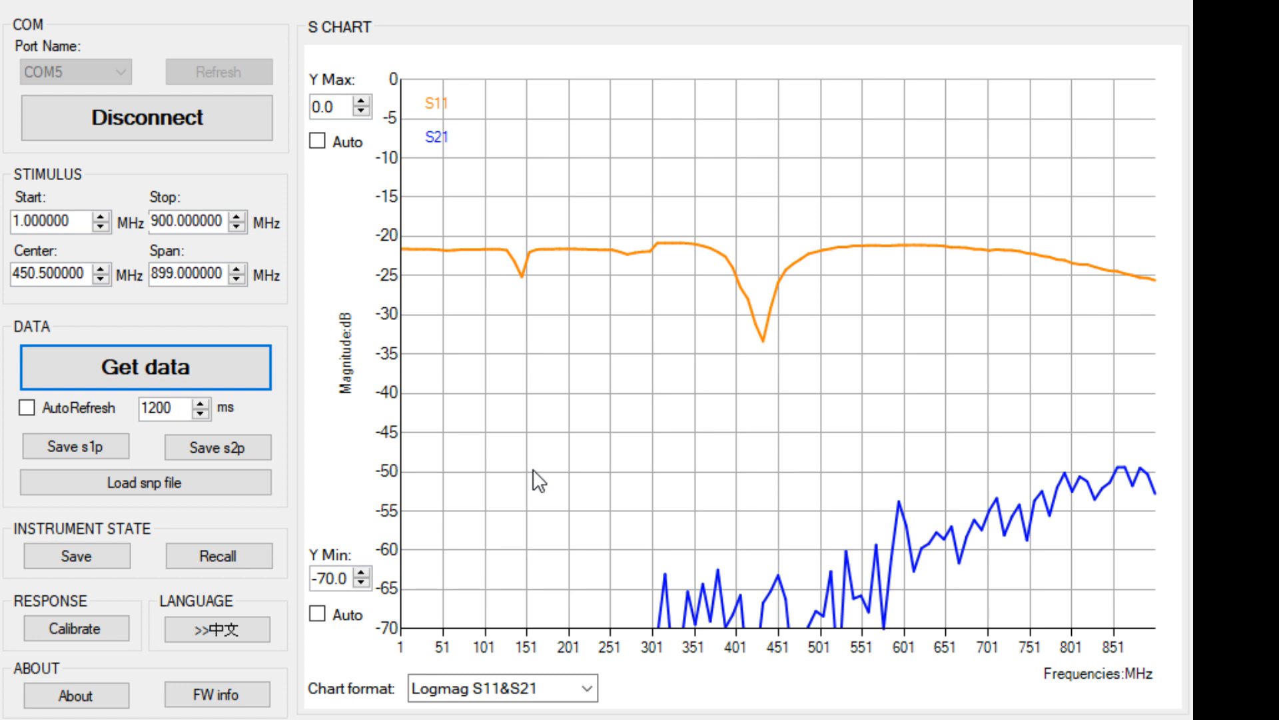
mouse_move(533, 473)
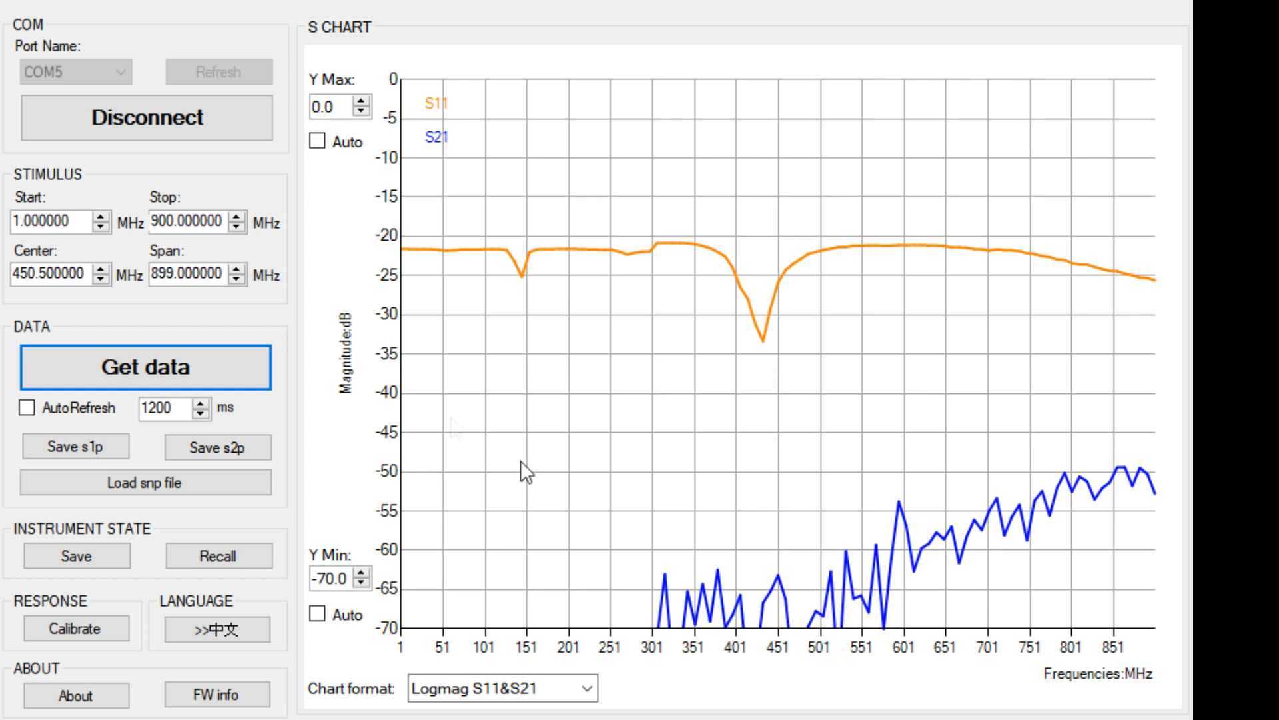
Disconnect NanoVNASharp from the analyzer on COM5, keeping the plotted curves
click(145, 117)
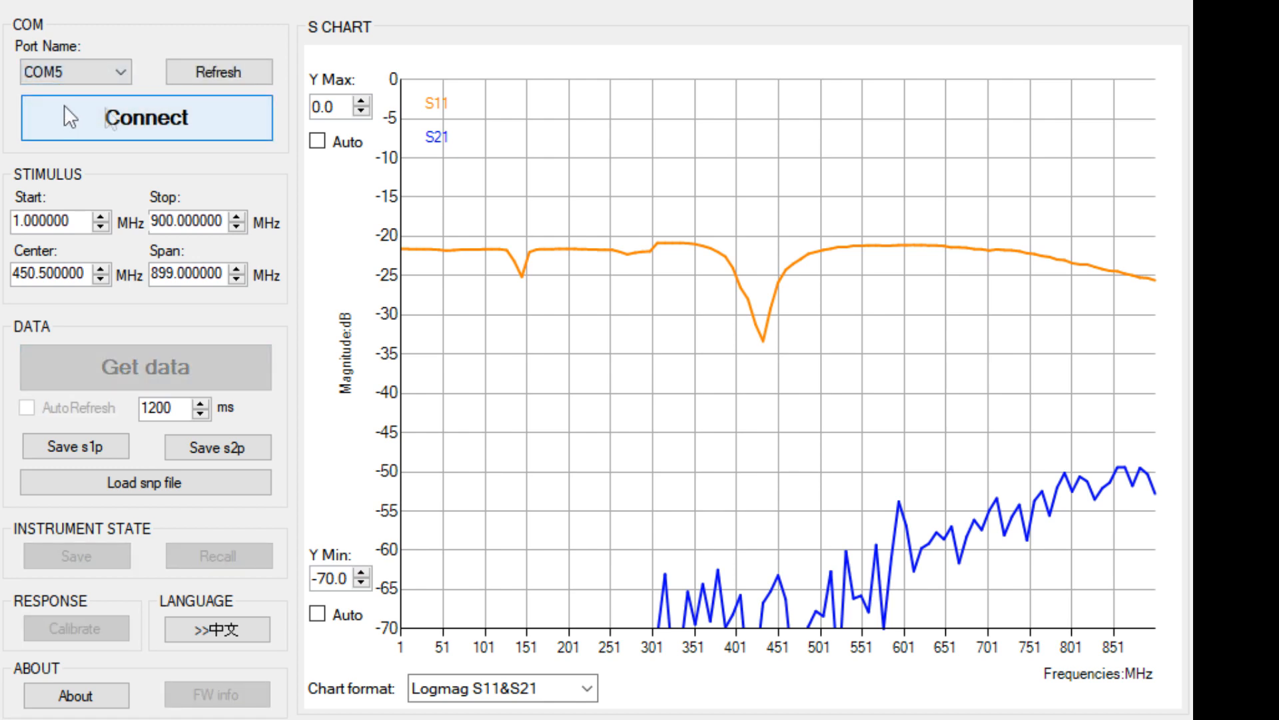
Reconnect to COM5, fetch a fresh sweep, and enable AutoRefresh
click(145, 117)
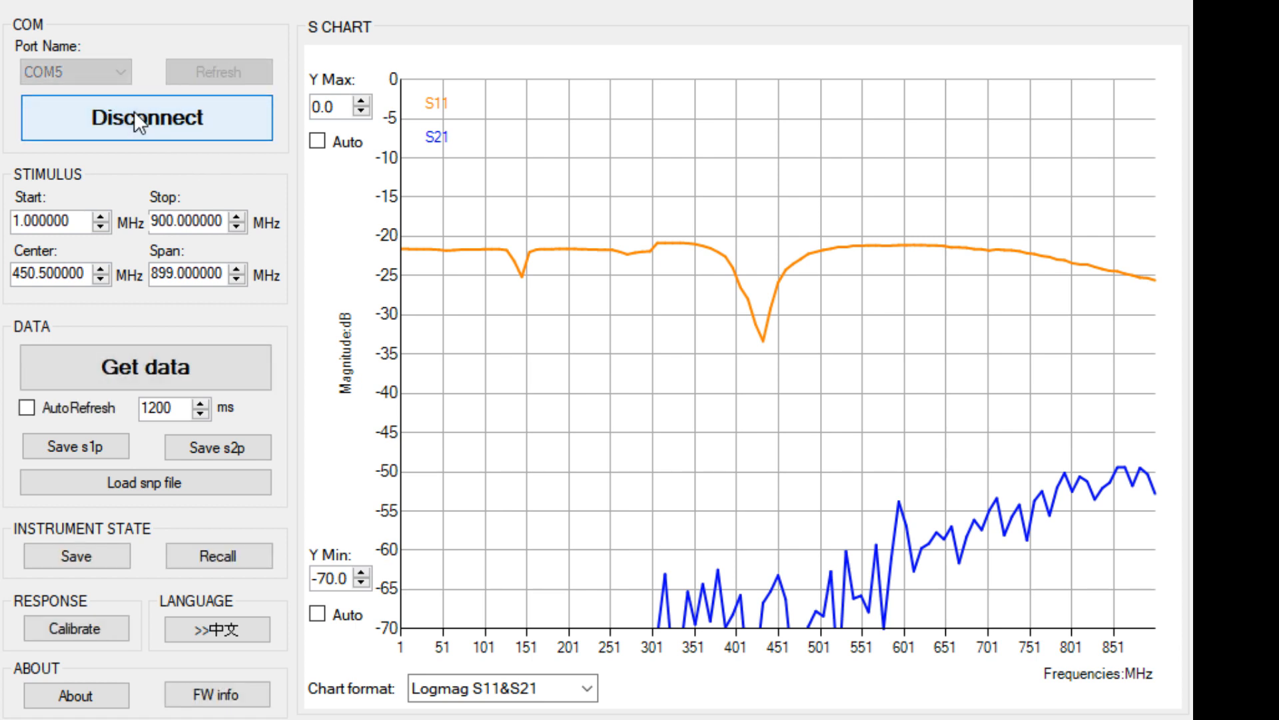
mouse_move(229, 363)
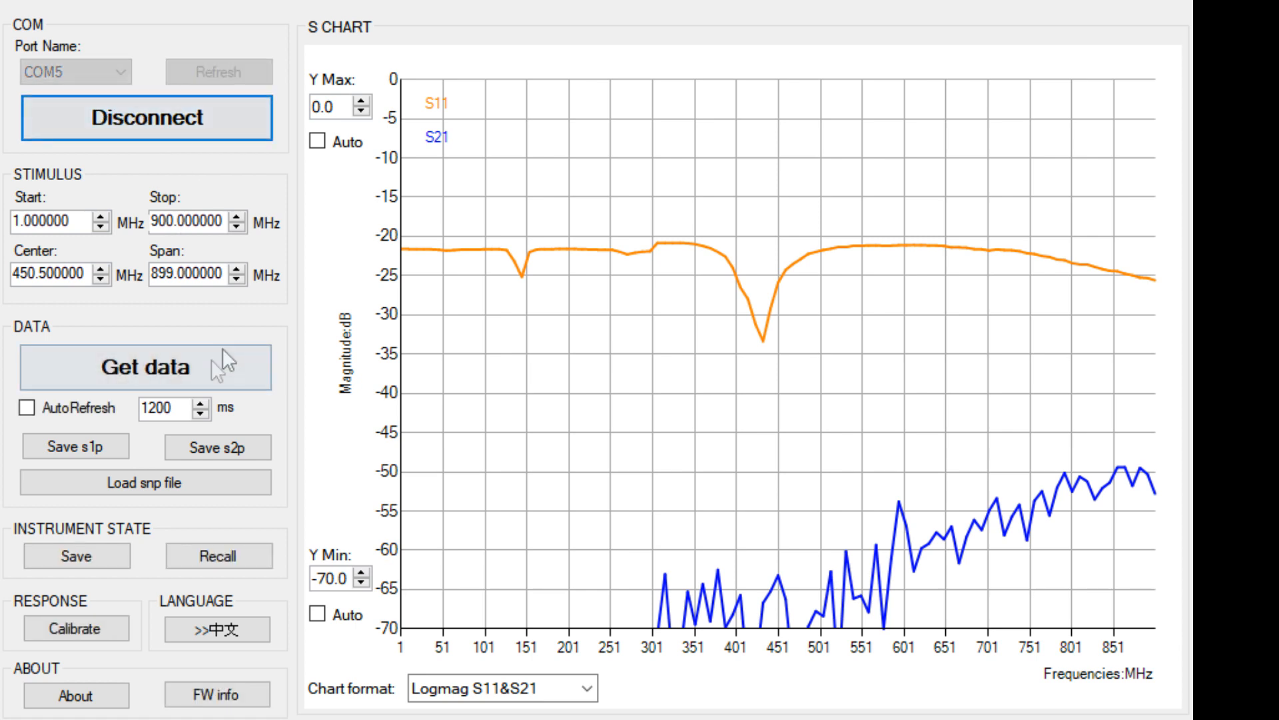
click(145, 365)
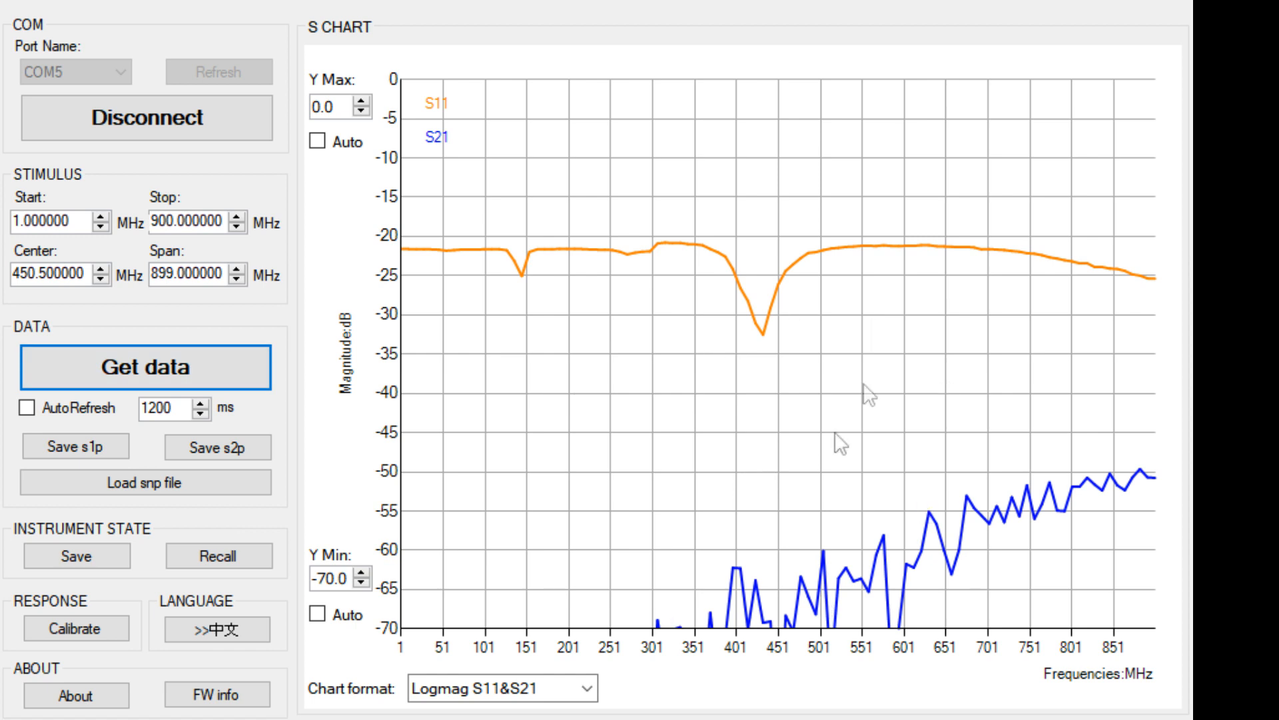
click(27, 408)
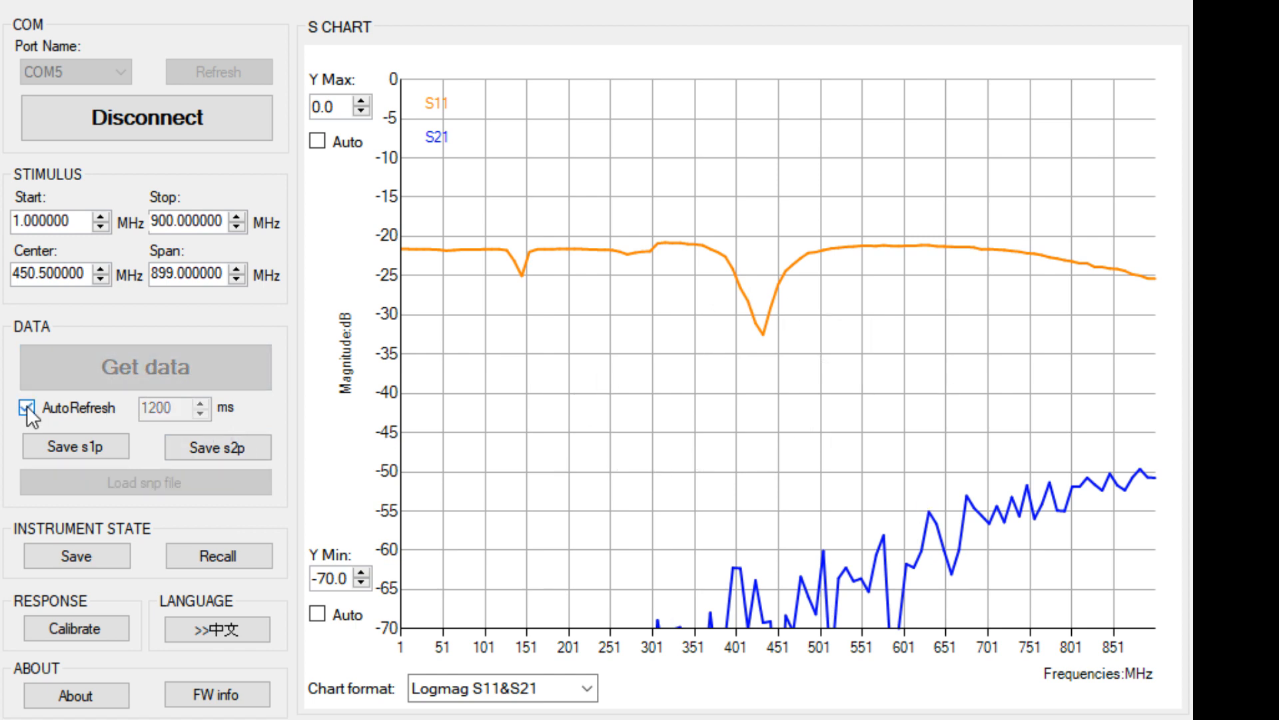
click(21, 408)
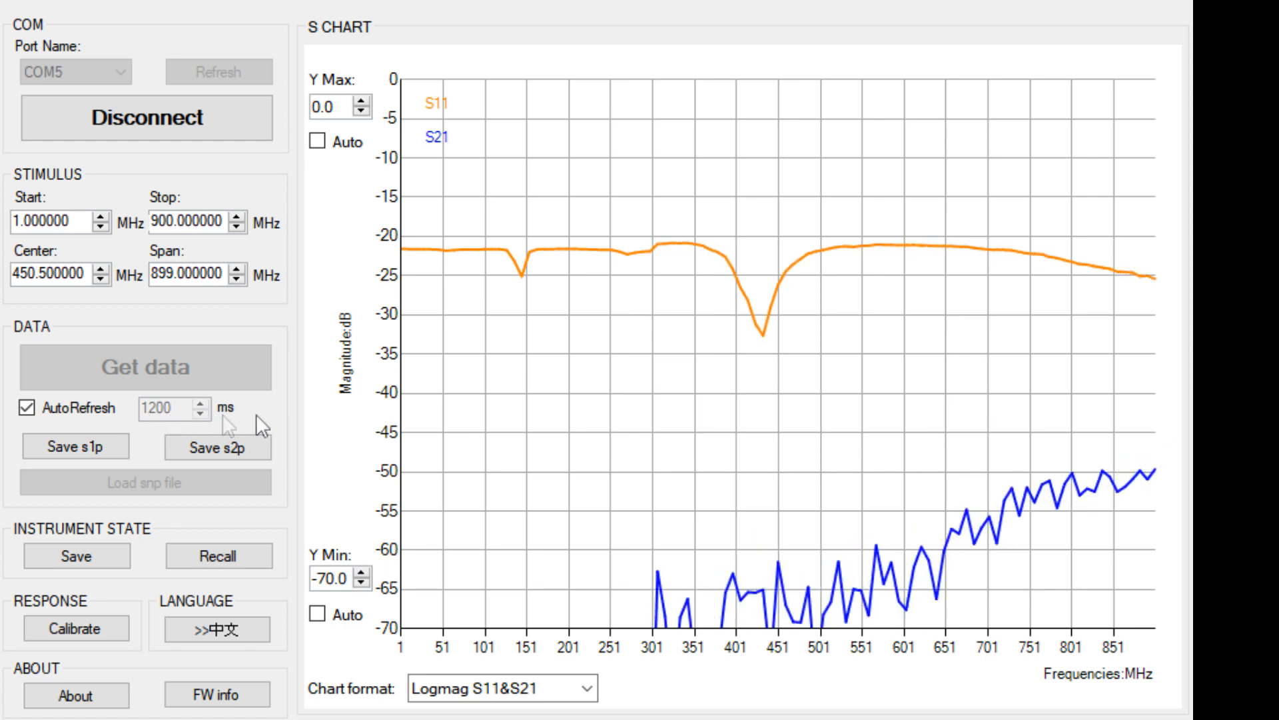
mouse_move(852, 476)
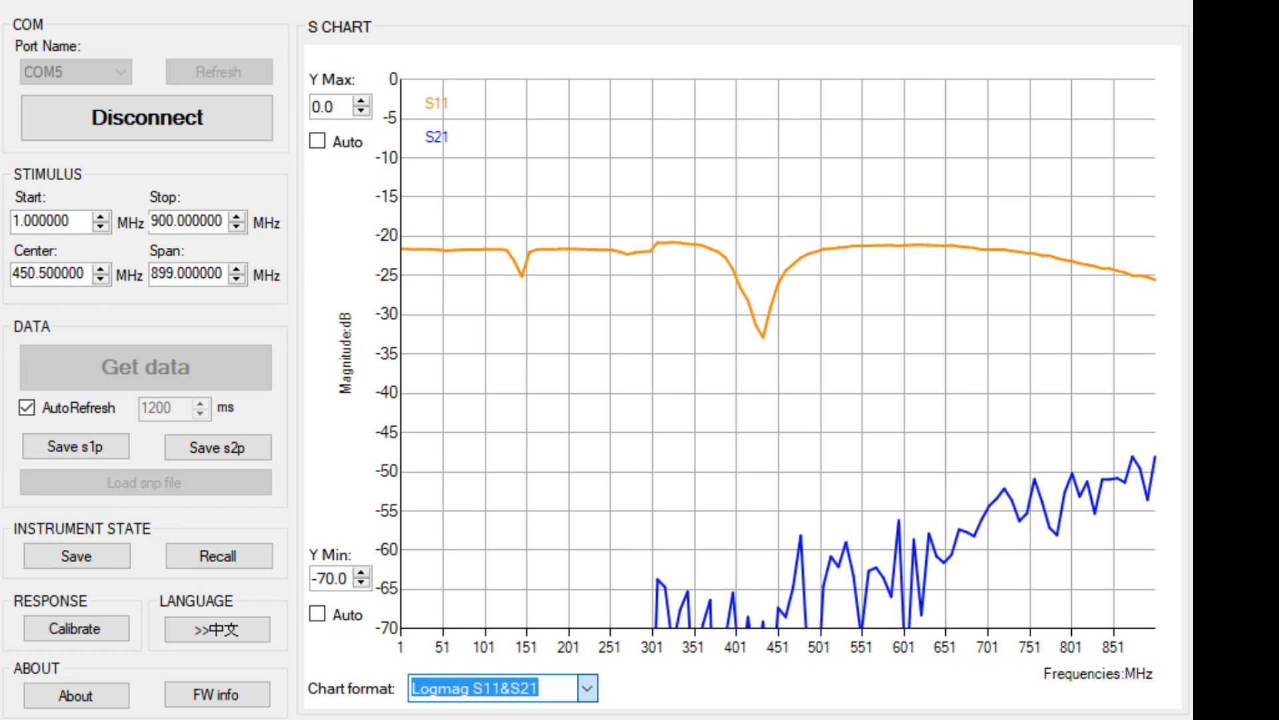
Switch the chart format to Smith S11
click(490, 690)
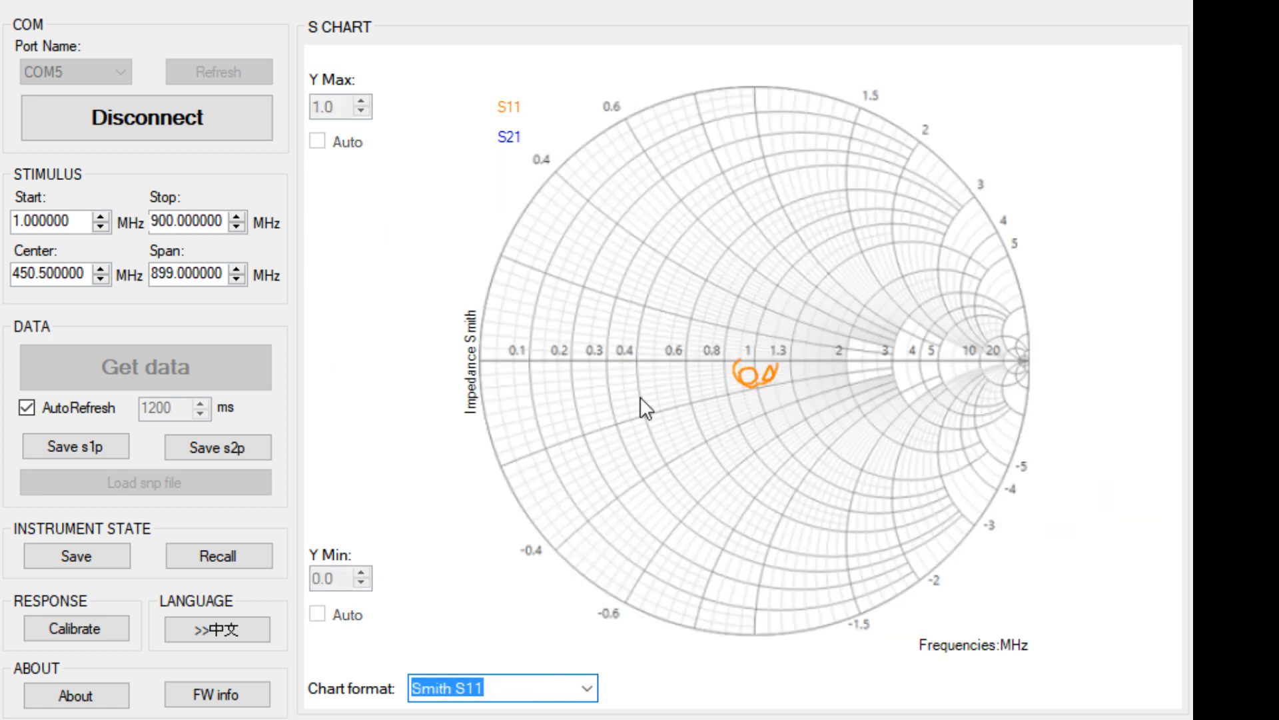
mouse_move(873, 518)
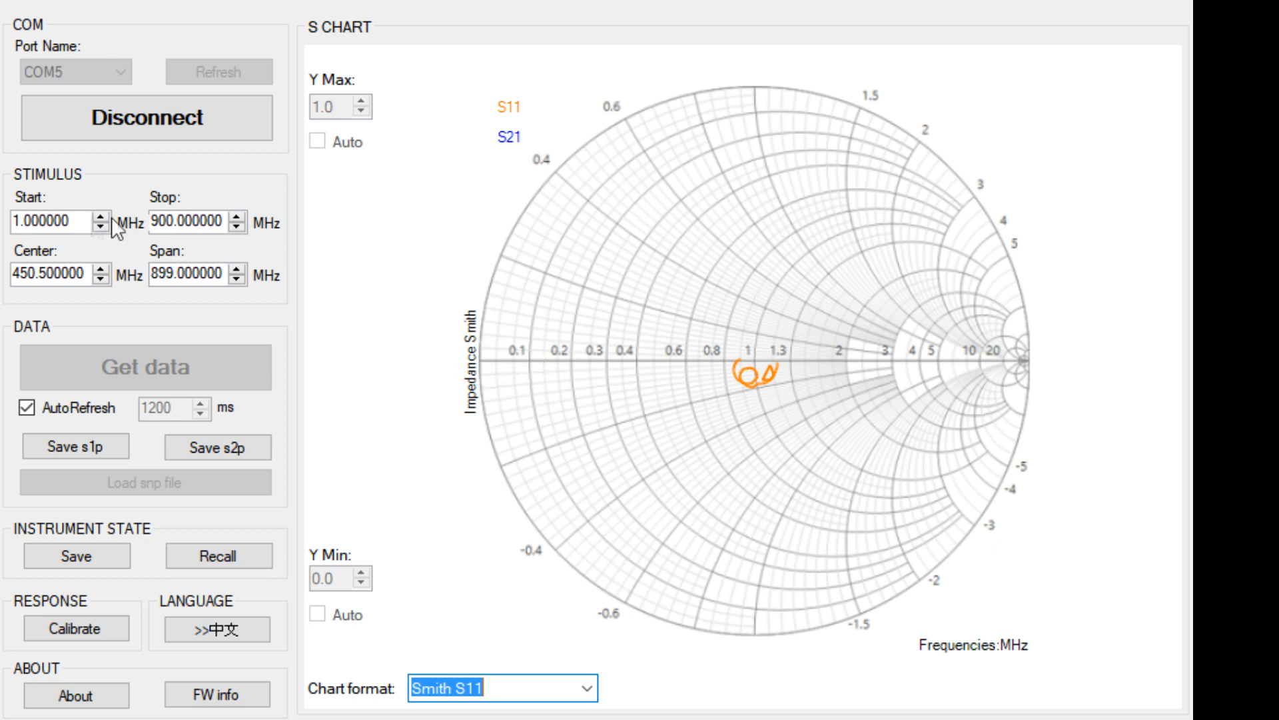
mouse_move(583, 686)
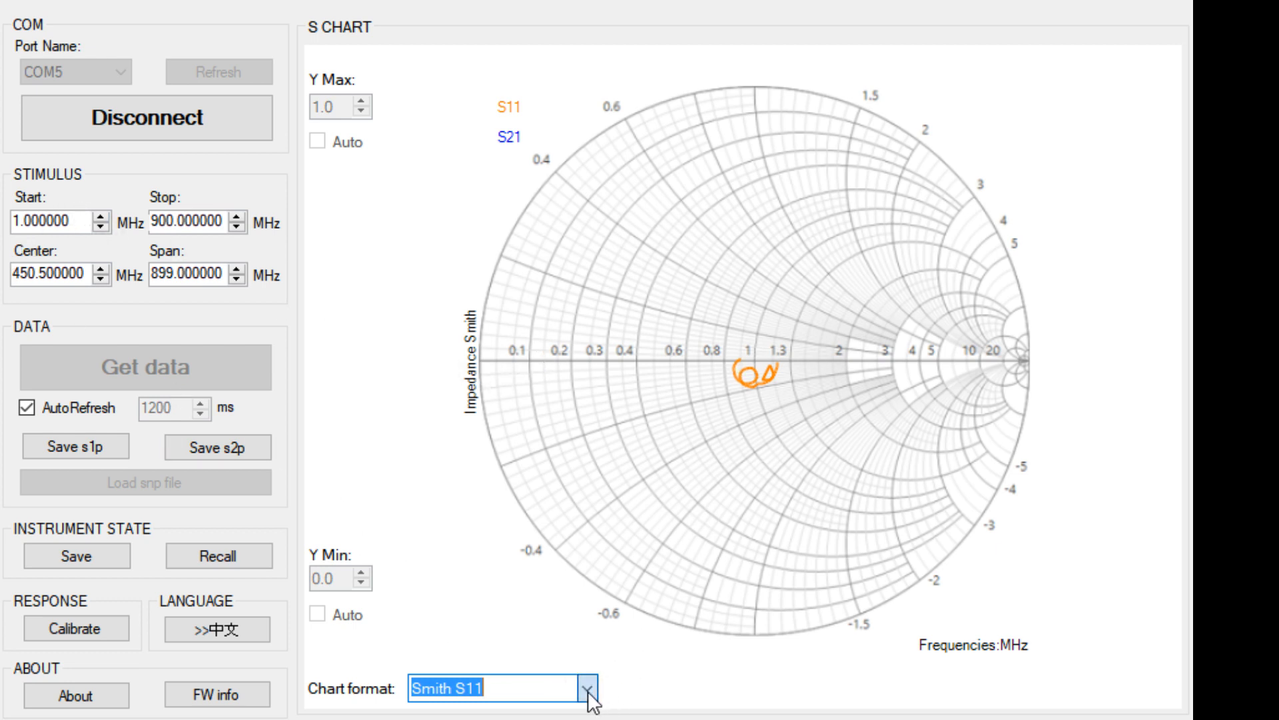
Switch the chart to Logmag S11 and edit the sweep frequency fields
click(584, 687)
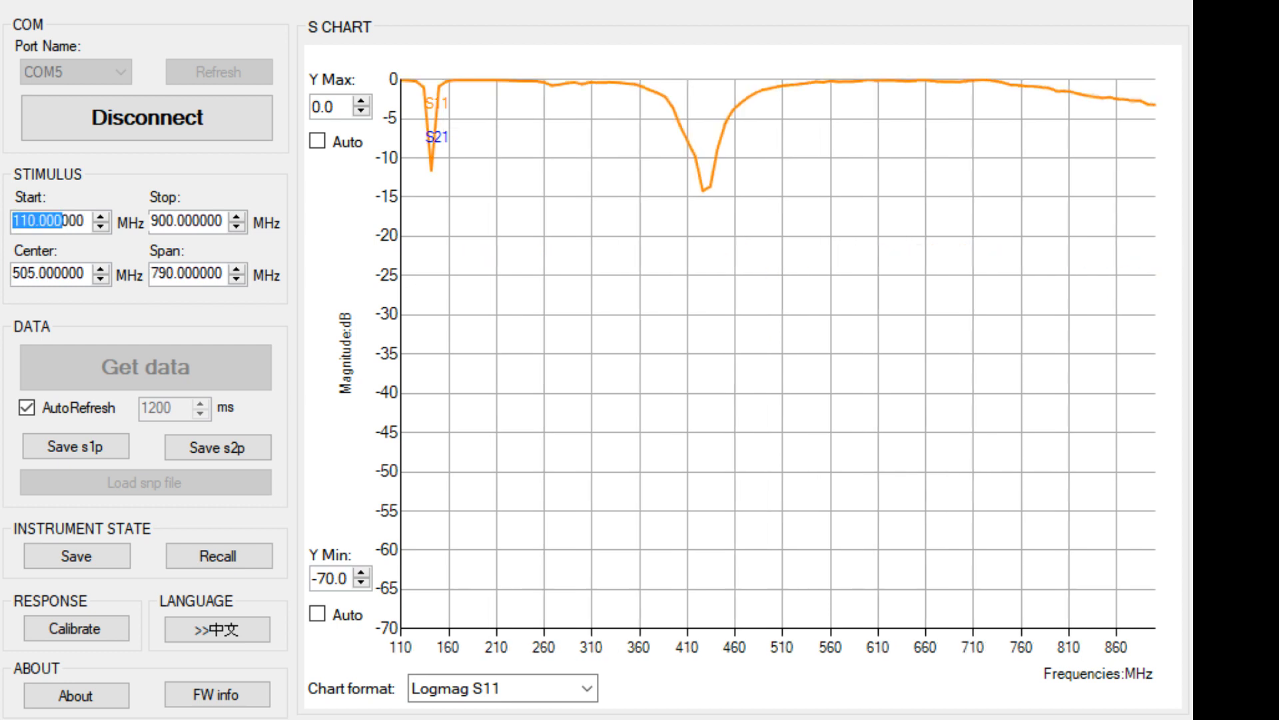
text(900.000000)
text(100.000000)
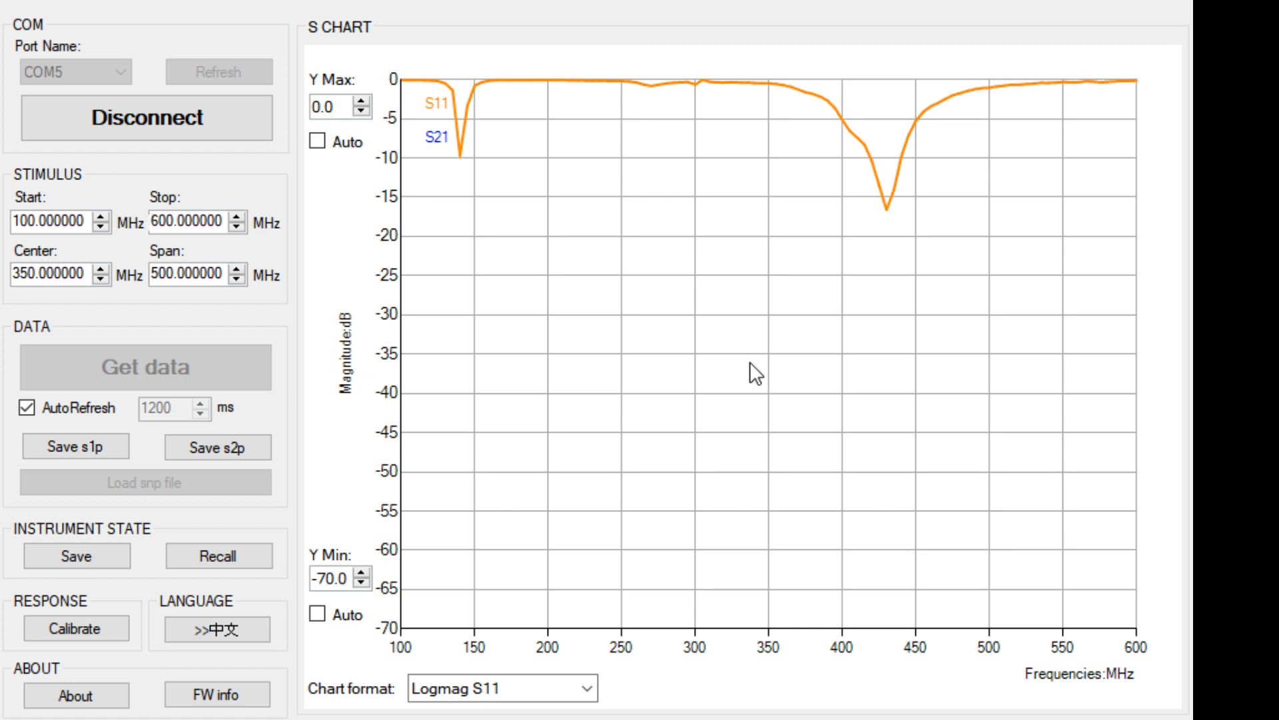
Set the chart format to Linear S11 and toggle the AutoRefresh checkbox
click(583, 687)
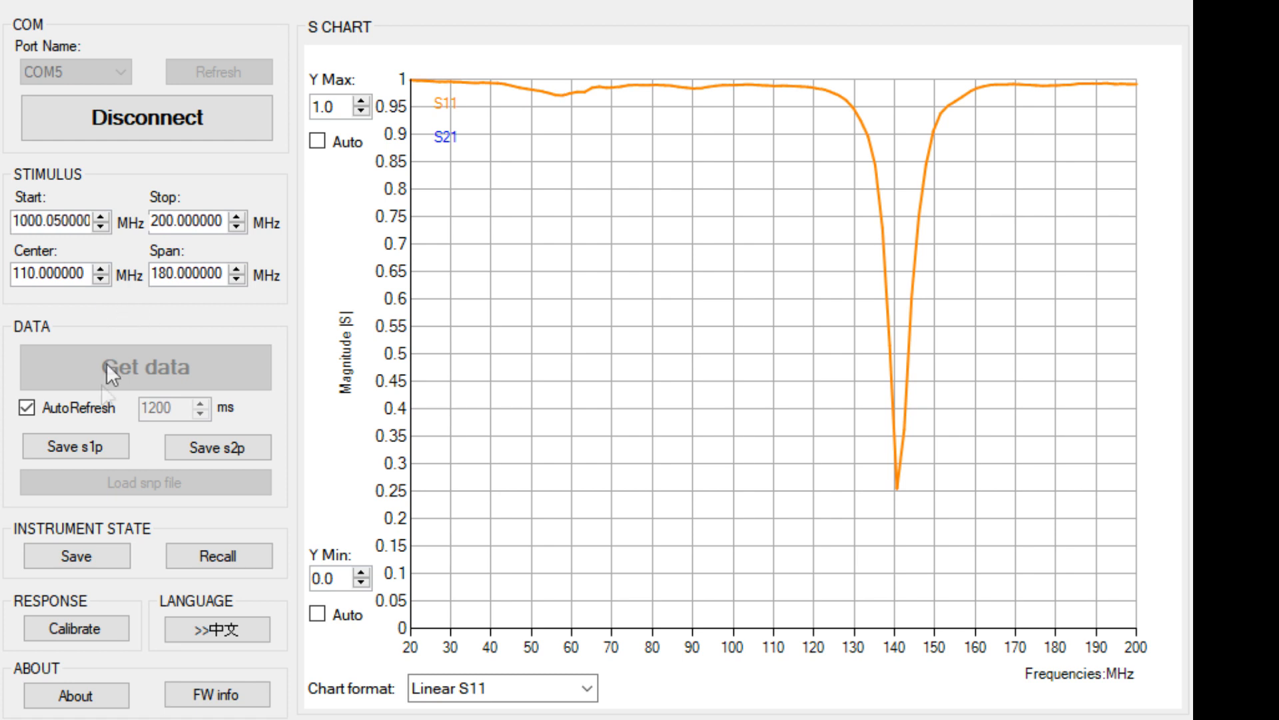
click(26, 409)
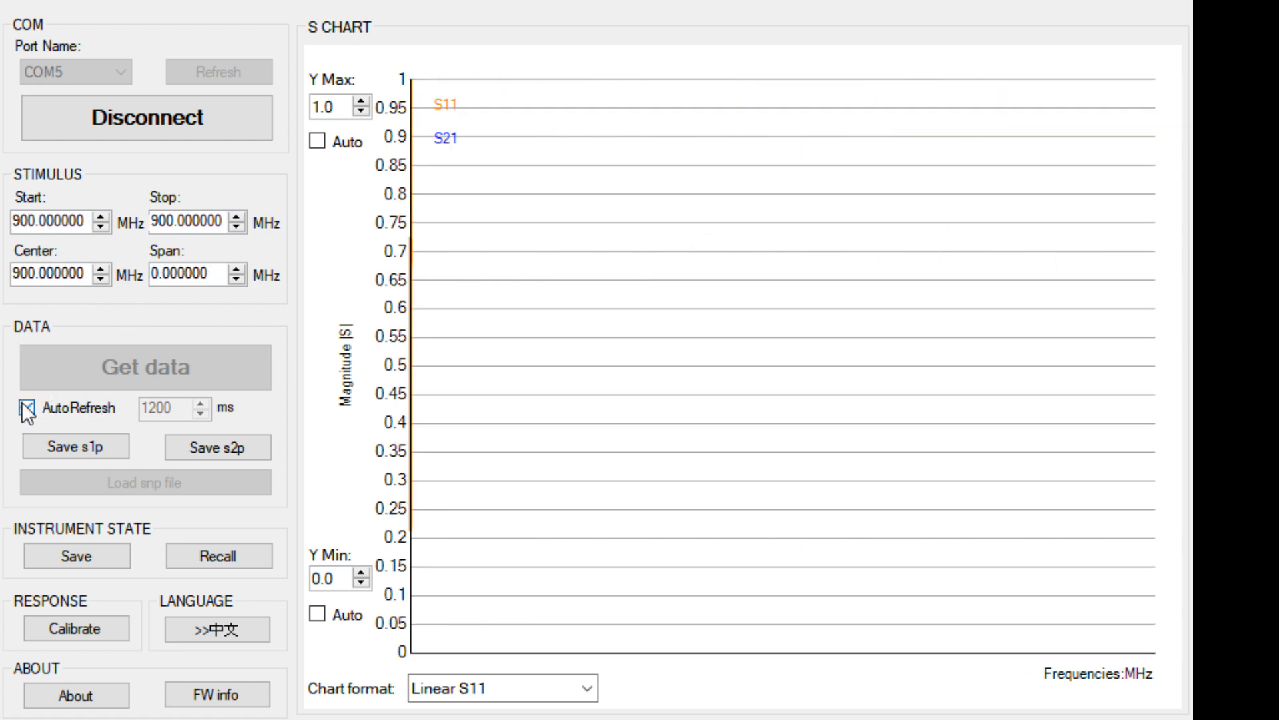
Turn off AutoRefresh and capture a 100–200 MHz linear S11 sweep
click(25, 408)
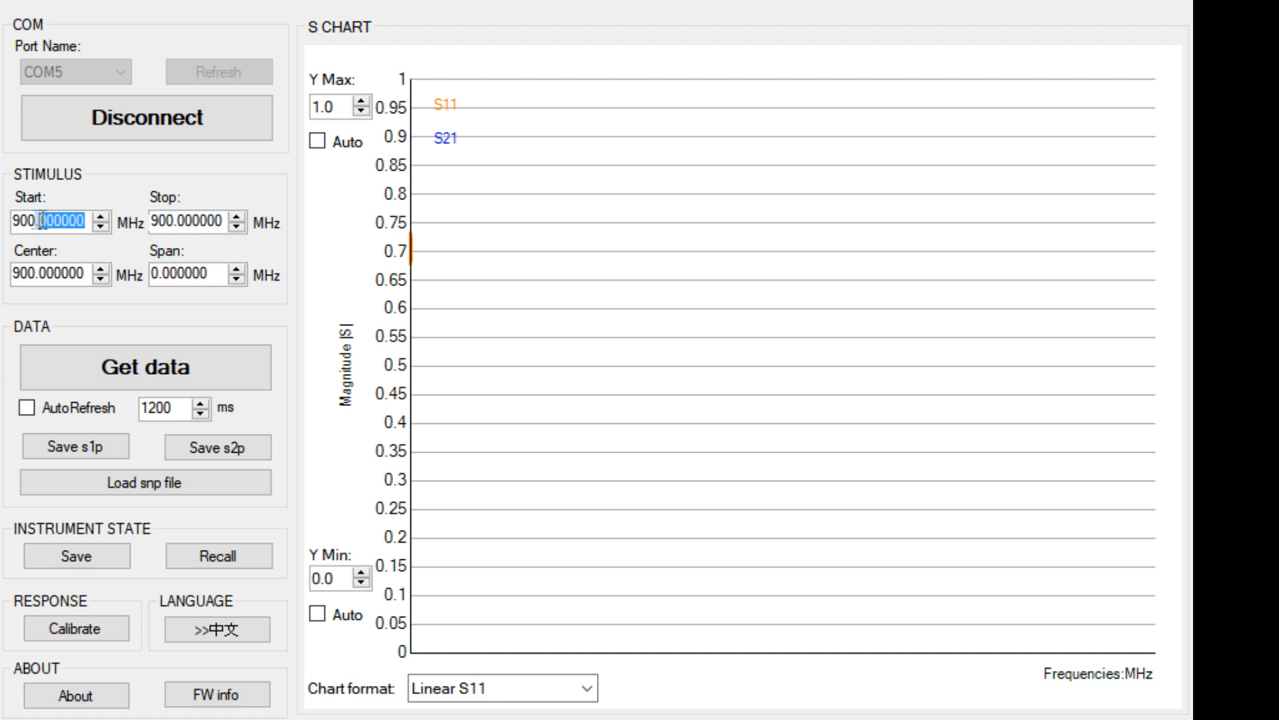
text(100)
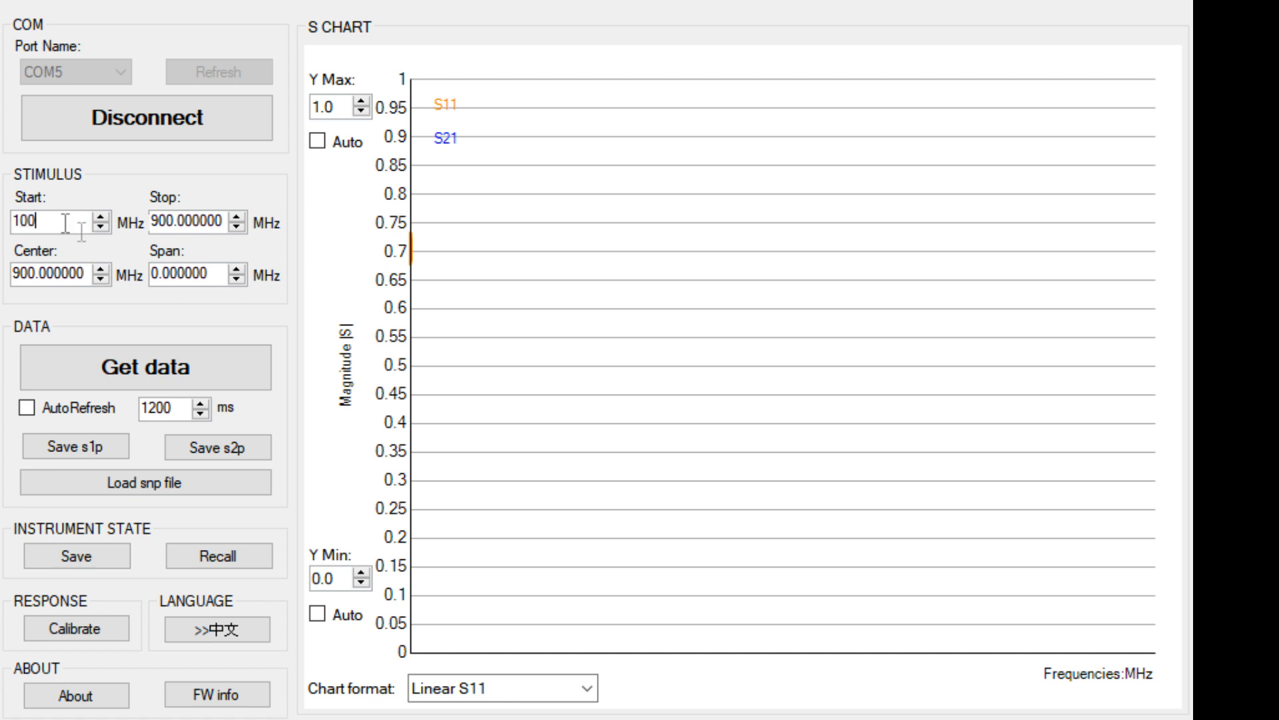
click(145, 367)
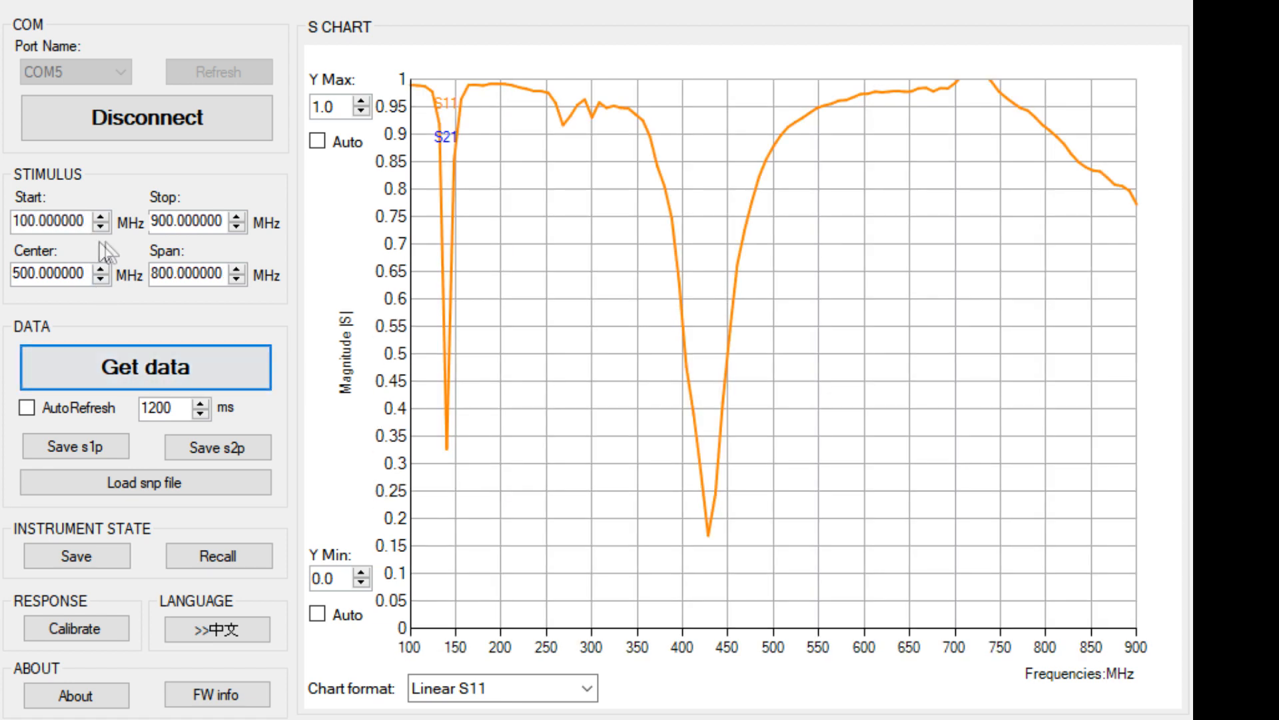
triple_click(196, 222)
text(200.000000)
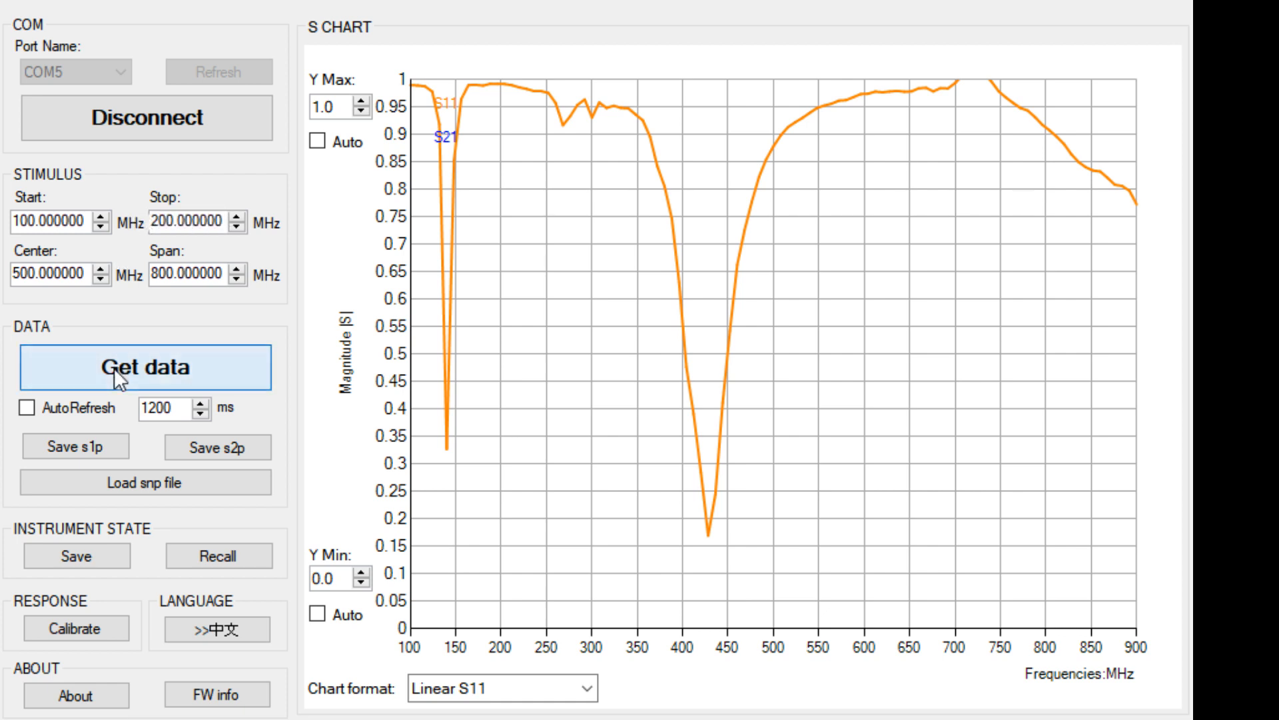
click(146, 366)
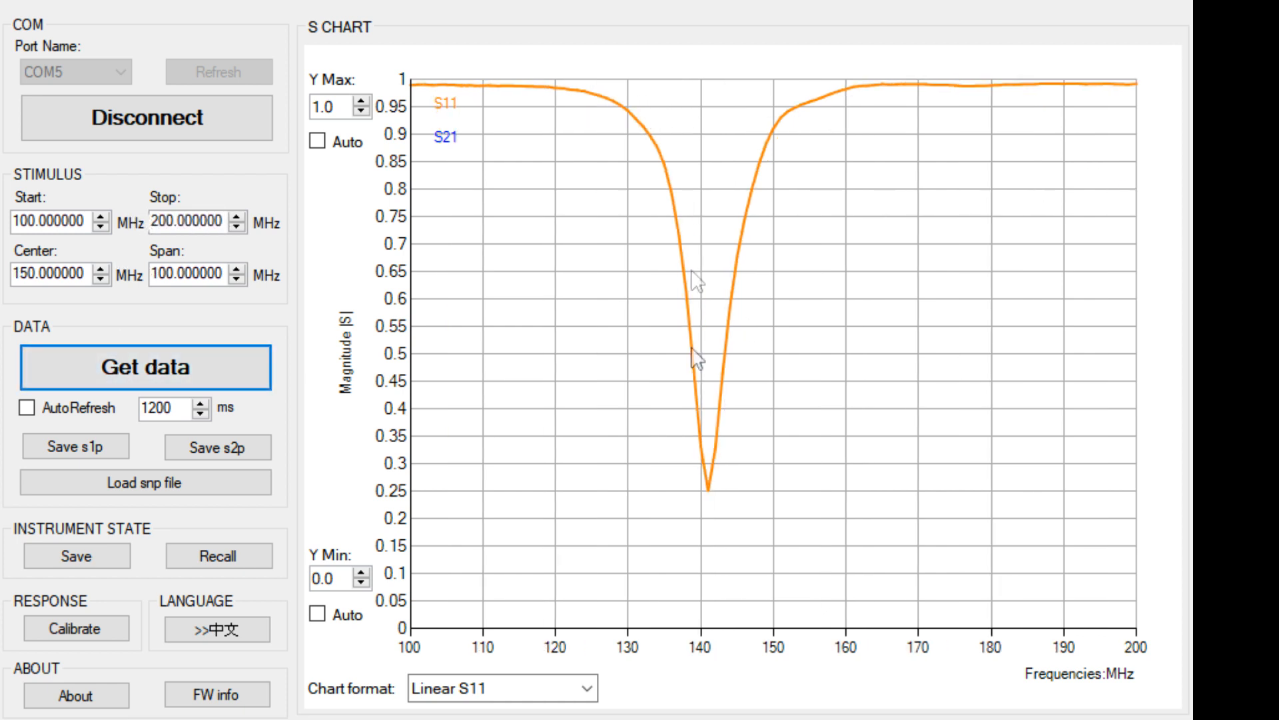
mouse_move(737, 312)
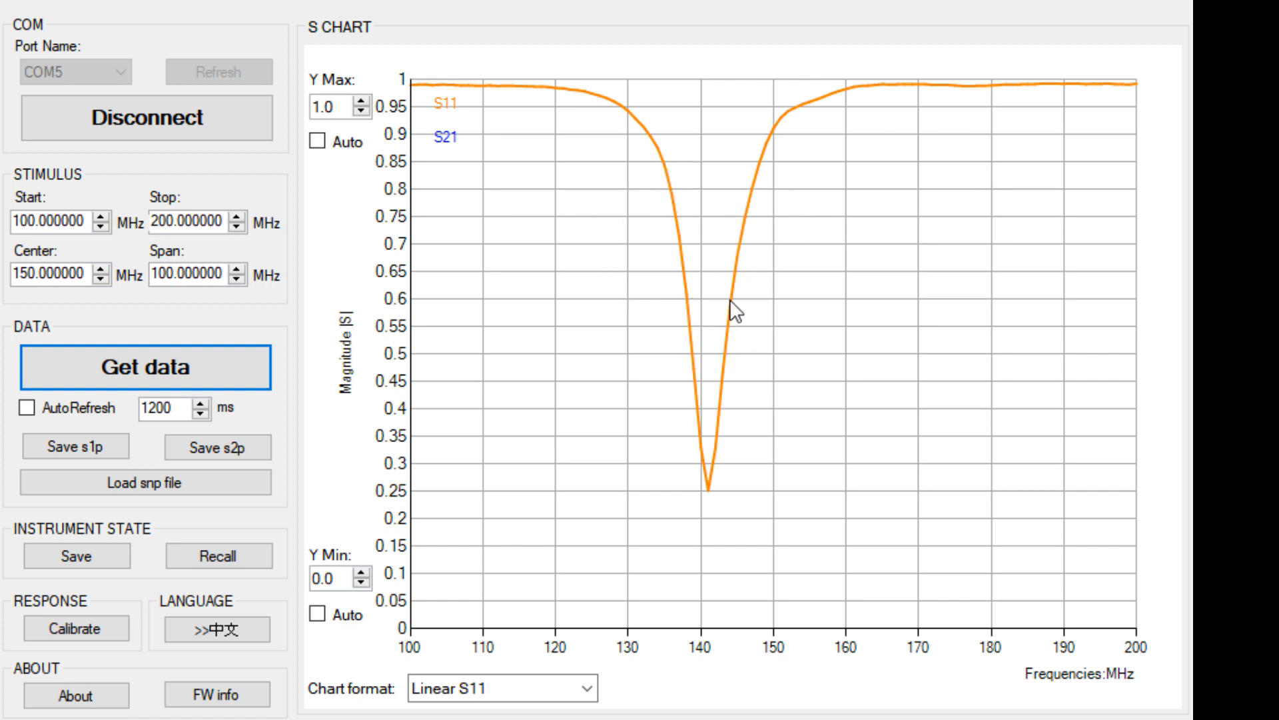
mouse_move(555, 539)
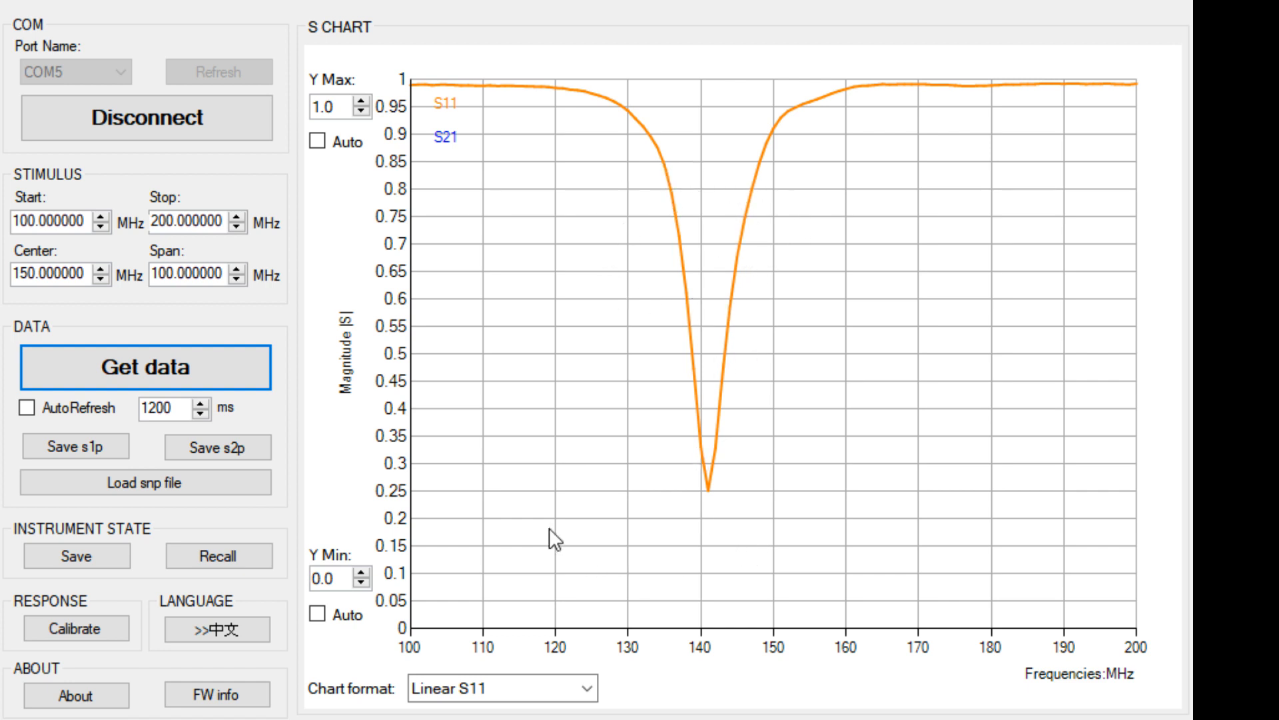
mouse_move(306, 616)
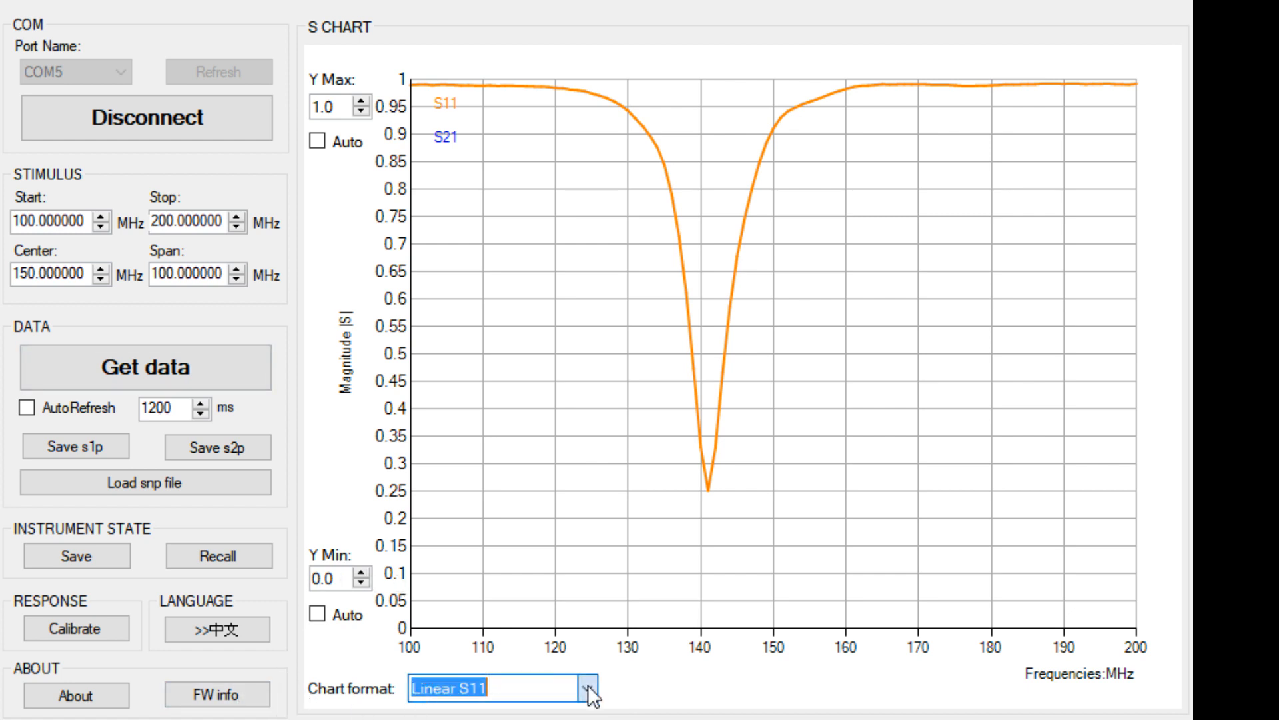
click(581, 693)
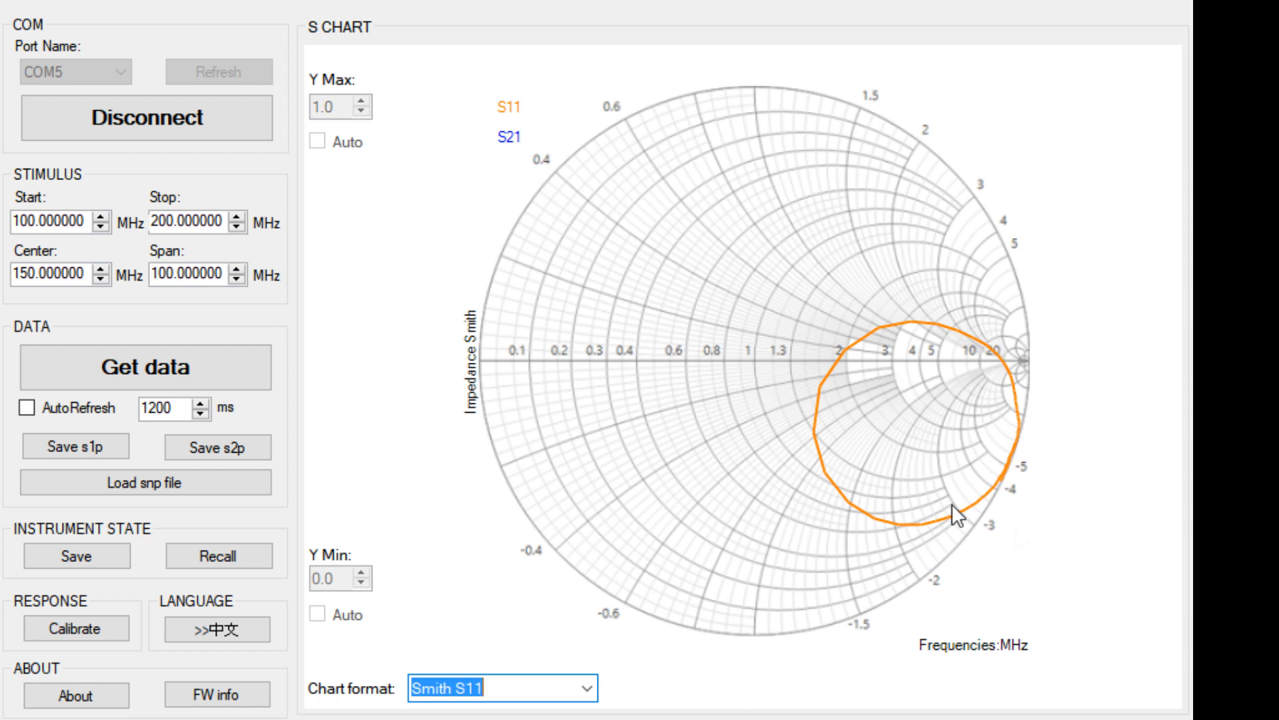
mouse_move(482, 518)
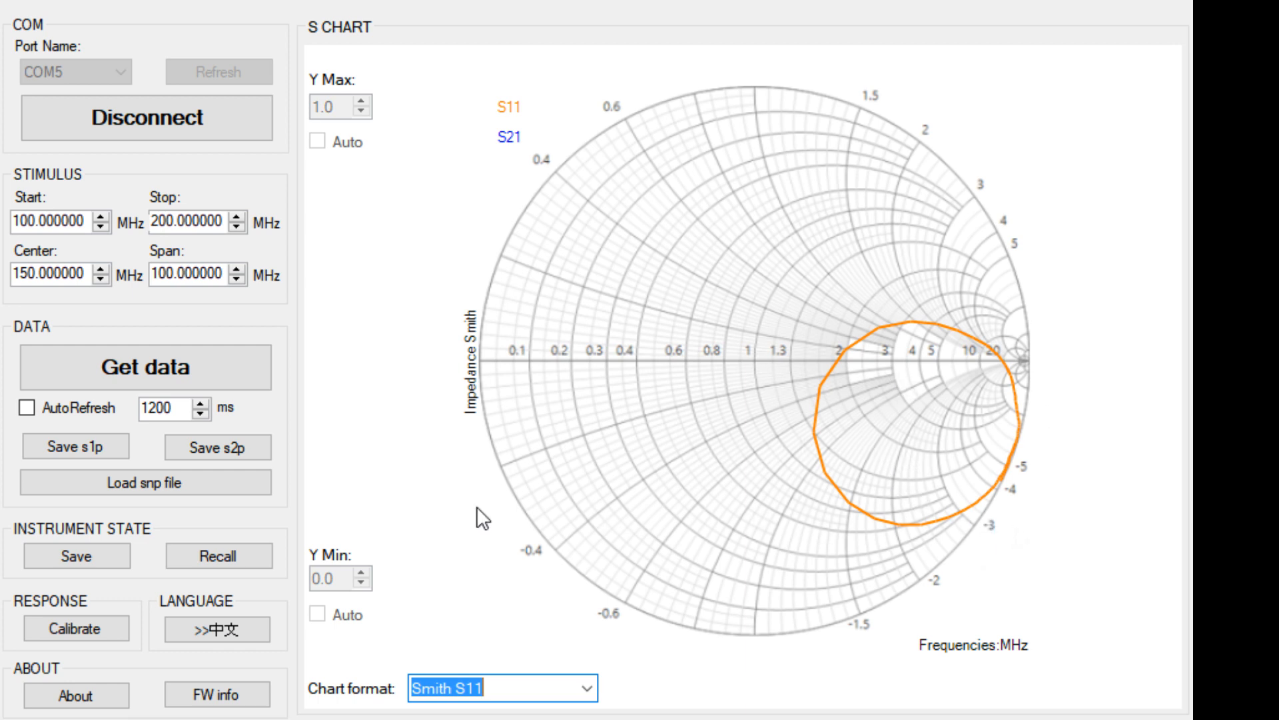
mouse_move(480, 512)
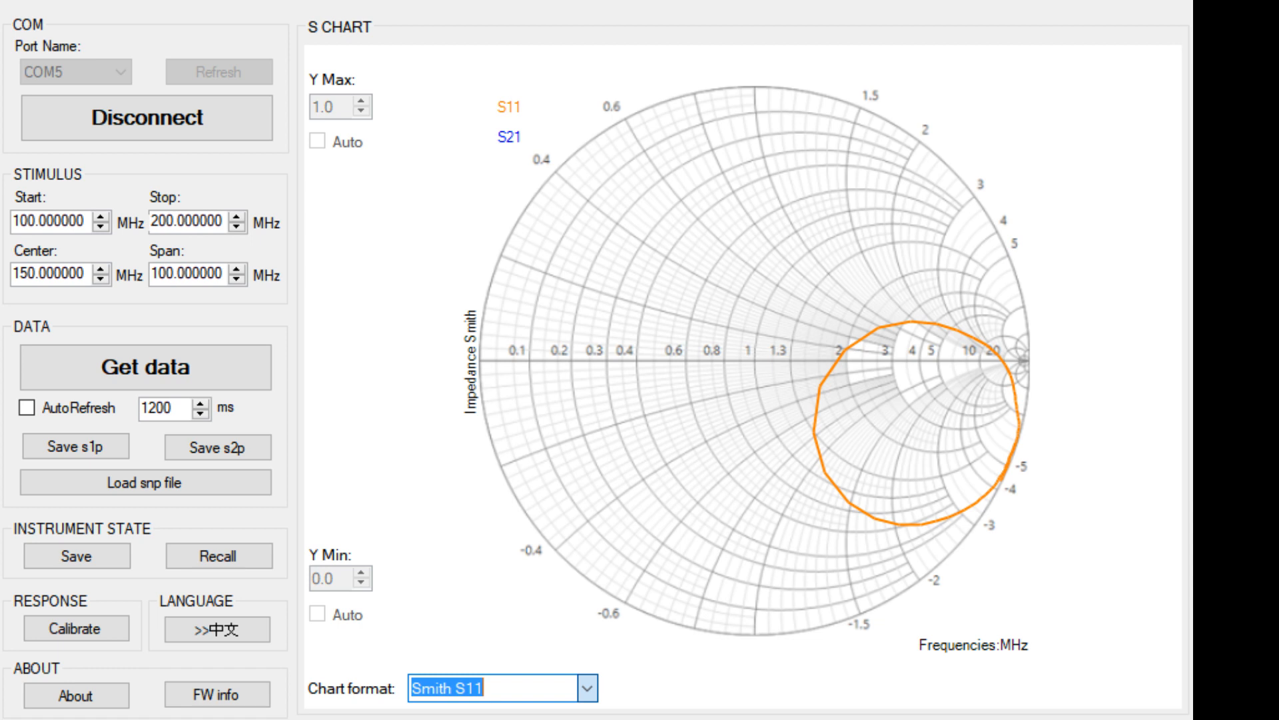
Plot the 100–200 MHz S11 sweep as SWR, showing a minimum near 141 MHz
click(585, 687)
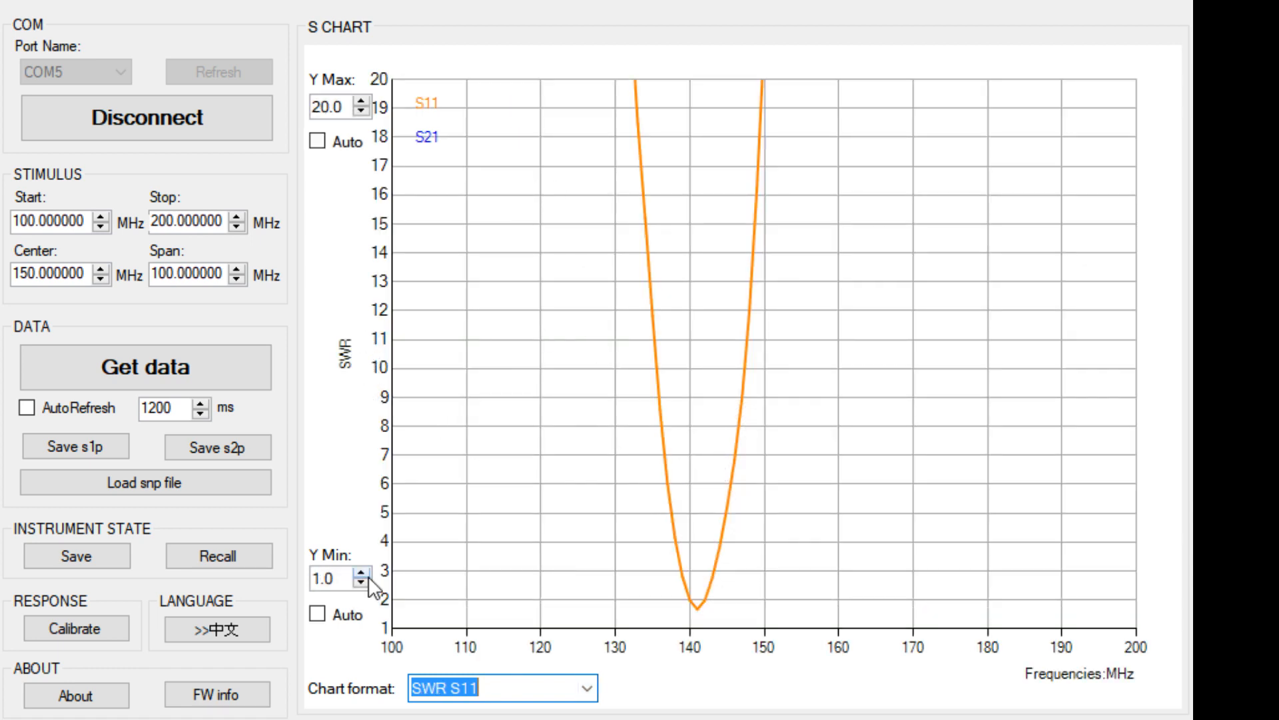
mouse_move(366, 561)
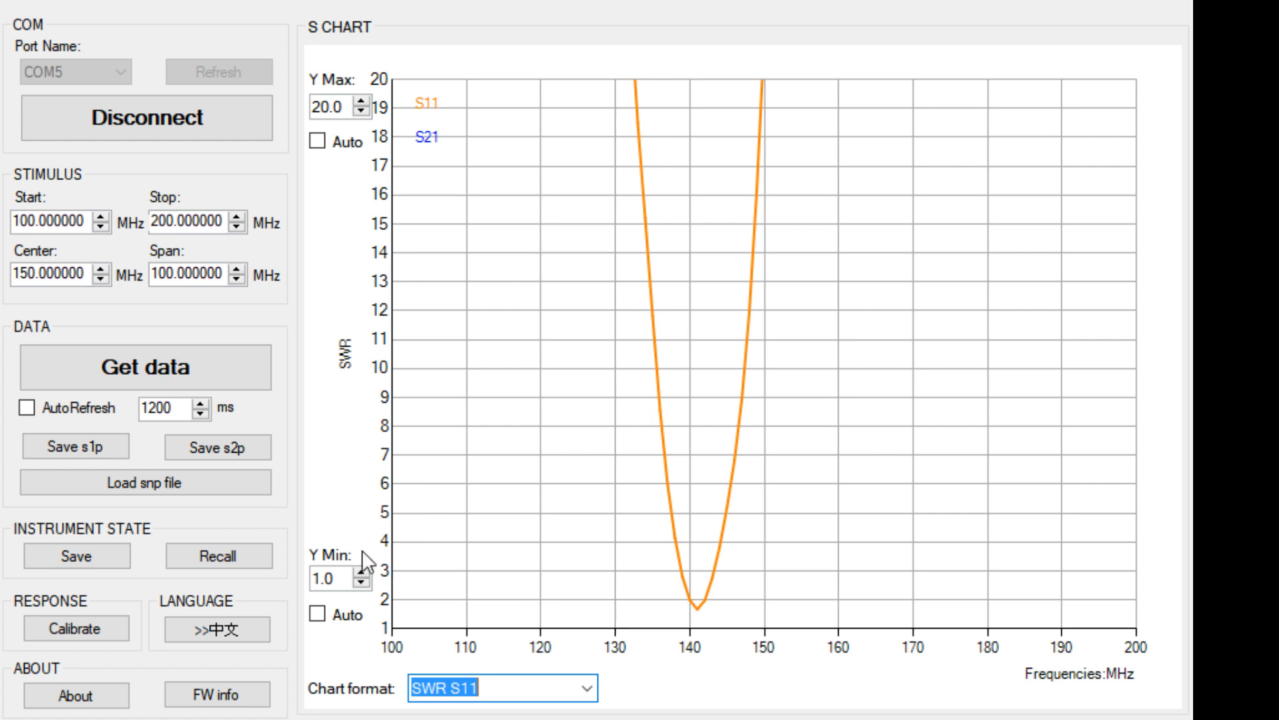
mouse_move(588, 689)
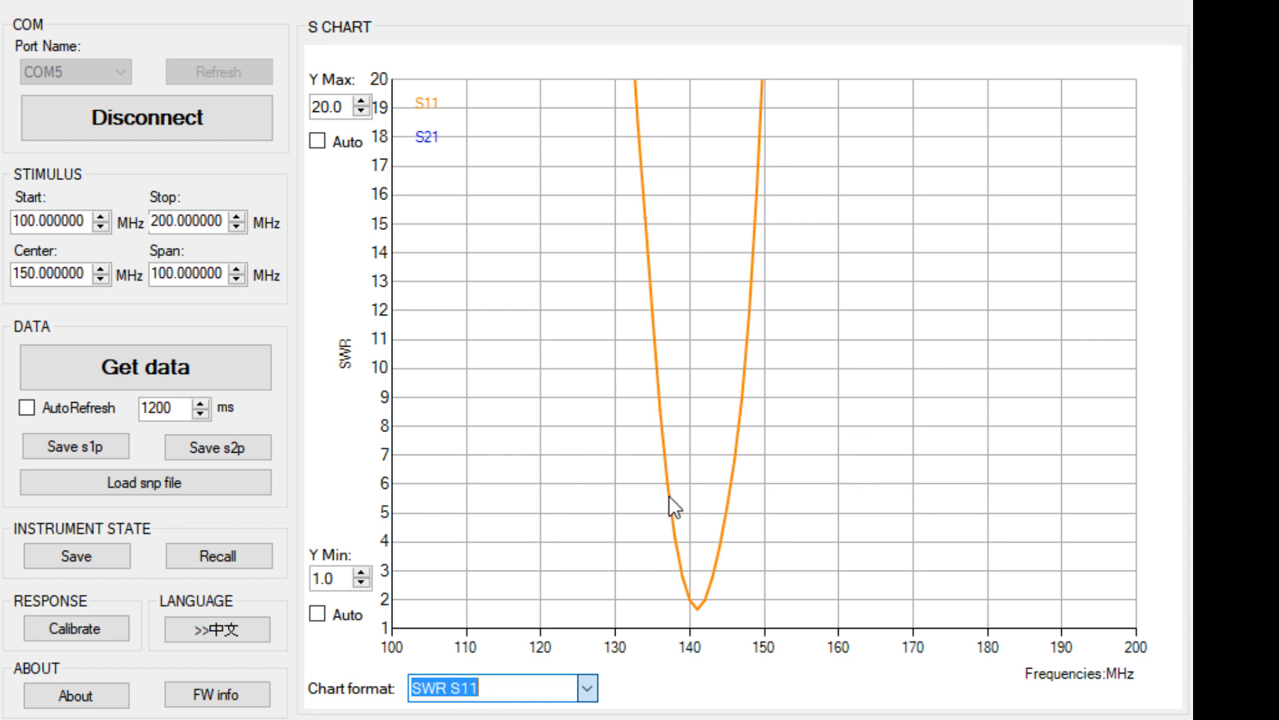
mouse_move(534, 428)
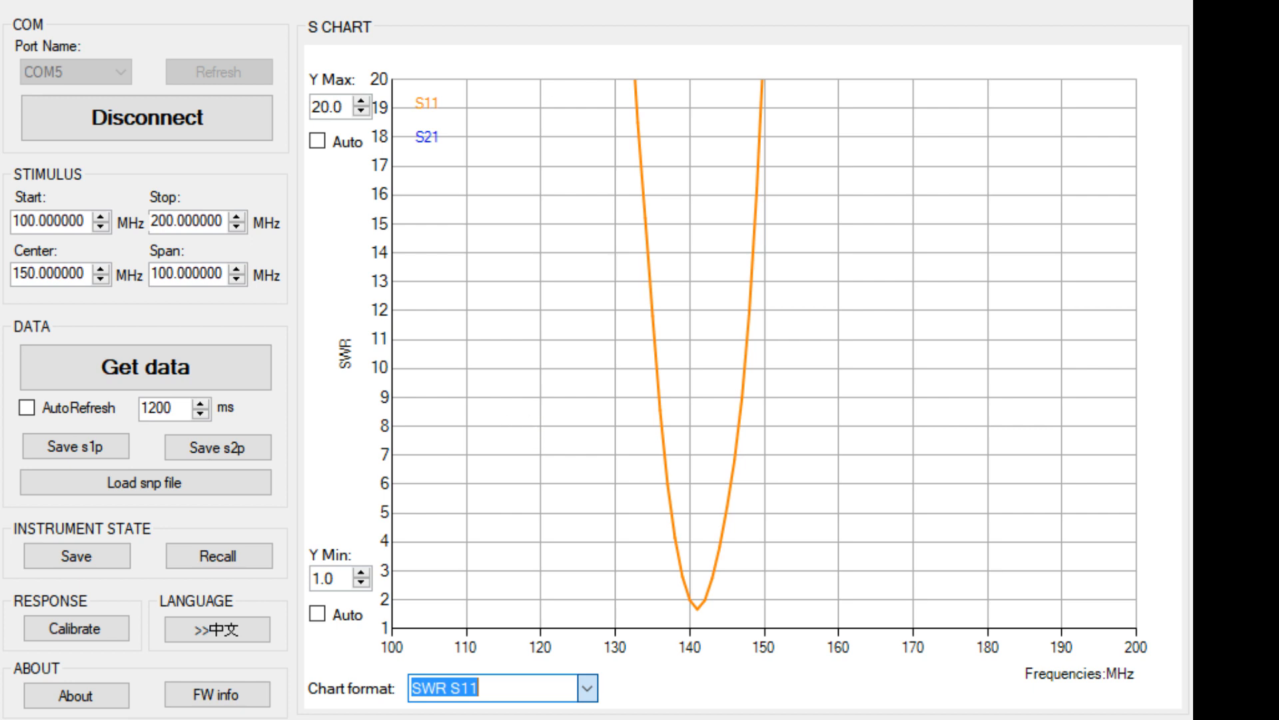
mouse_move(589, 400)
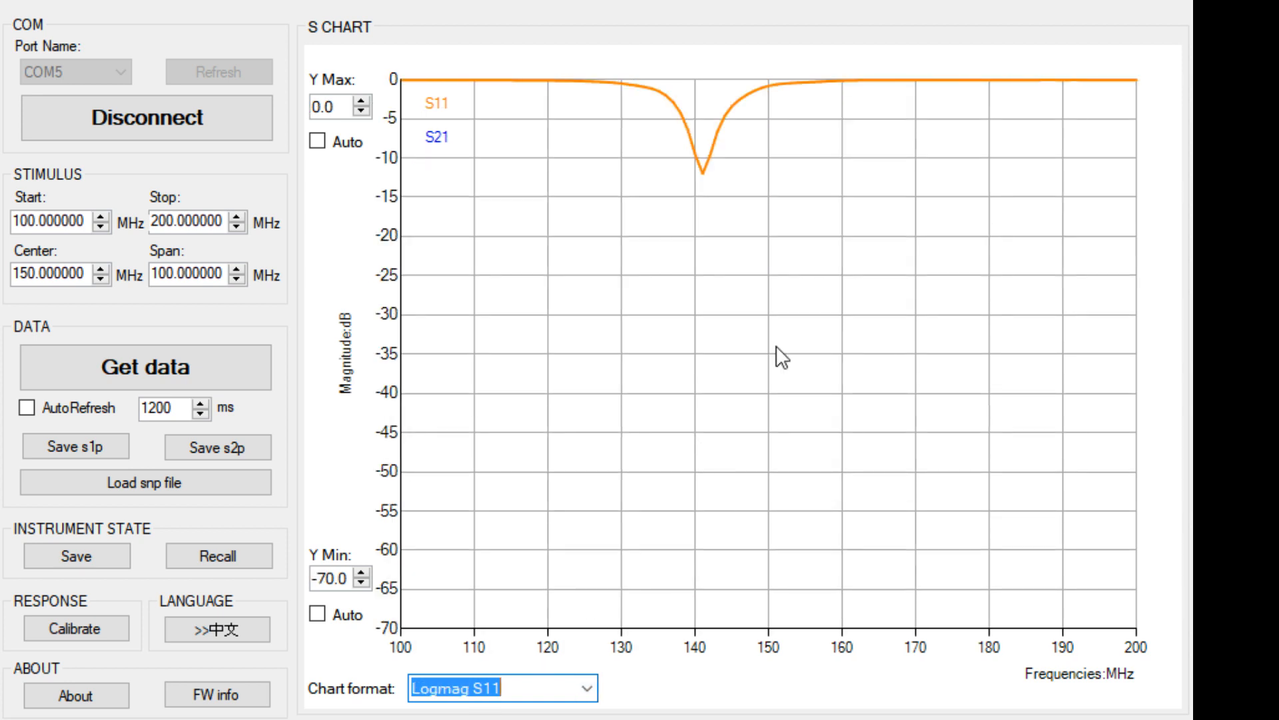
mouse_move(703, 147)
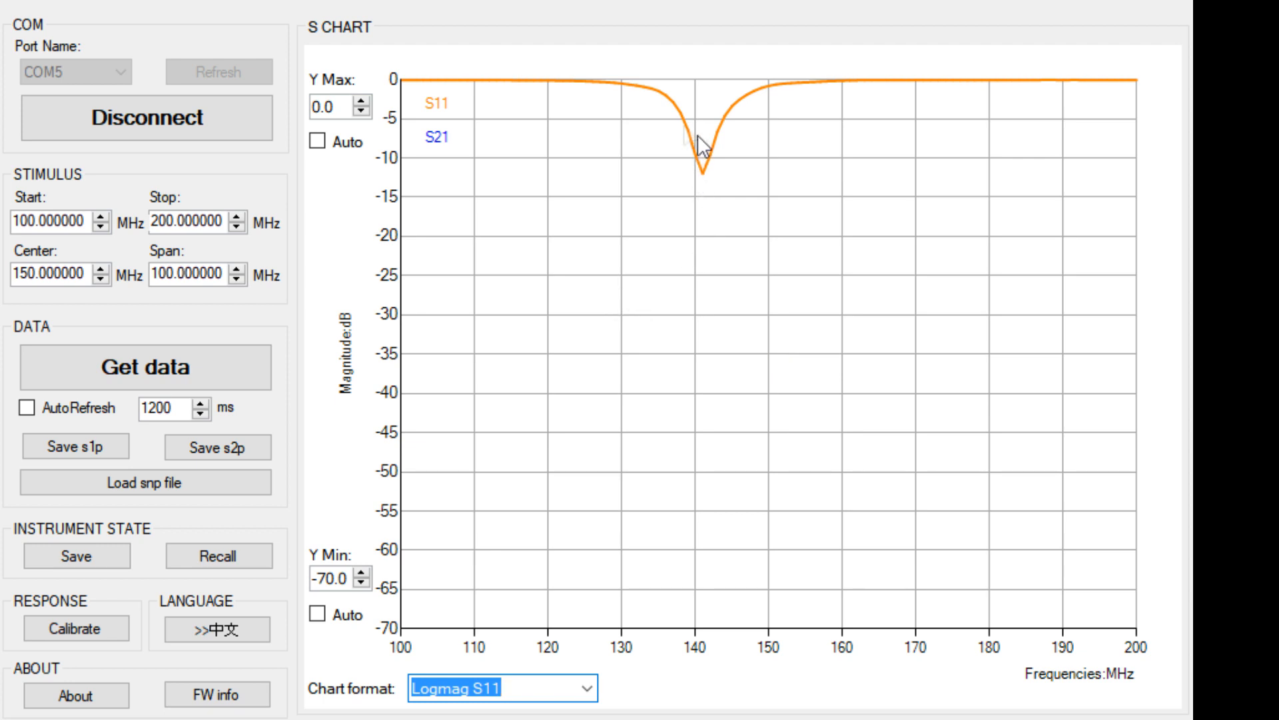
mouse_move(557, 658)
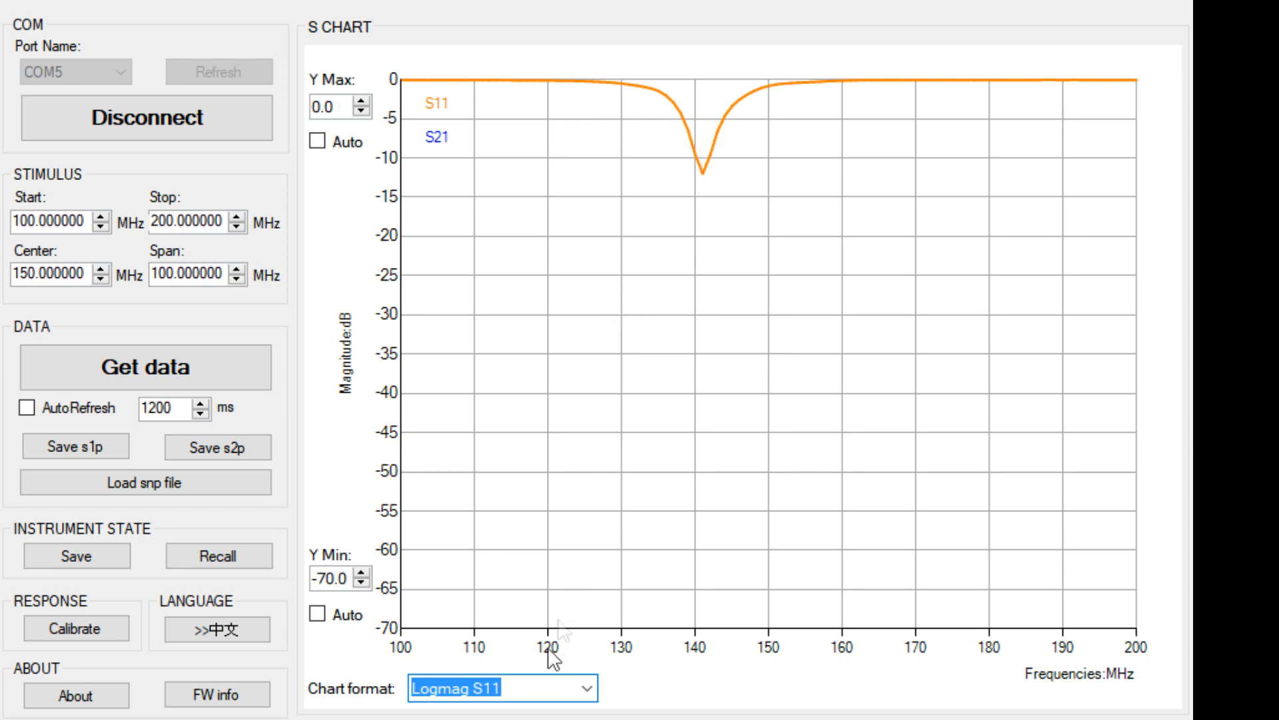
mouse_move(944, 178)
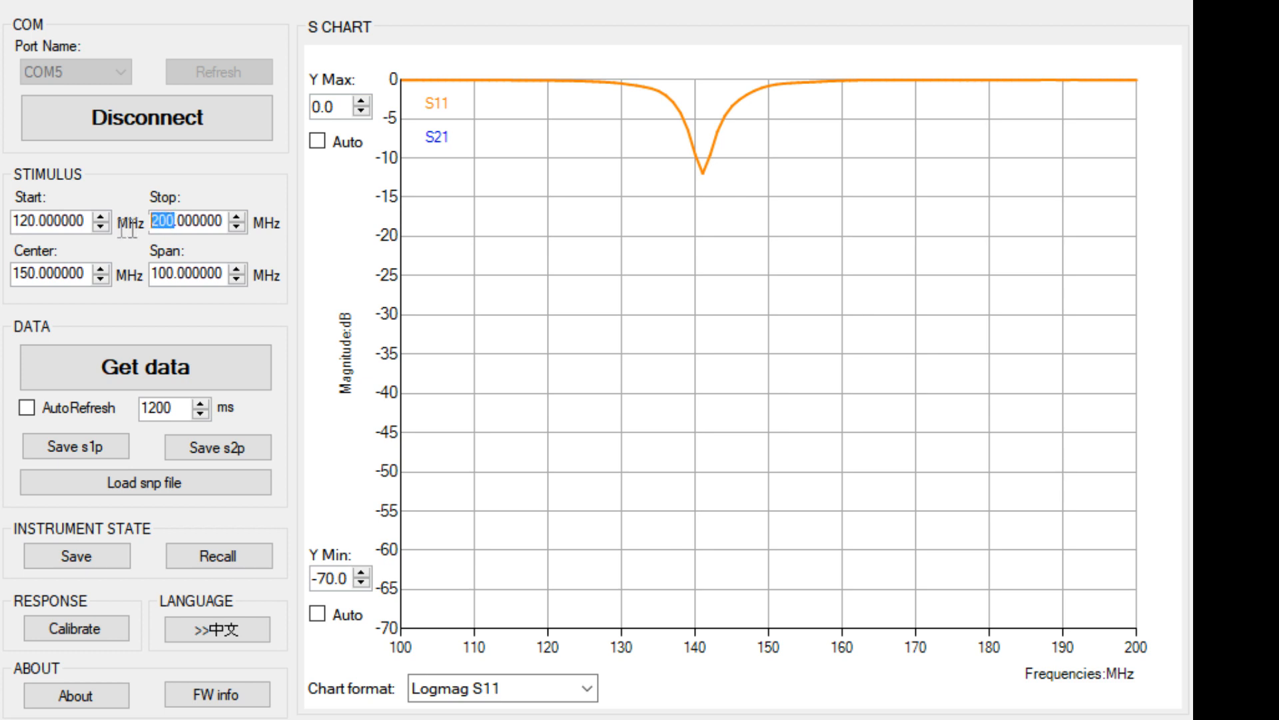
Measure the antenna over 120–170 MHz and bring up the chart format list
text(170.000000)
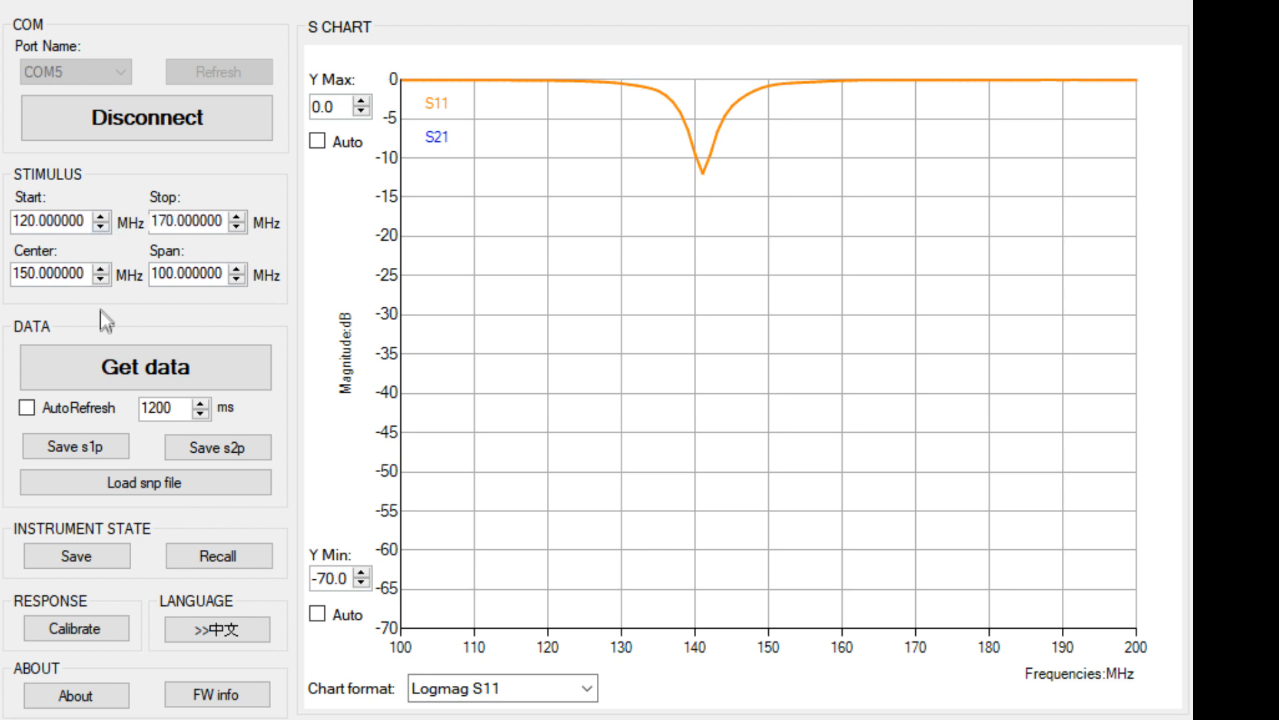
click(145, 366)
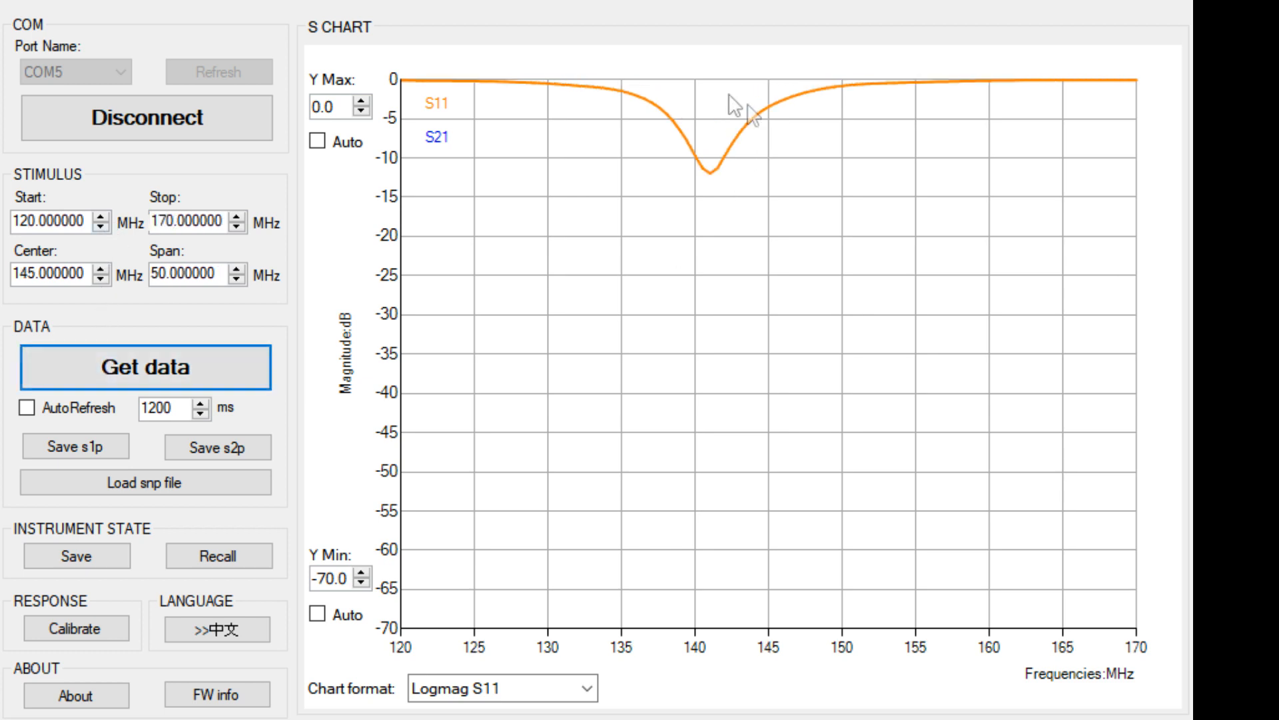
mouse_move(926, 424)
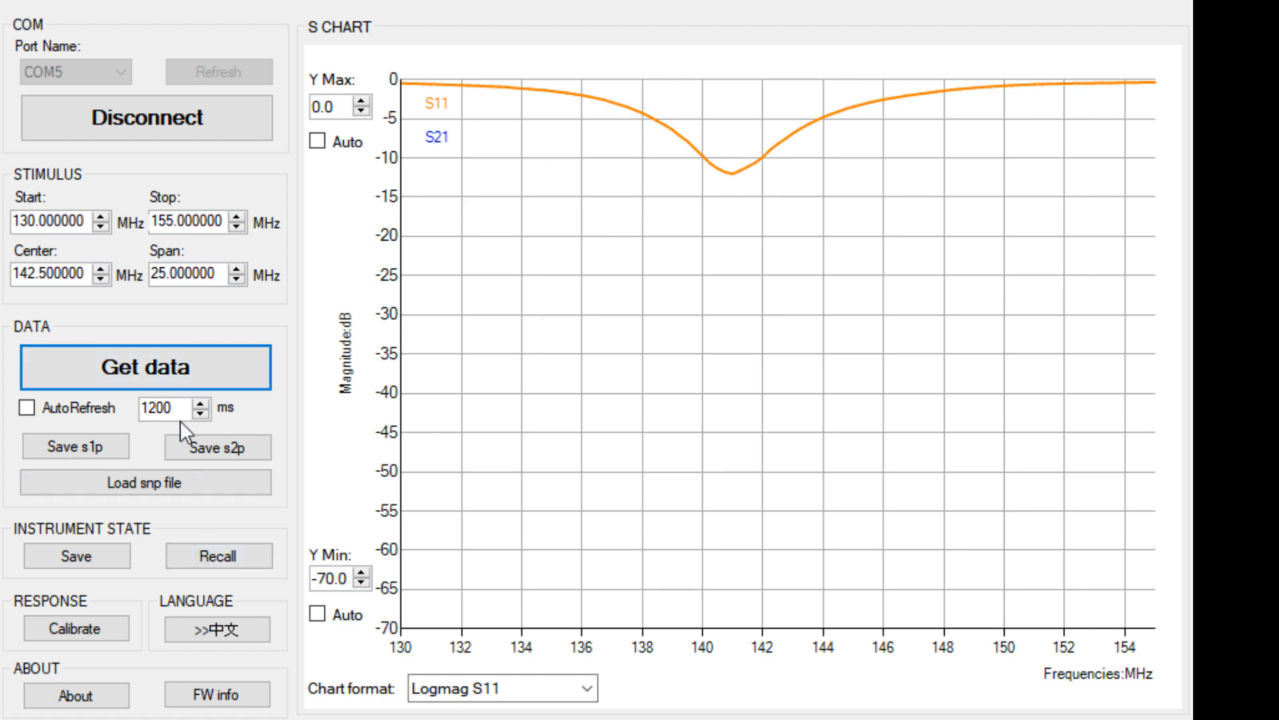
click(588, 688)
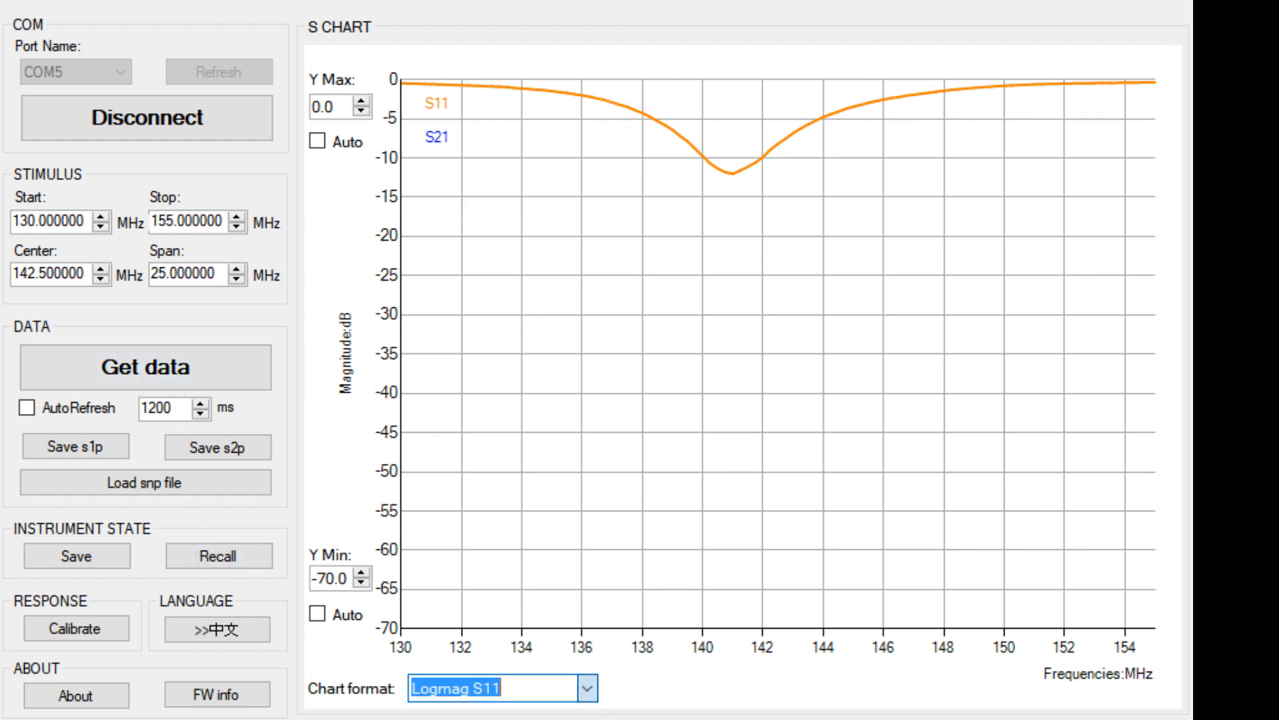
Switch the chart format to Linear S11 to plot the 130–155 MHz sweep as magnitude
click(588, 688)
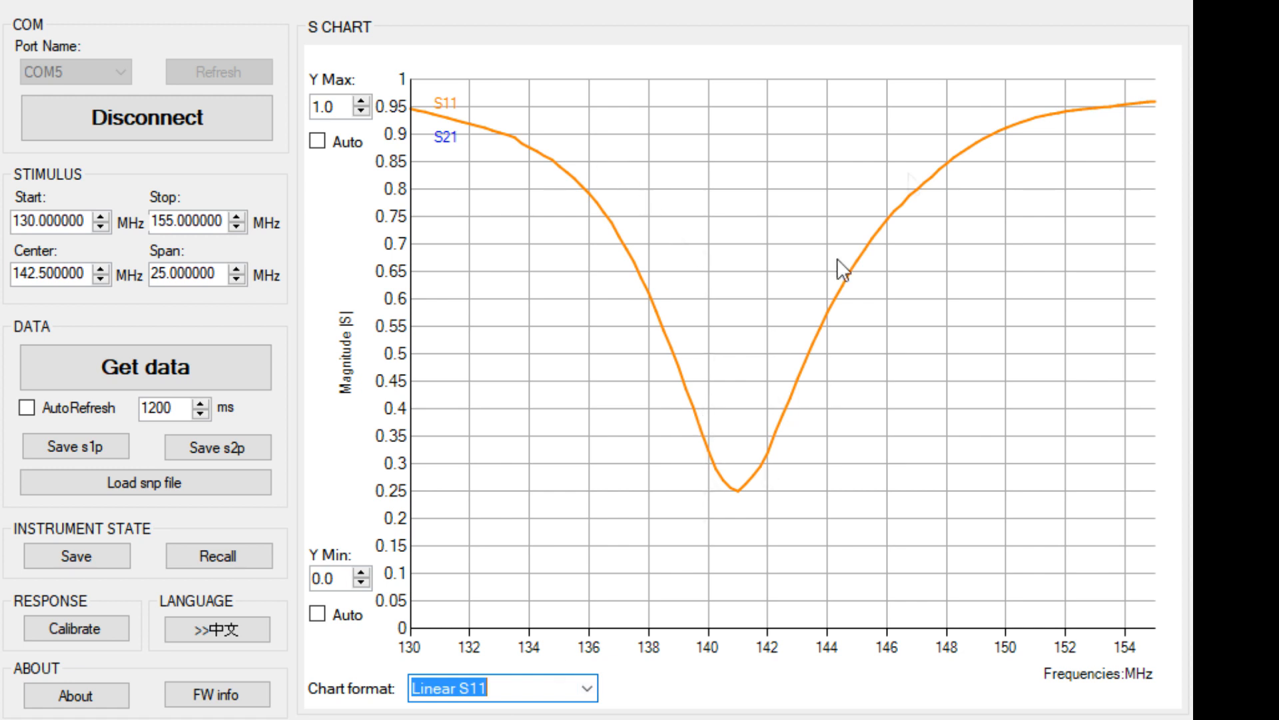
mouse_move(1044, 662)
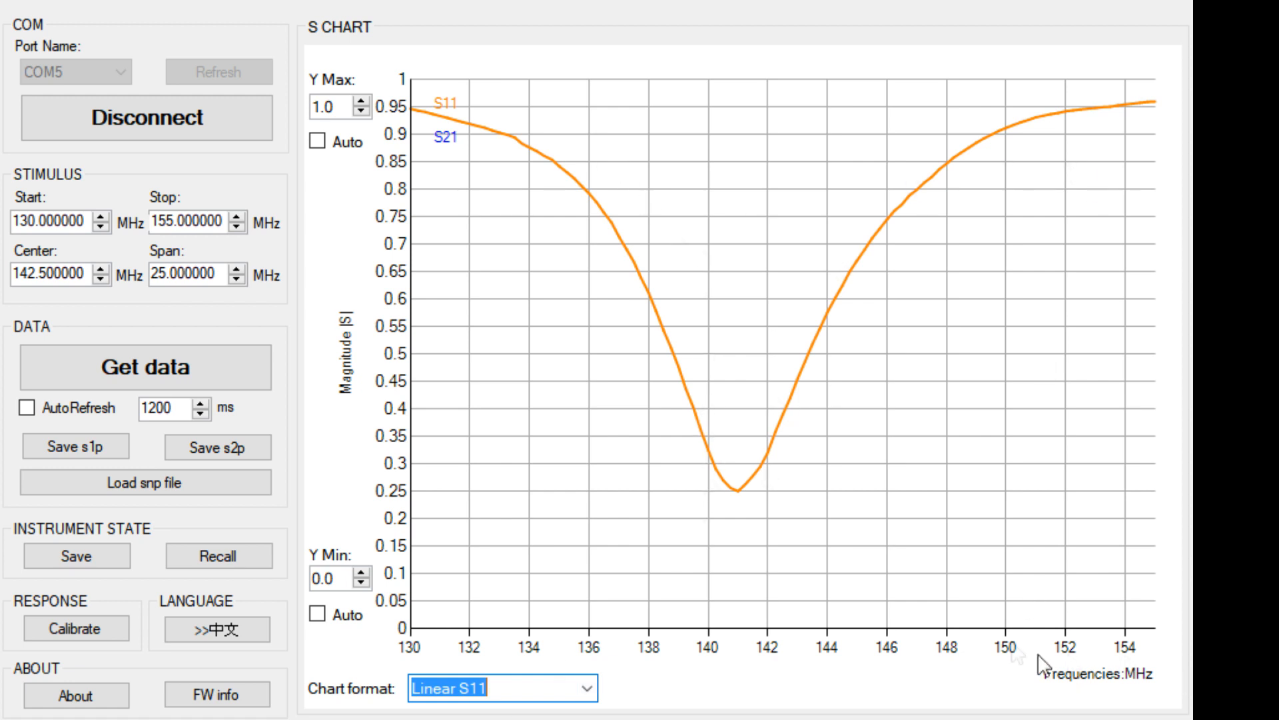
mouse_move(106, 8)
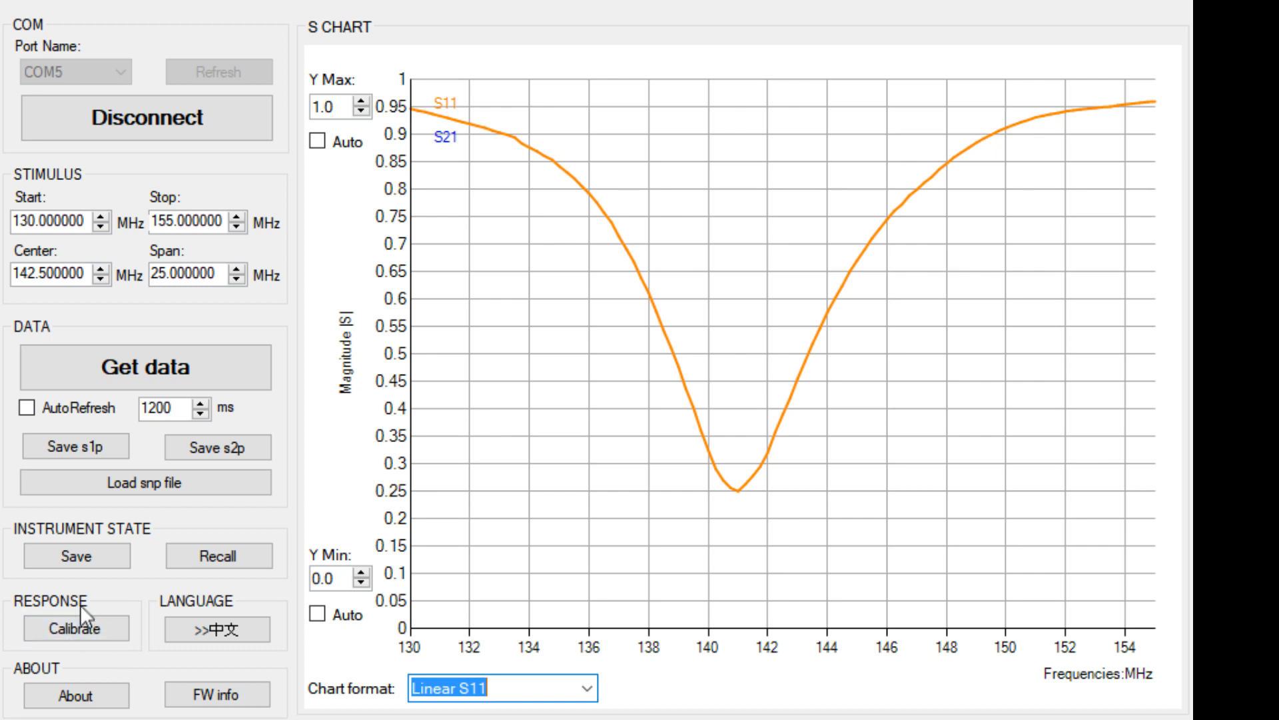
mouse_move(75, 556)
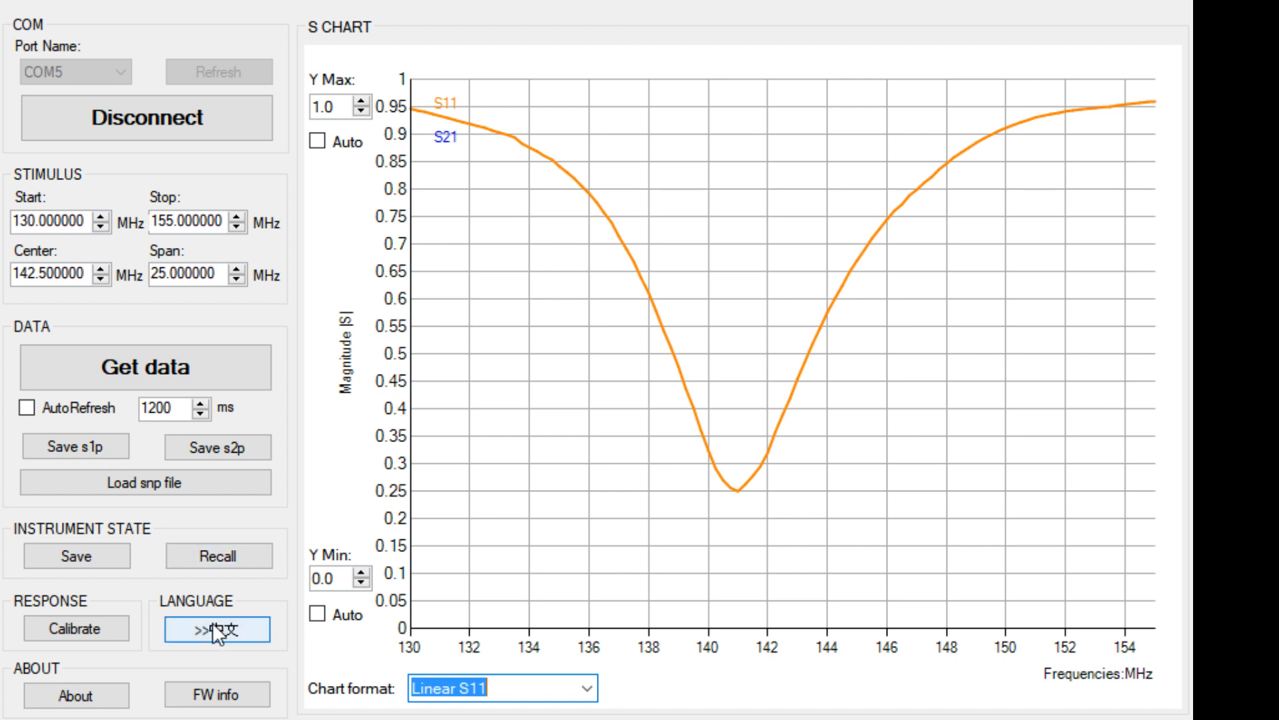
mouse_move(72, 430)
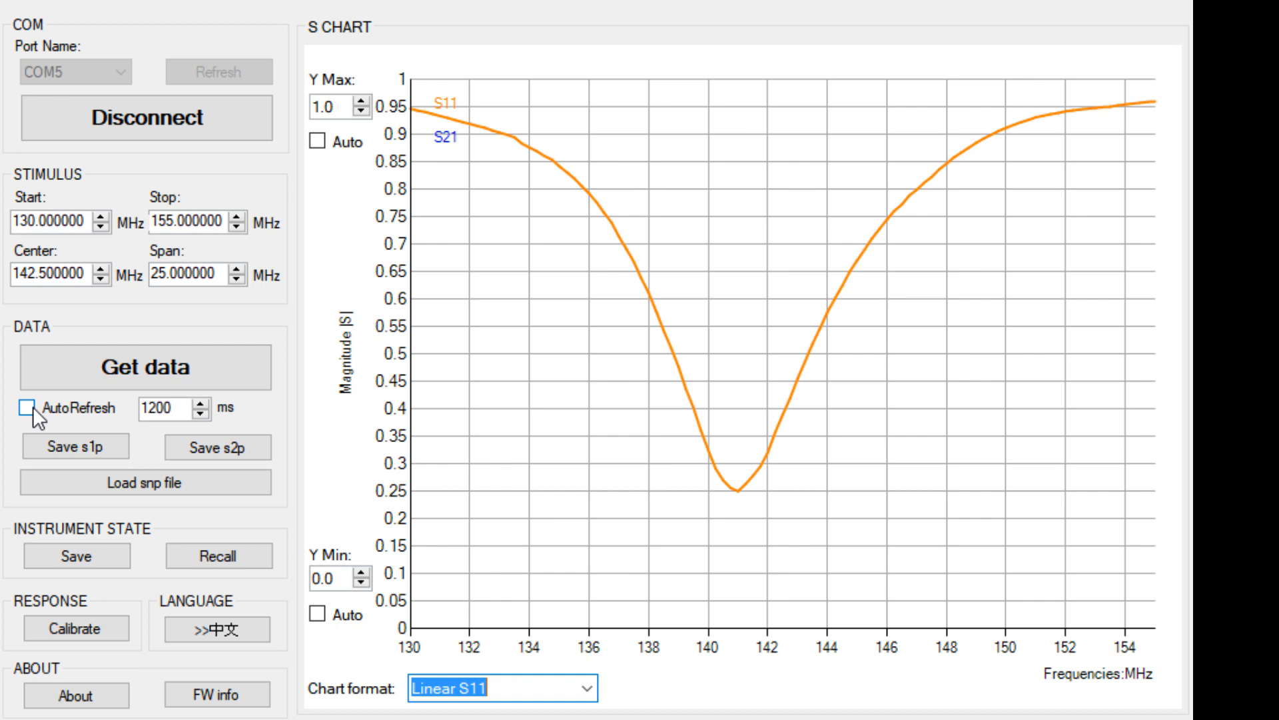
mouse_move(106, 472)
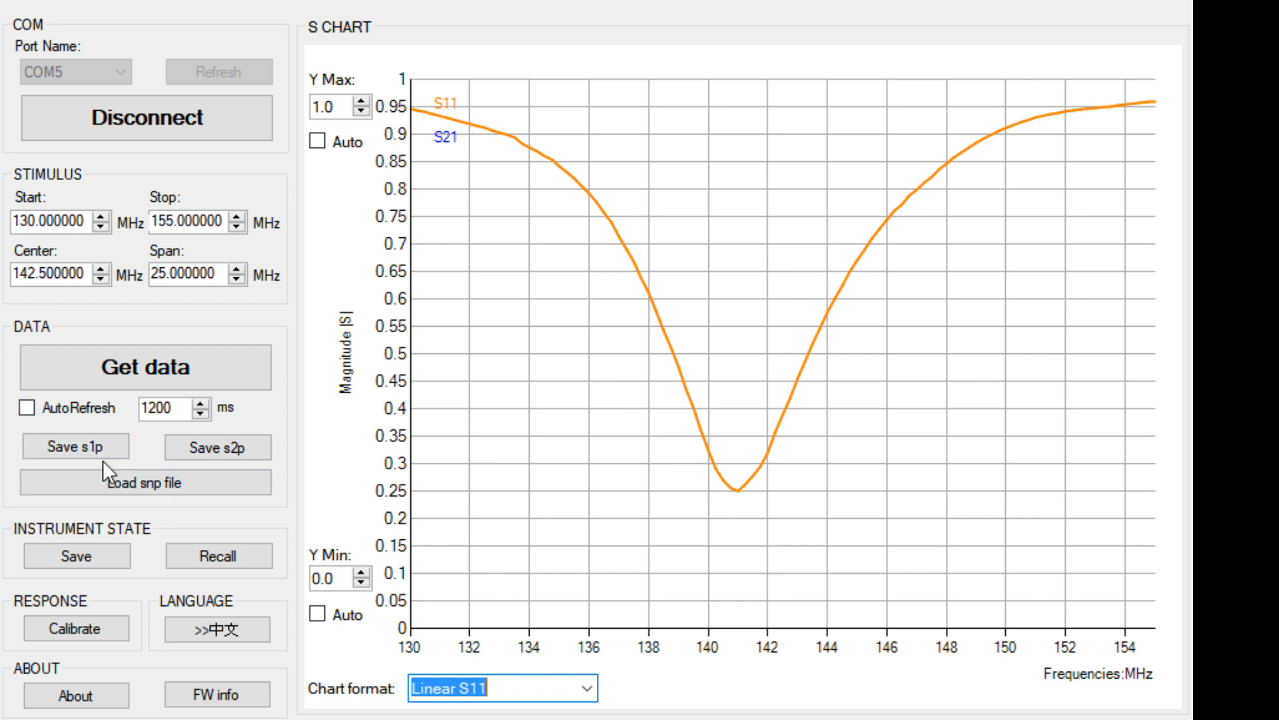
mouse_move(217, 447)
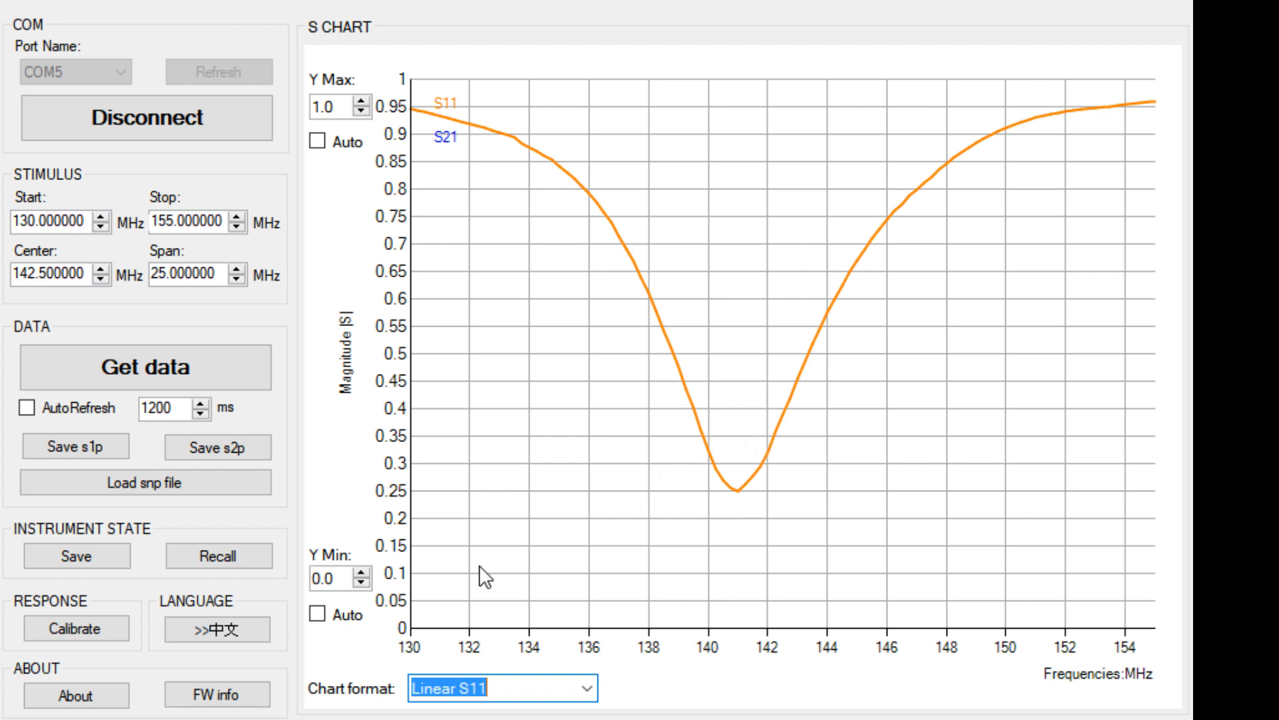
mouse_move(724, 313)
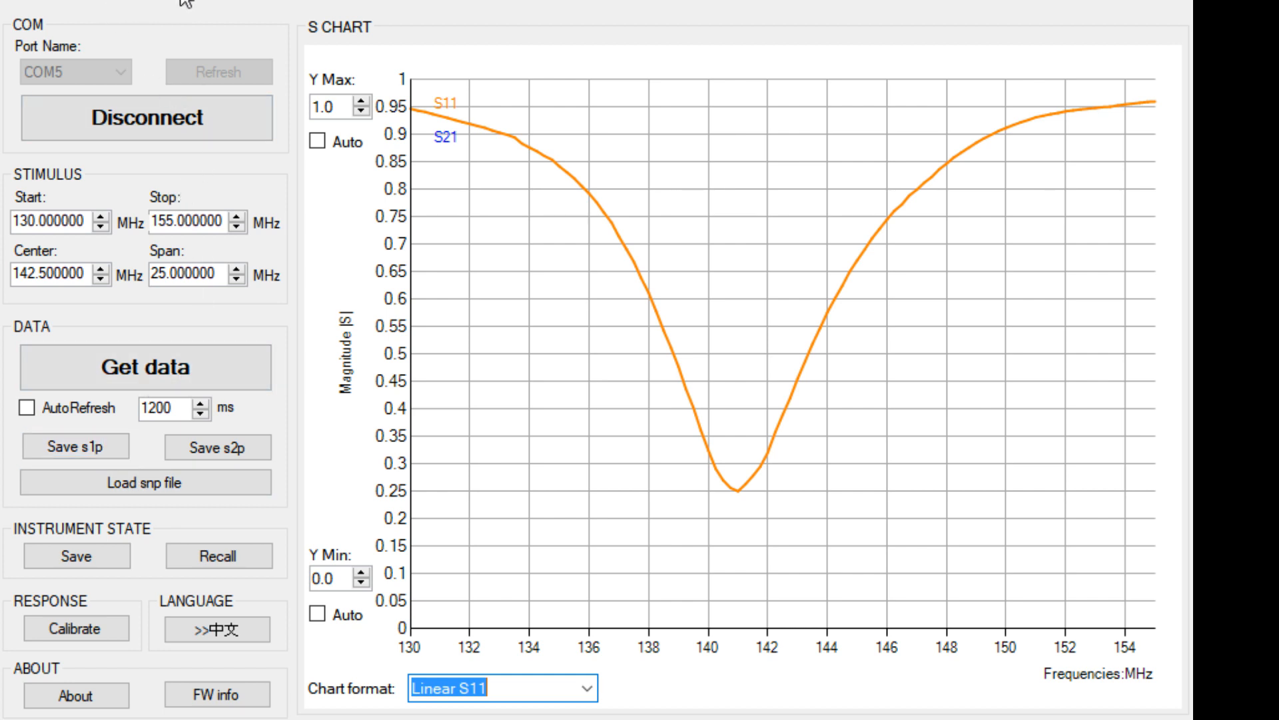
mouse_move(510, 331)
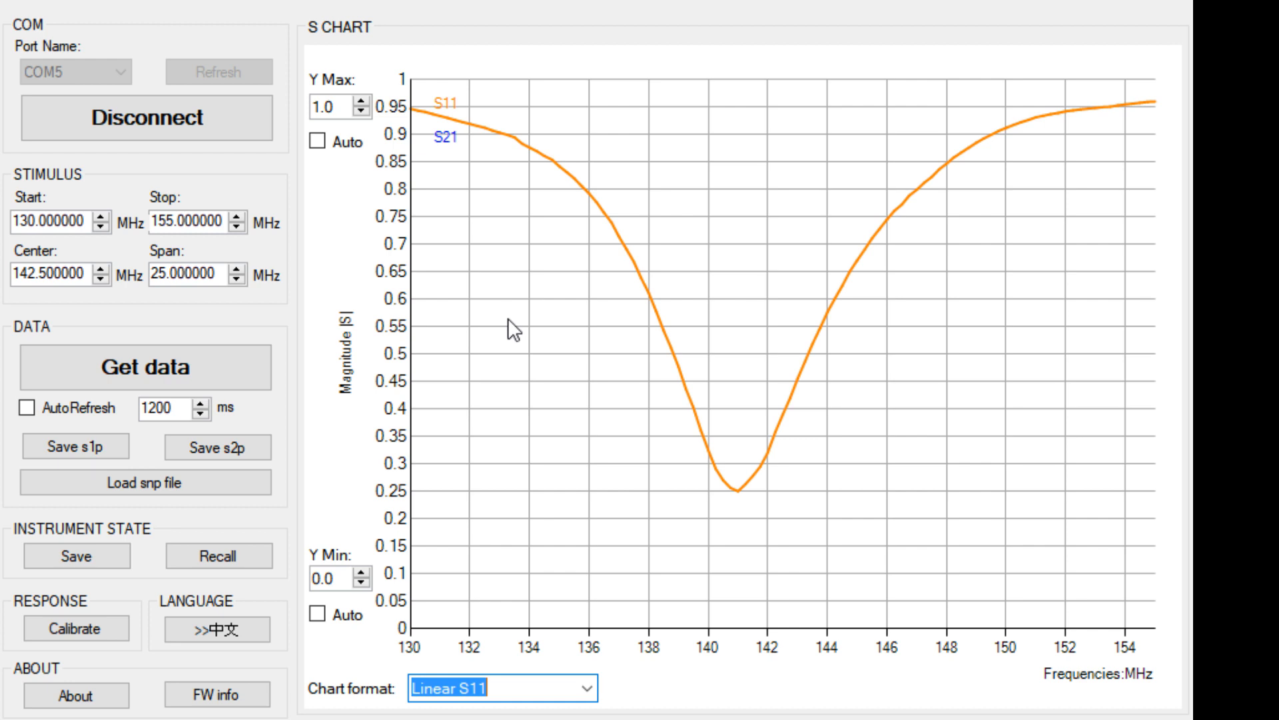
mouse_move(77, 73)
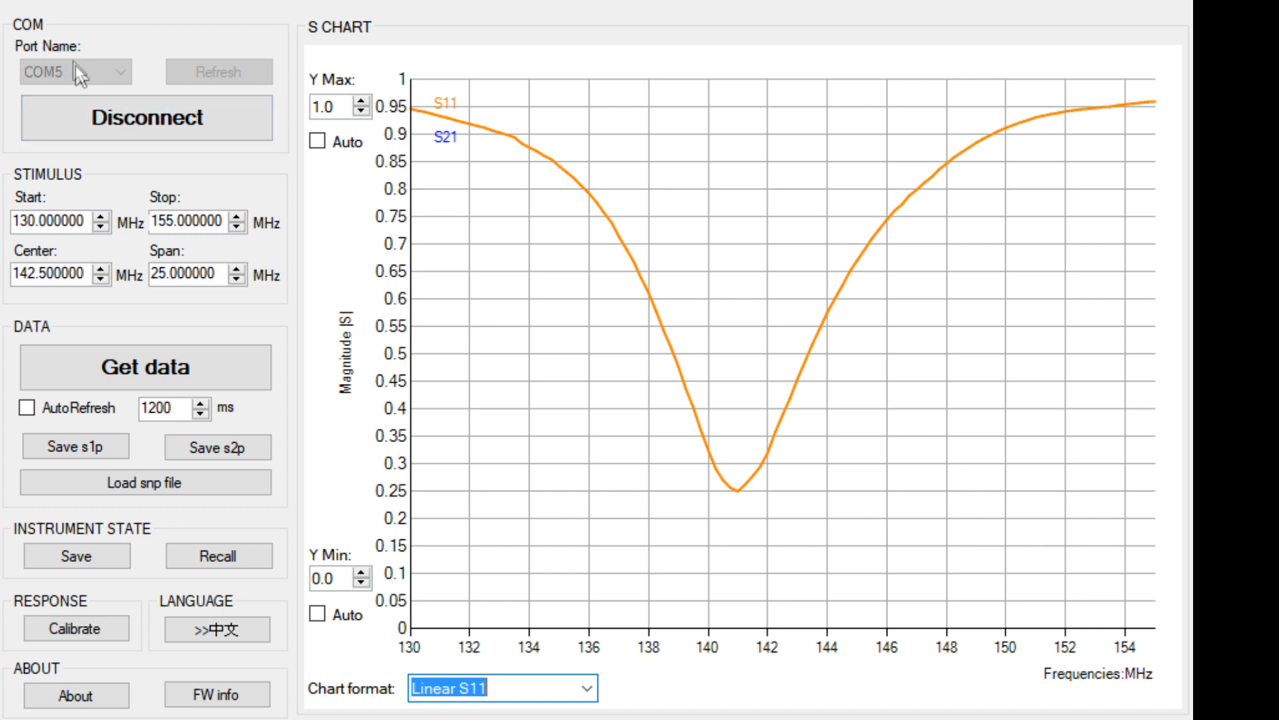
mouse_move(80, 77)
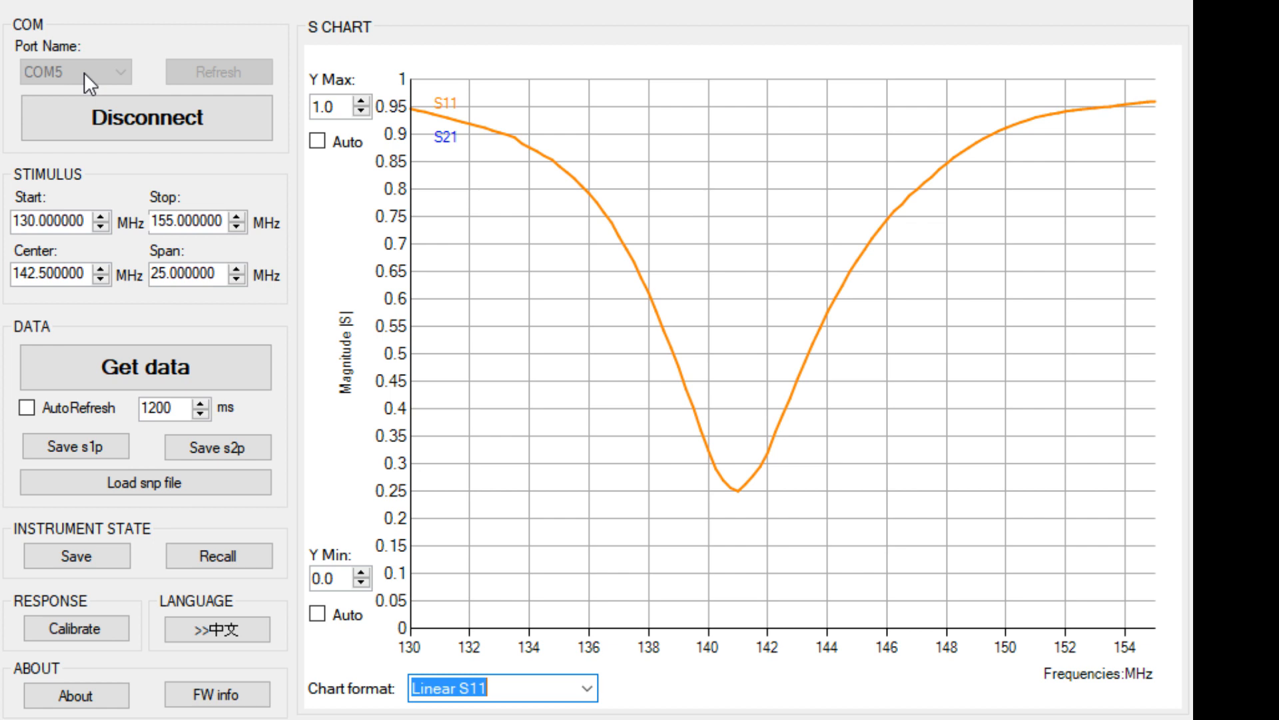
mouse_move(58, 21)
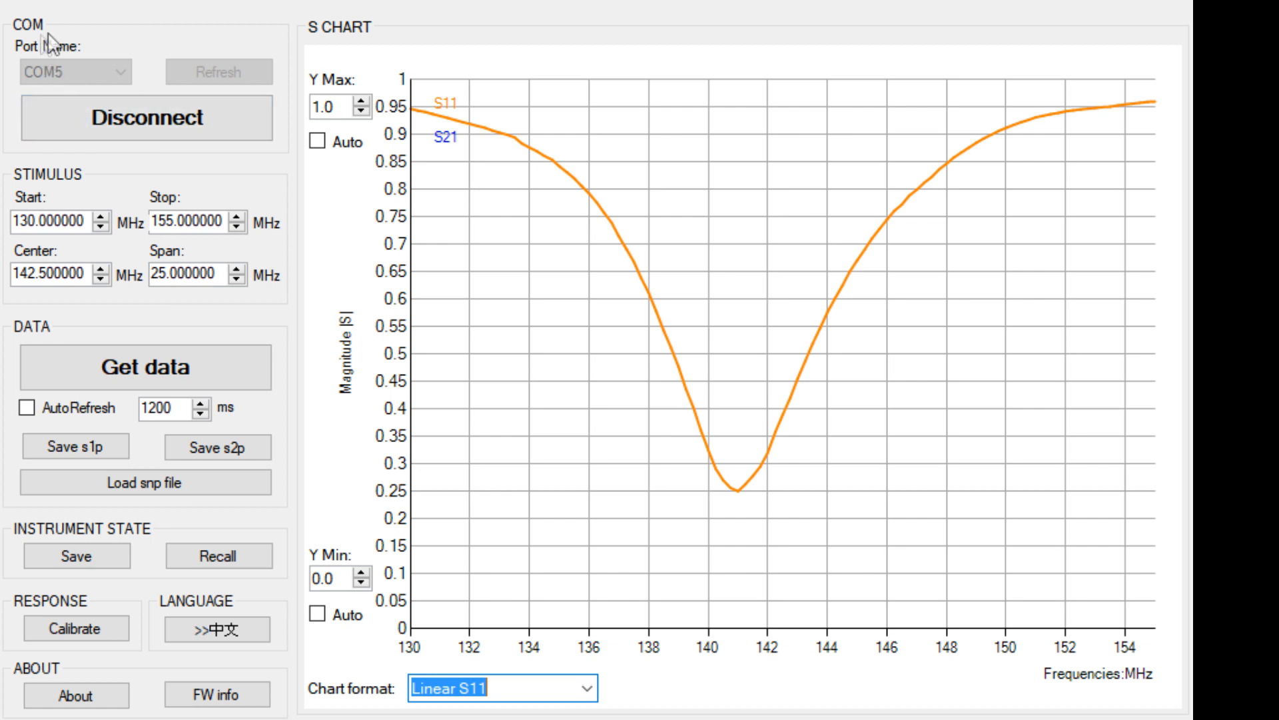
mouse_move(62, 102)
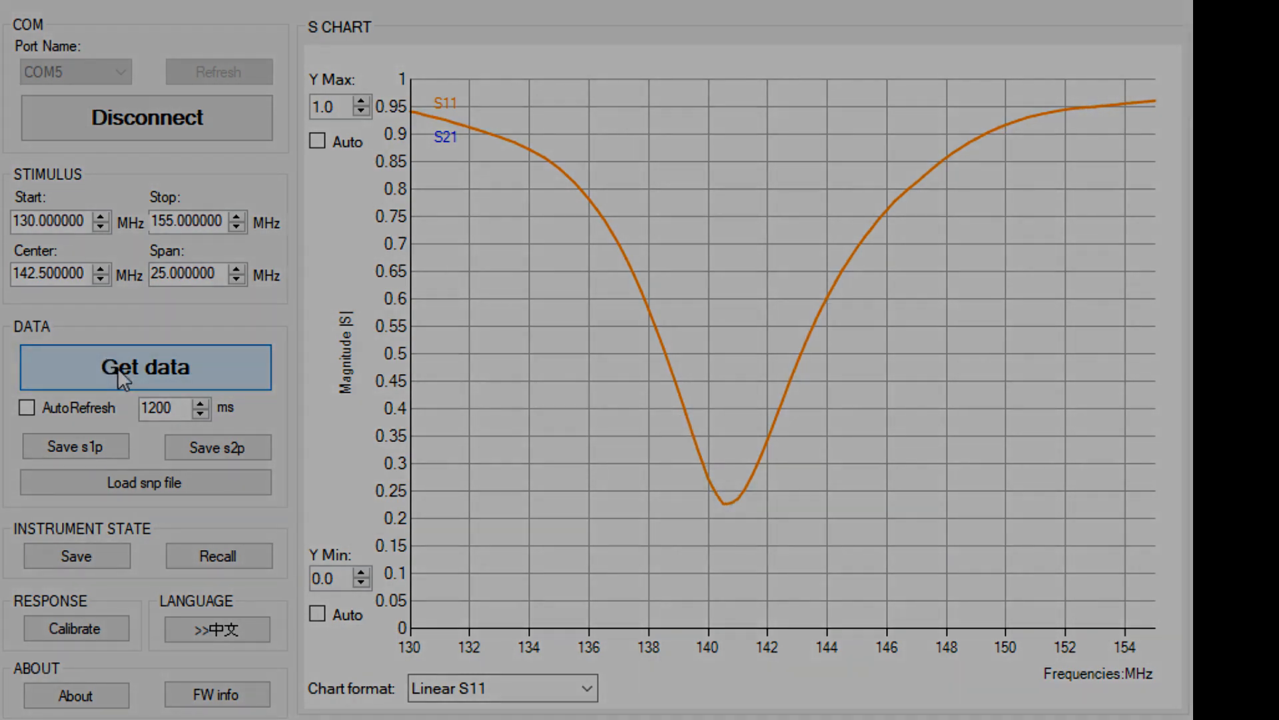
Re-sweep the antenna with Get data, updating the dip to about 0.23 near 140.7 MHz
click(145, 366)
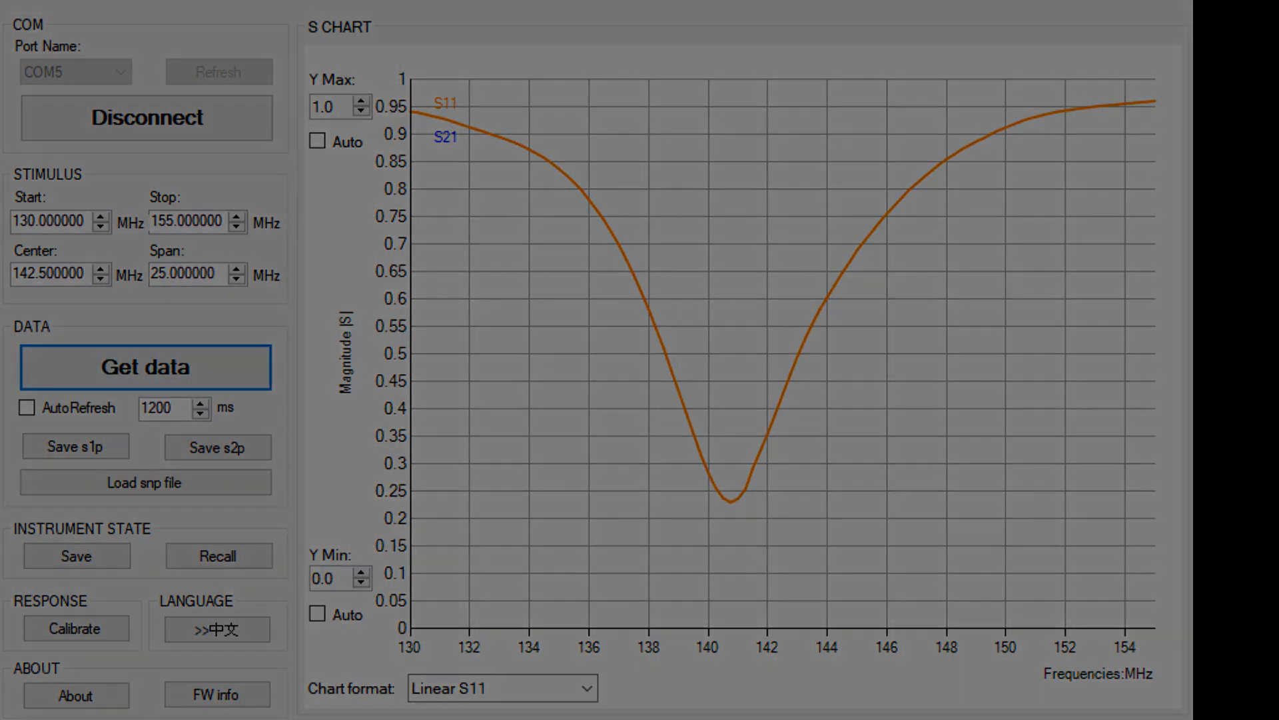